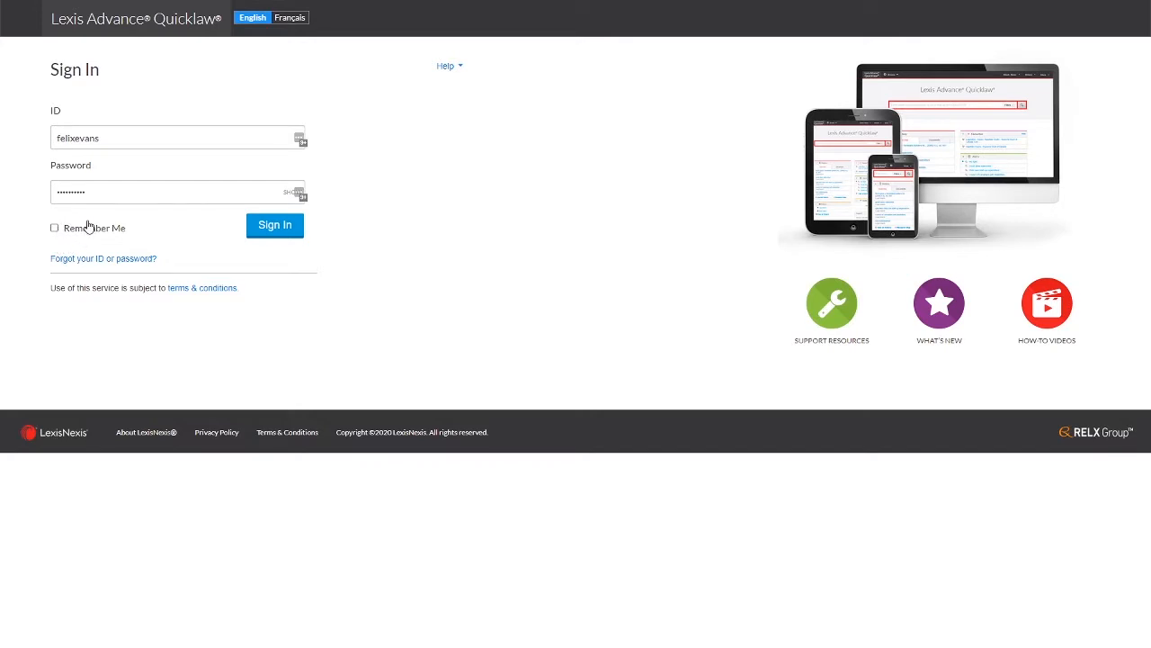
mouse_move(58, 213)
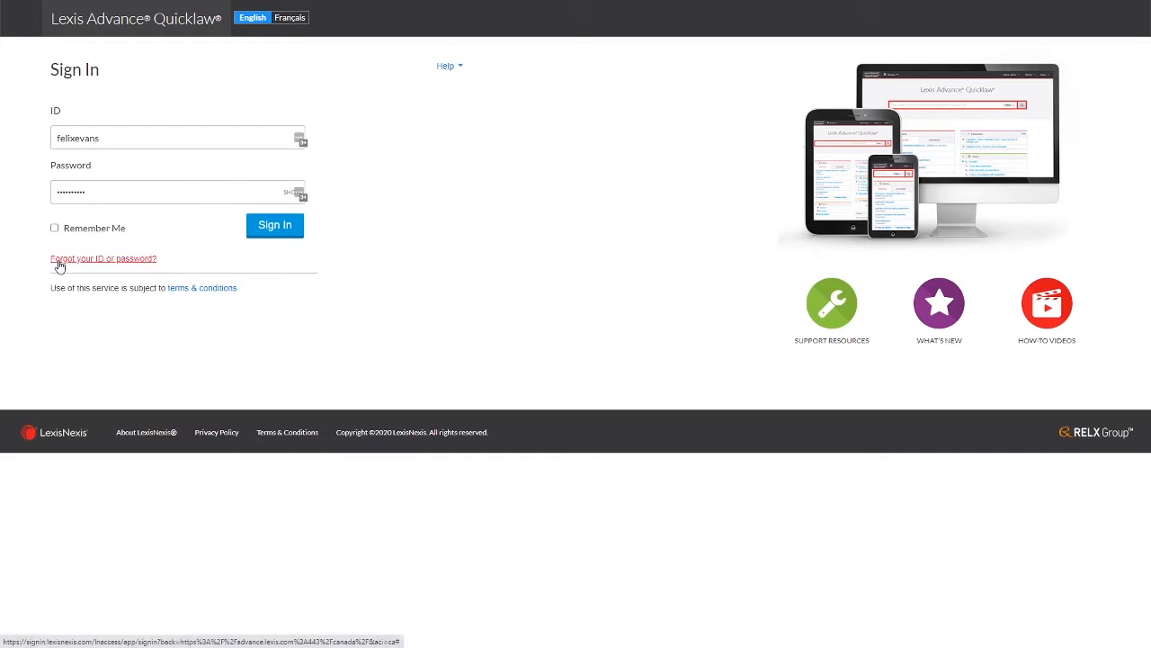
Step: Sign in to Lexis Advance Quicklaw with the entered user ID and password
click(274, 225)
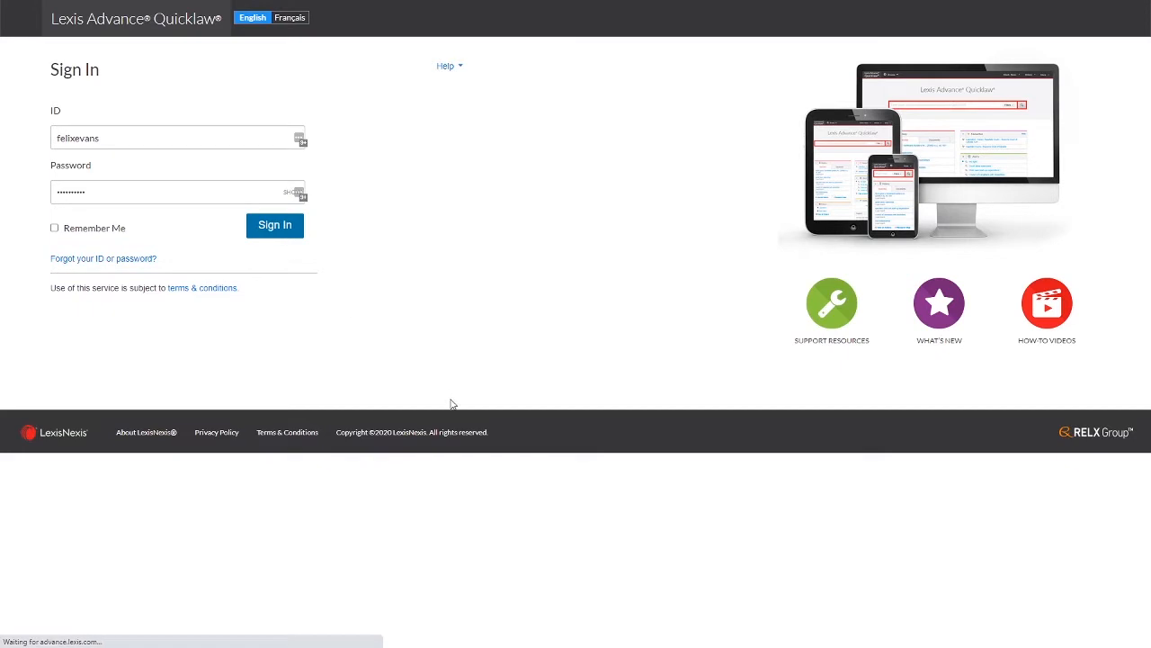
Step: Close the Latest Updates announcement and view the More menu of account options
click(273, 225)
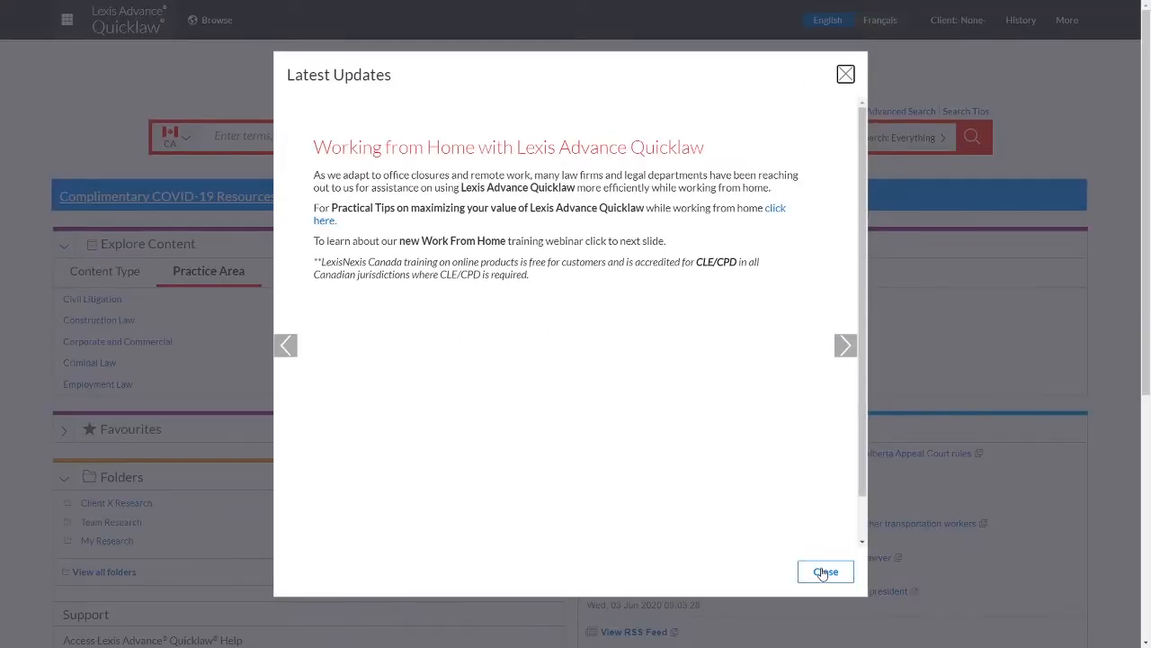
click(824, 572)
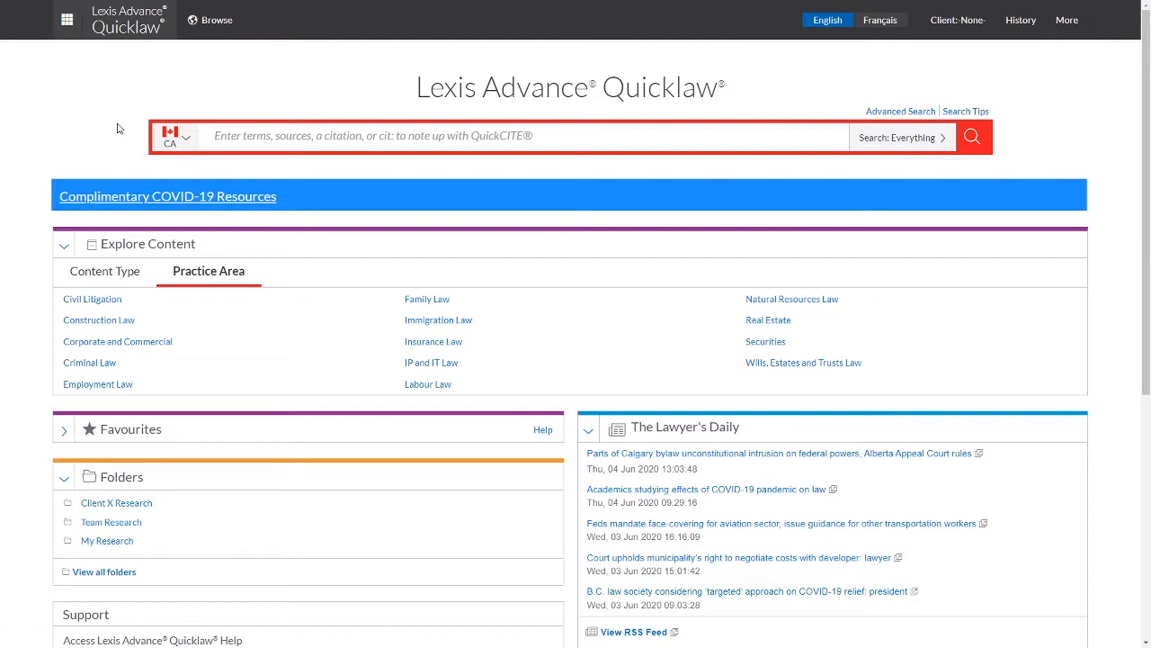
click(67, 20)
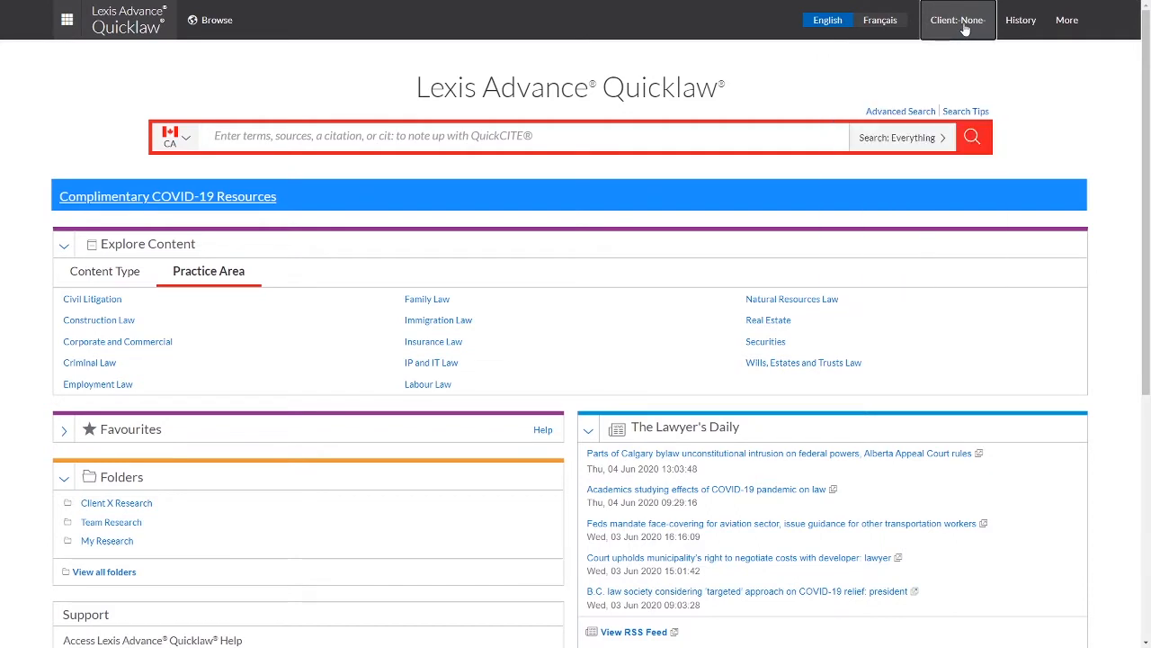
mouse_move(1022, 19)
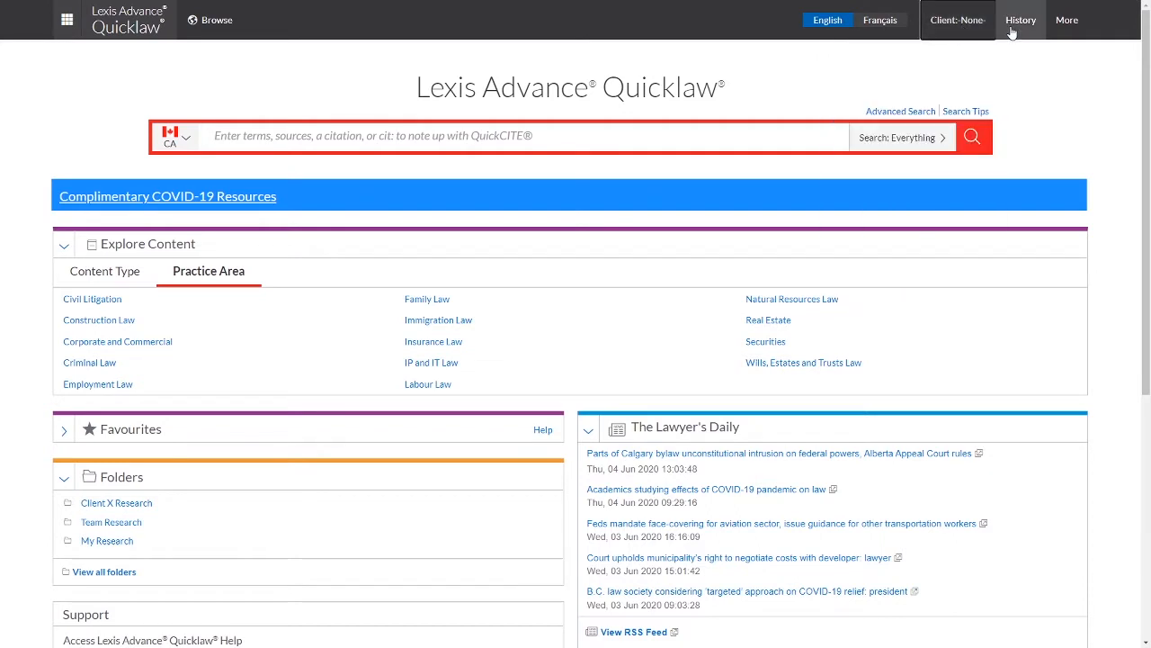
mouse_move(1078, 27)
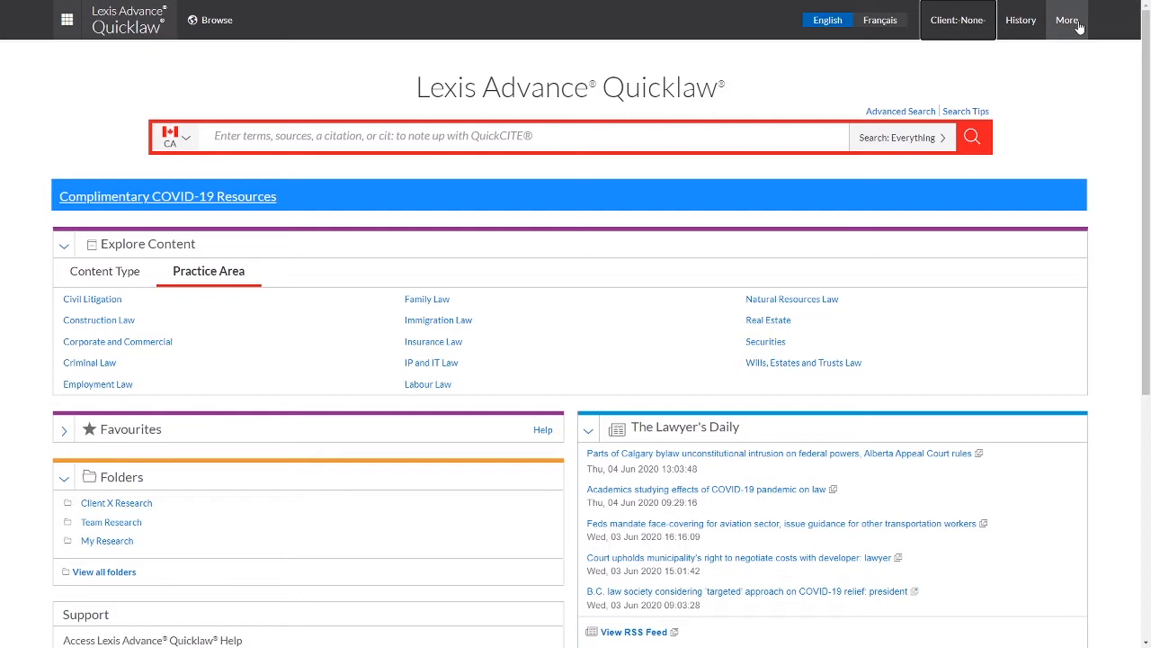
click(1068, 20)
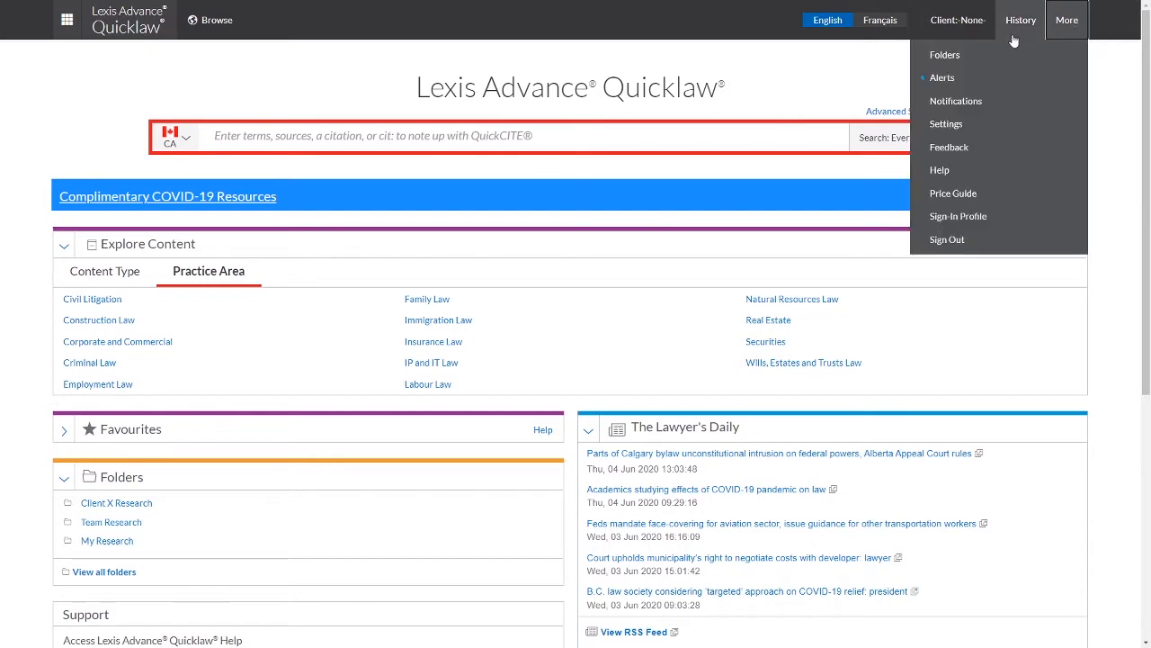
mouse_move(946, 54)
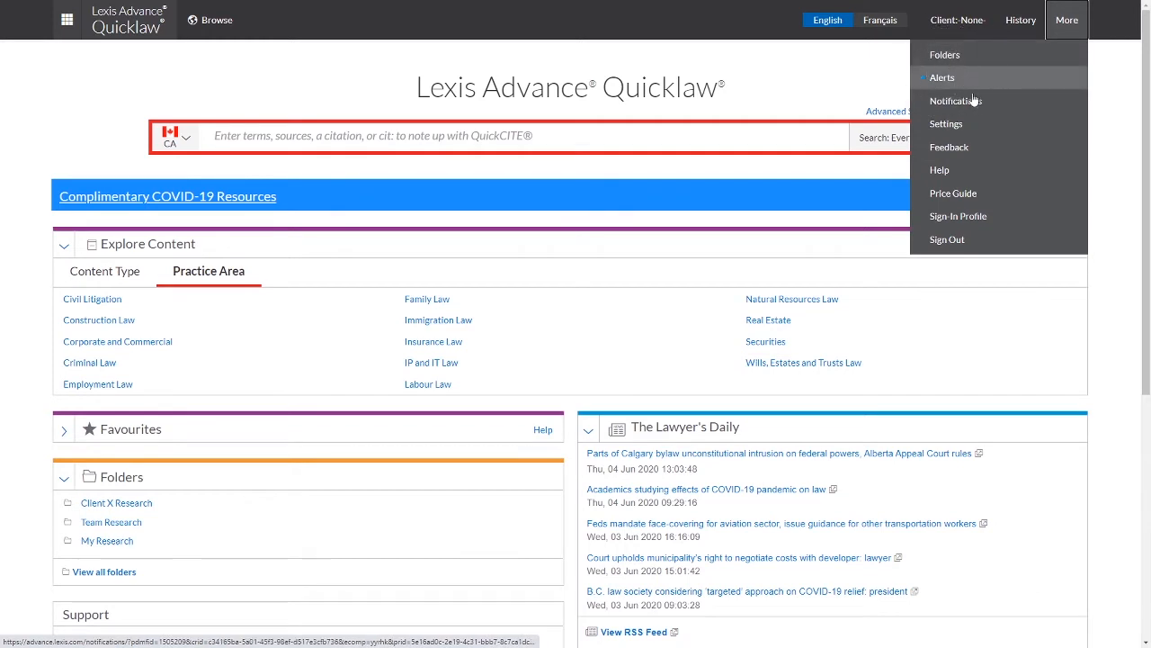
mouse_move(999, 124)
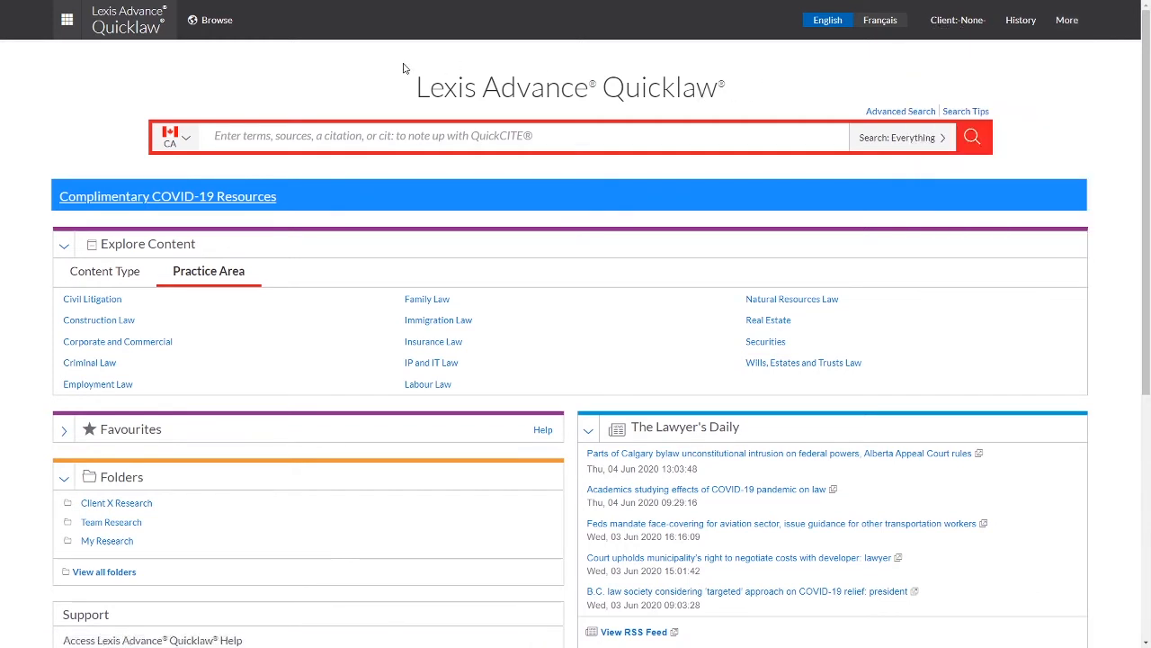
mouse_move(265, 173)
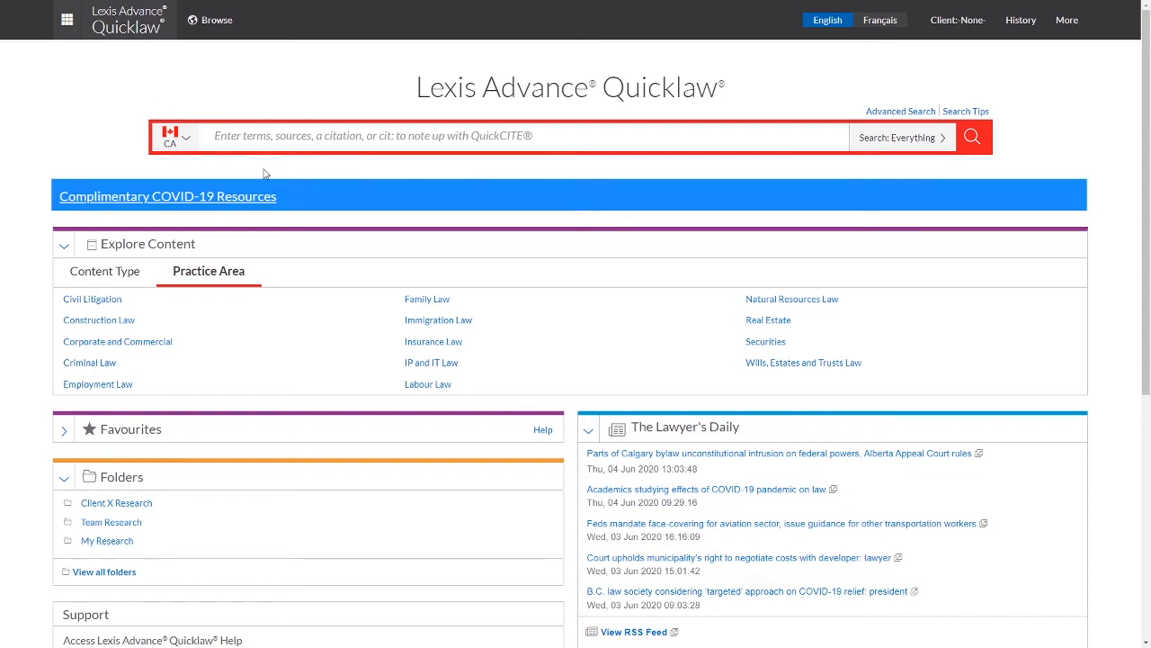
Step: Switch the Explore Content panel between Content Type and Practice Area, ending on Content Type
scroll(down, 3)
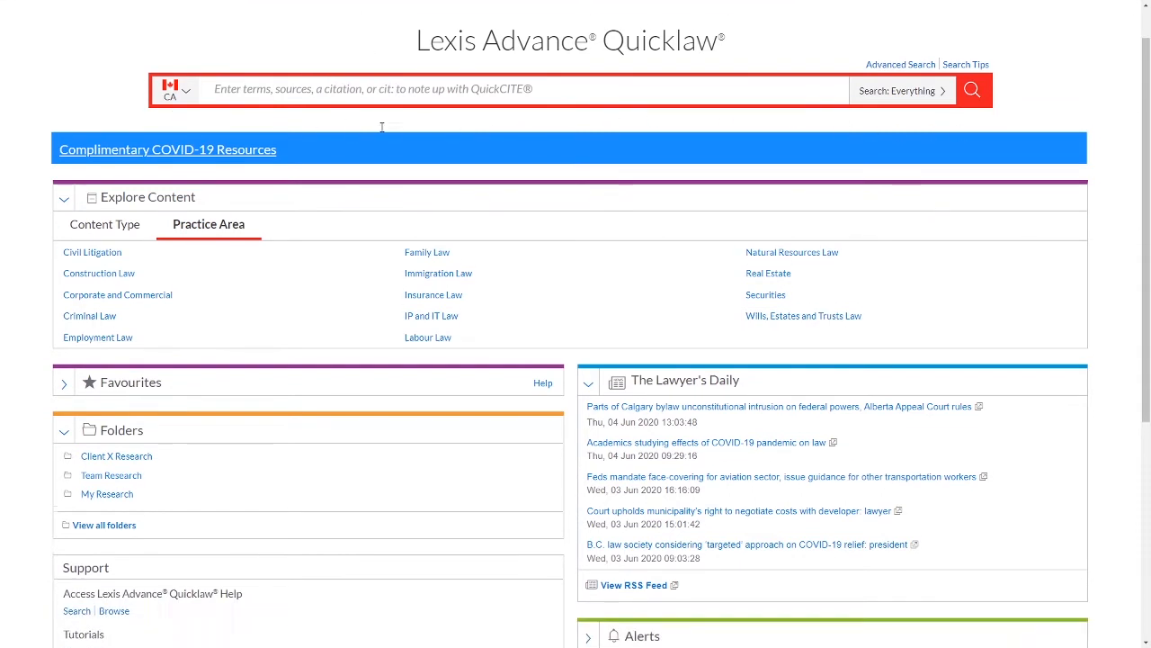
scroll(down, 3)
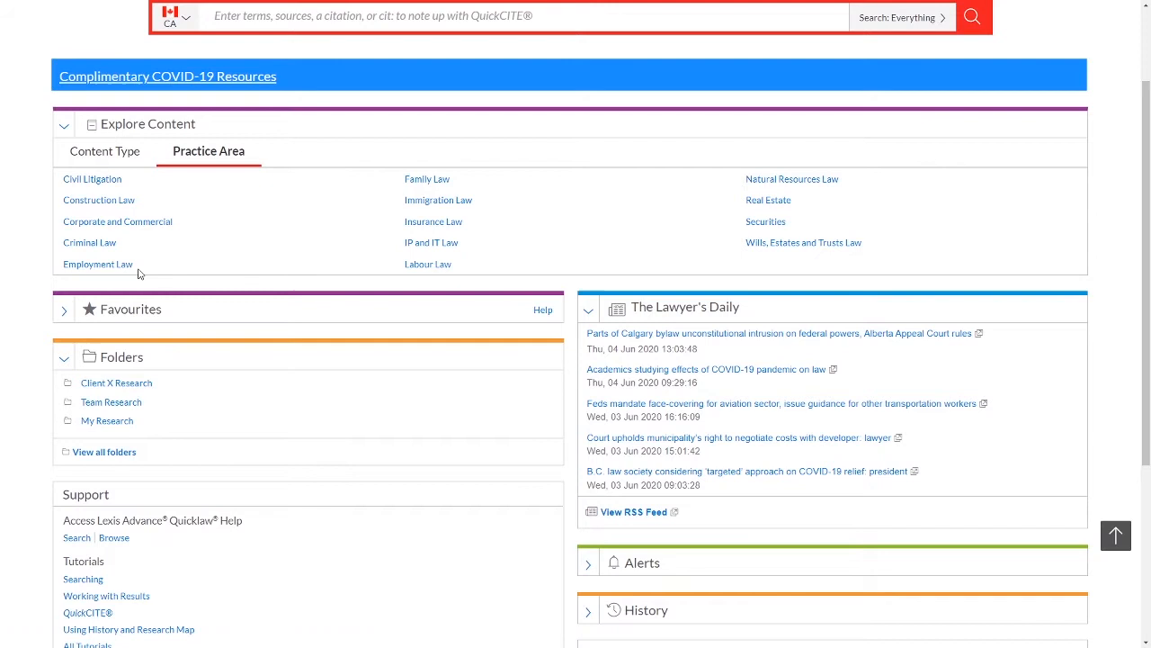
click(105, 151)
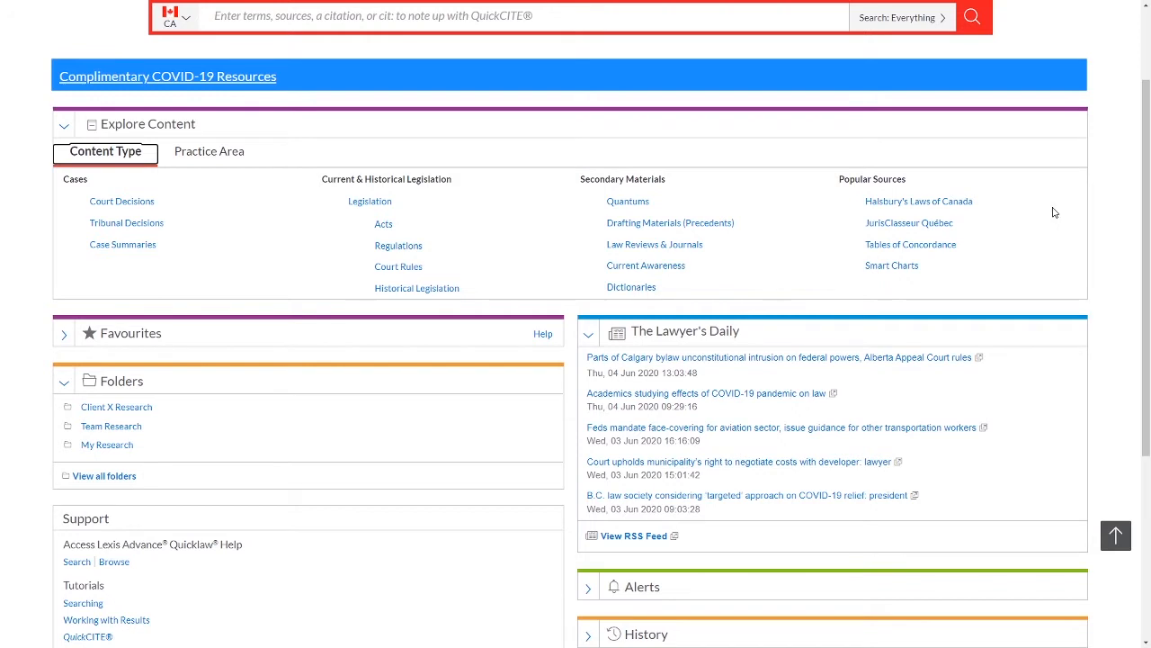
mouse_move(176, 223)
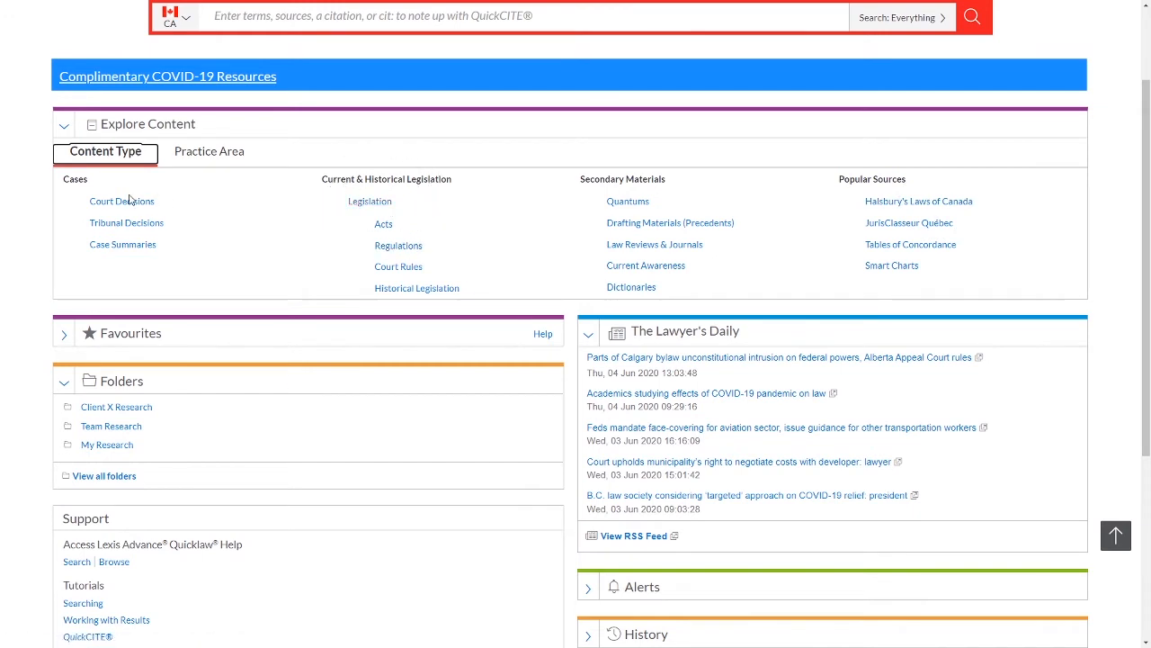
click(209, 151)
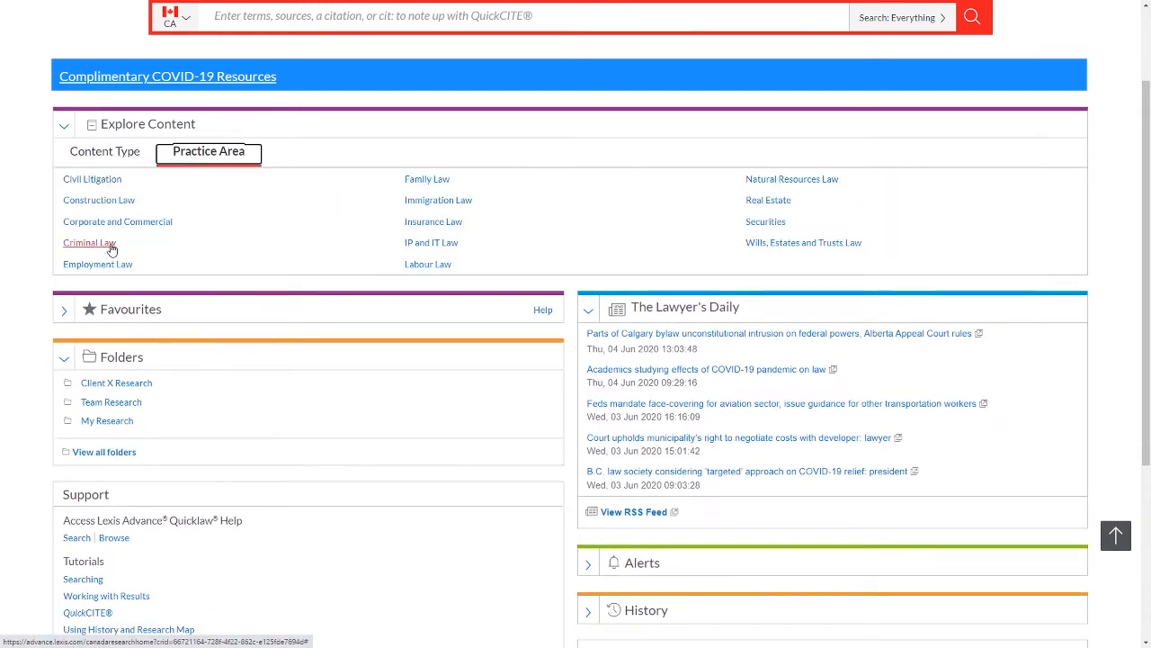
mouse_move(344, 216)
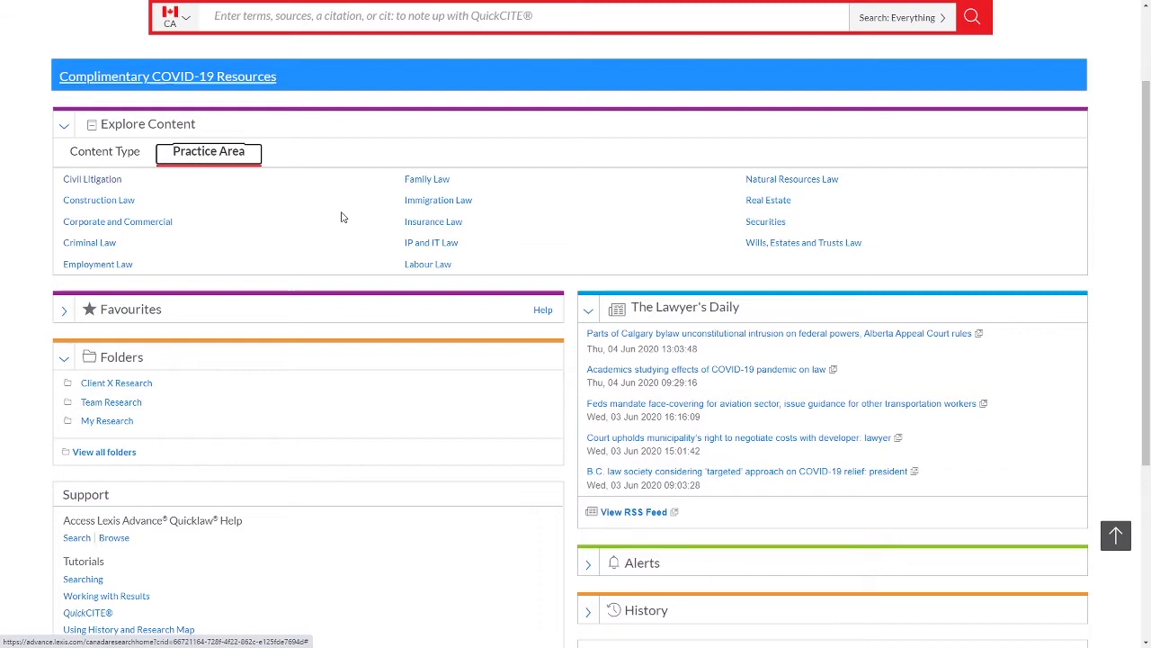
mouse_move(145, 221)
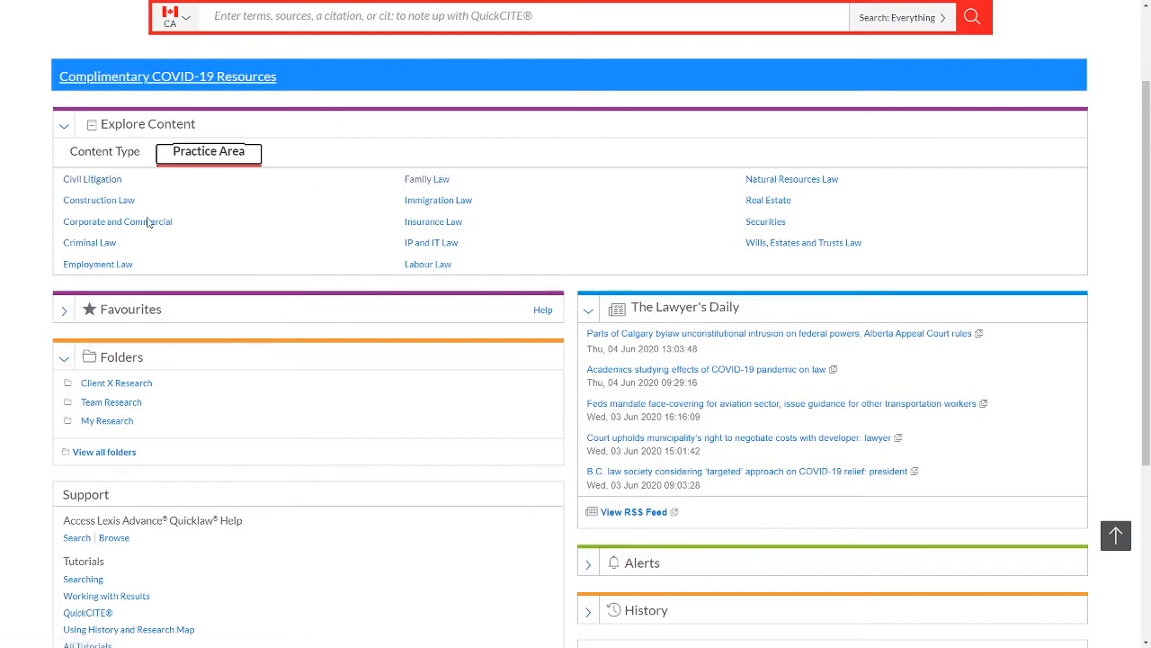
click(105, 152)
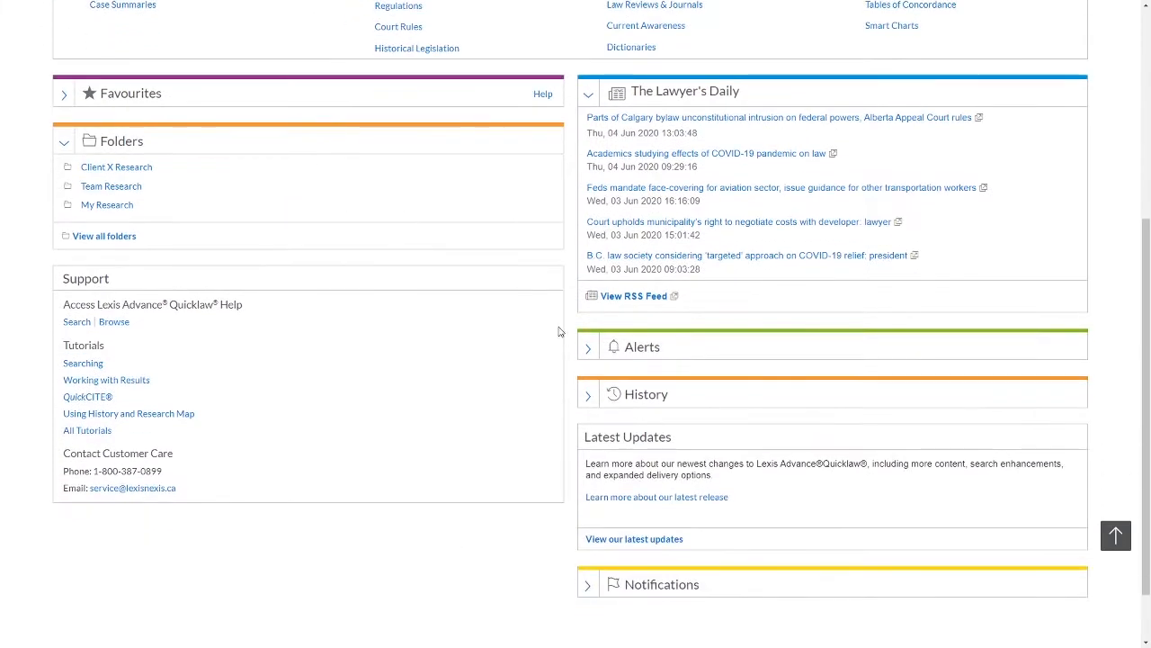
Step: Expand and collapse the Favourites list of saved searches, then return to the top
scroll(down, 3)
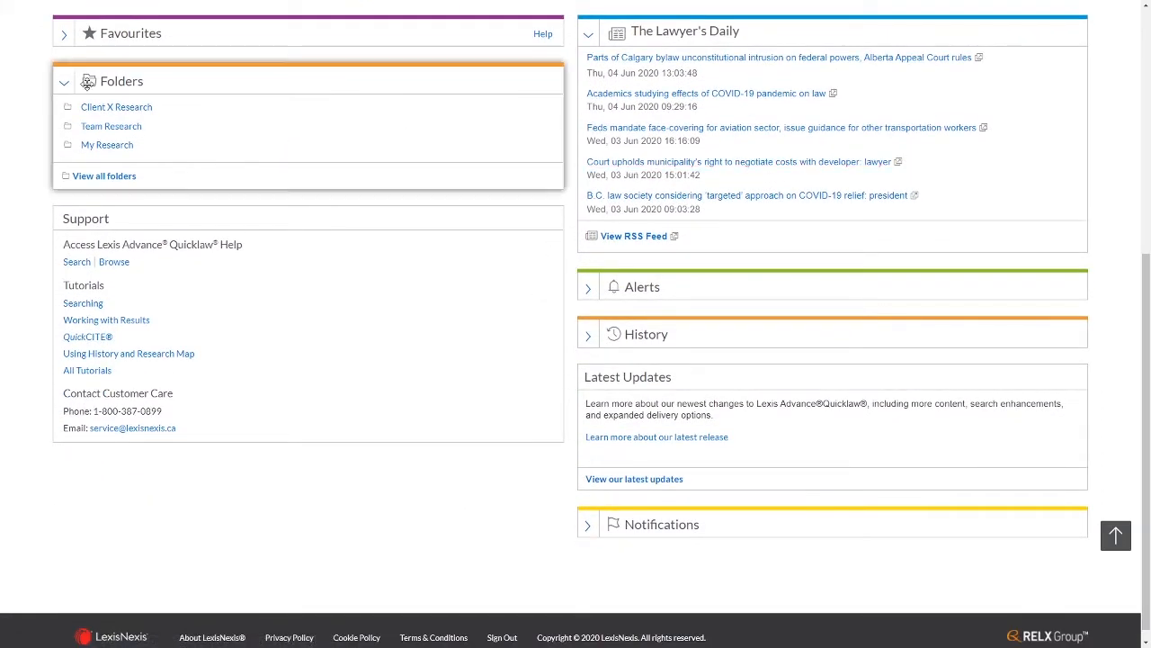
click(65, 32)
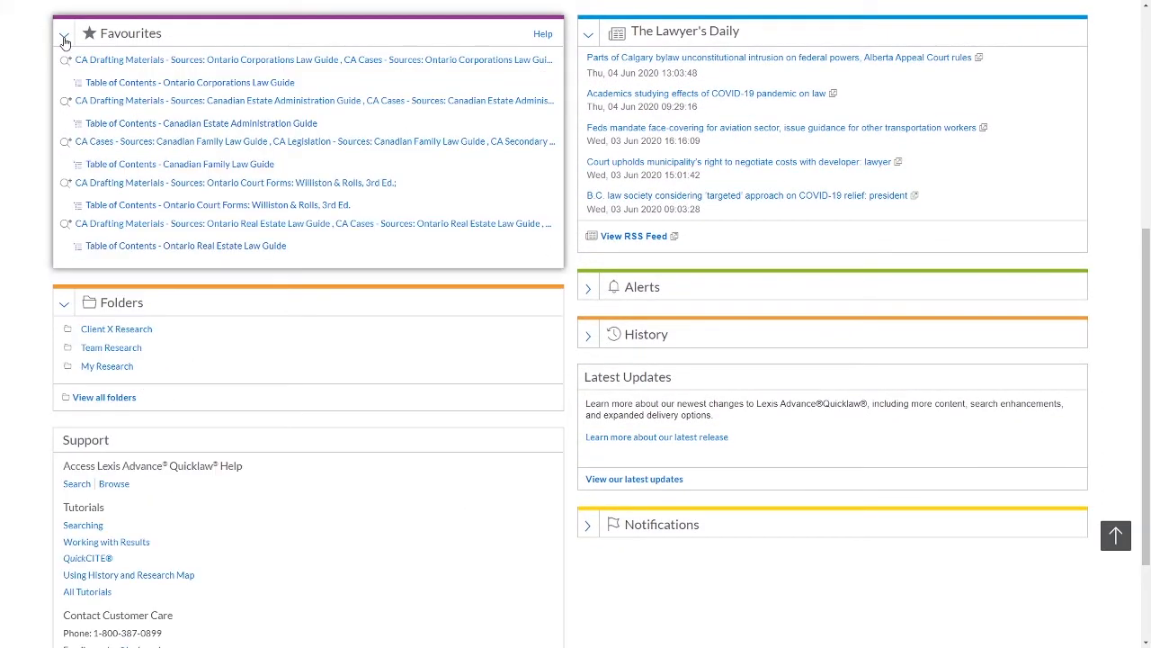
click(65, 41)
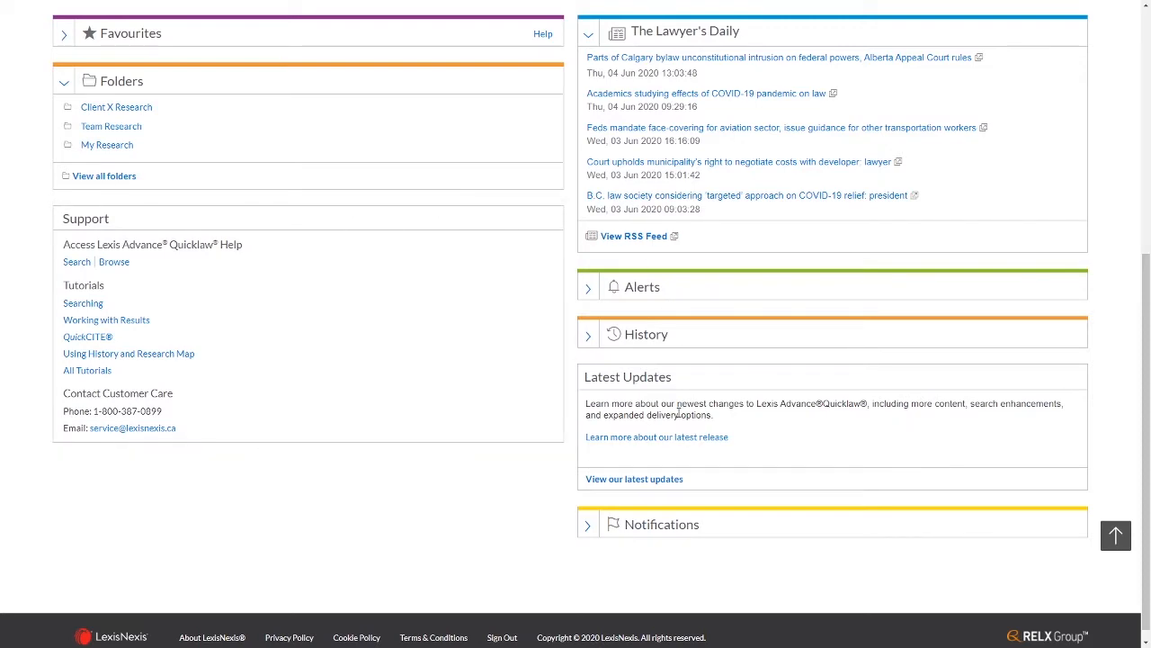
scroll(up, 3)
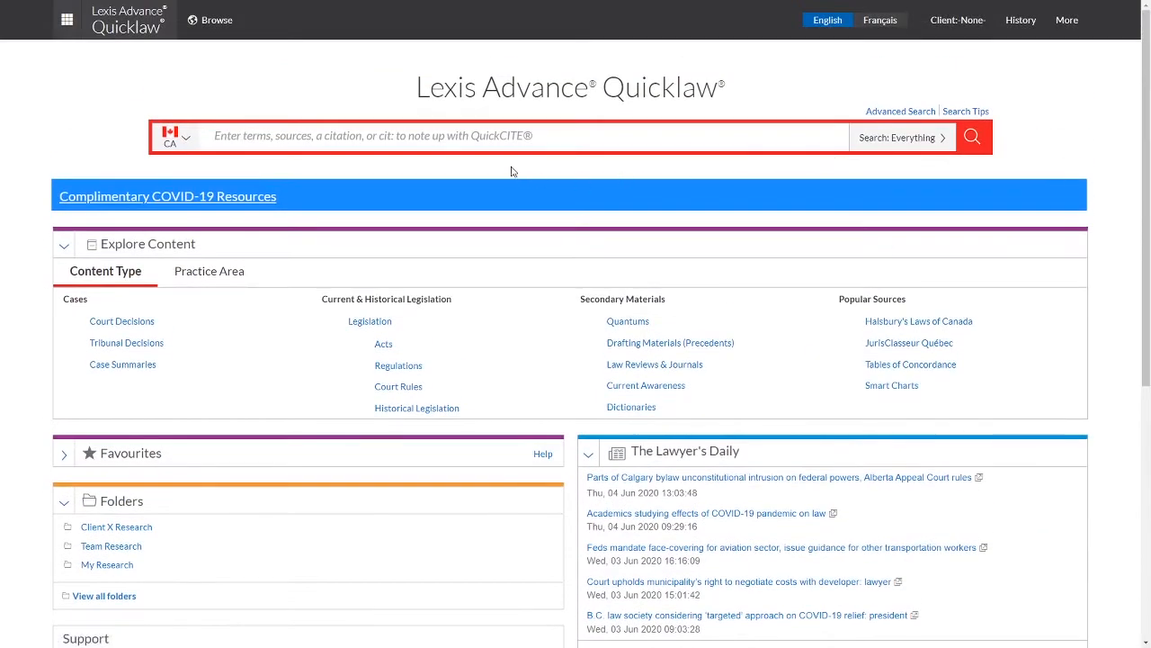
mouse_move(514, 281)
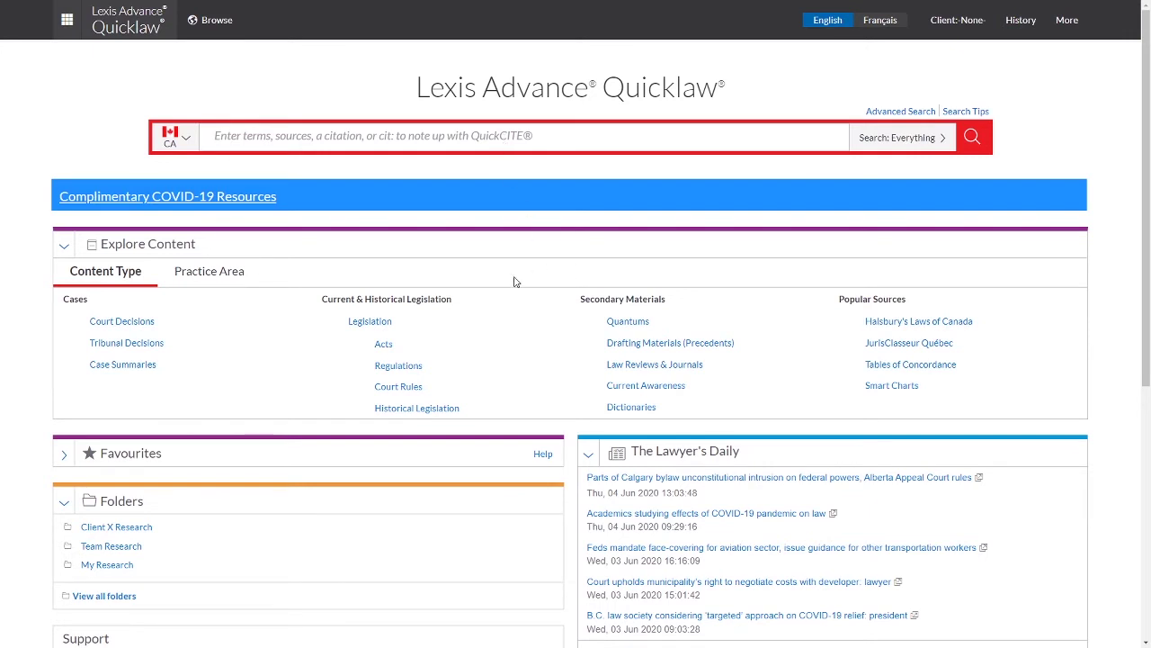
Step: Search the citation 2017scj31 to open R. v. Cody, [2017] S.C.J. No. 31
text(20)
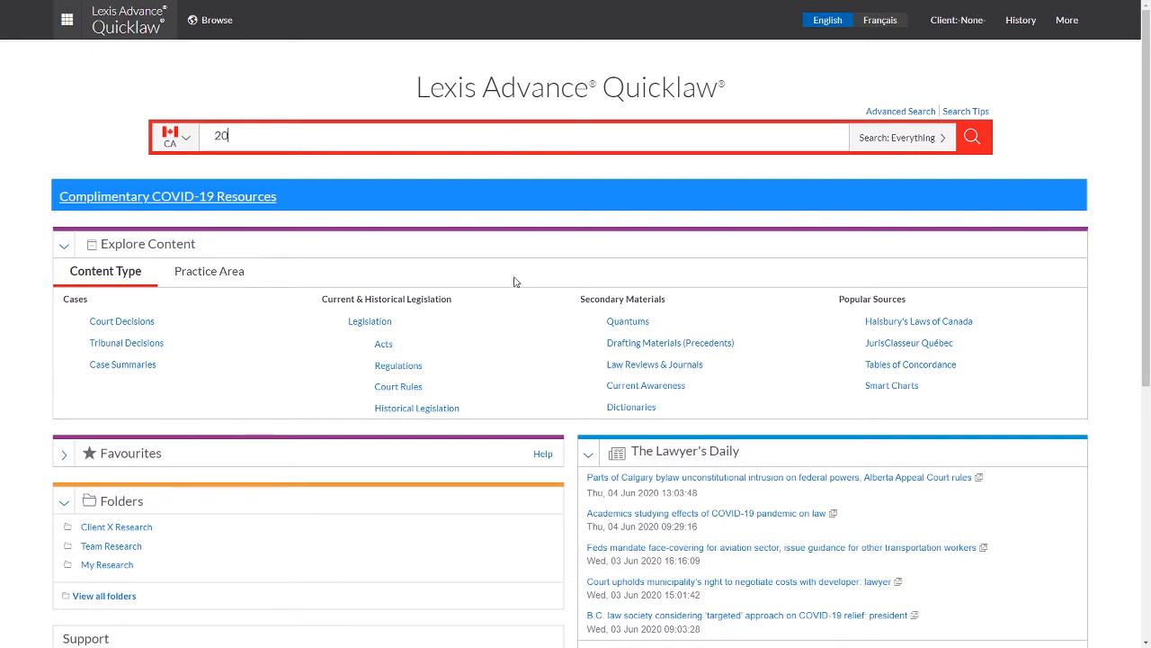
text(2017scj31)
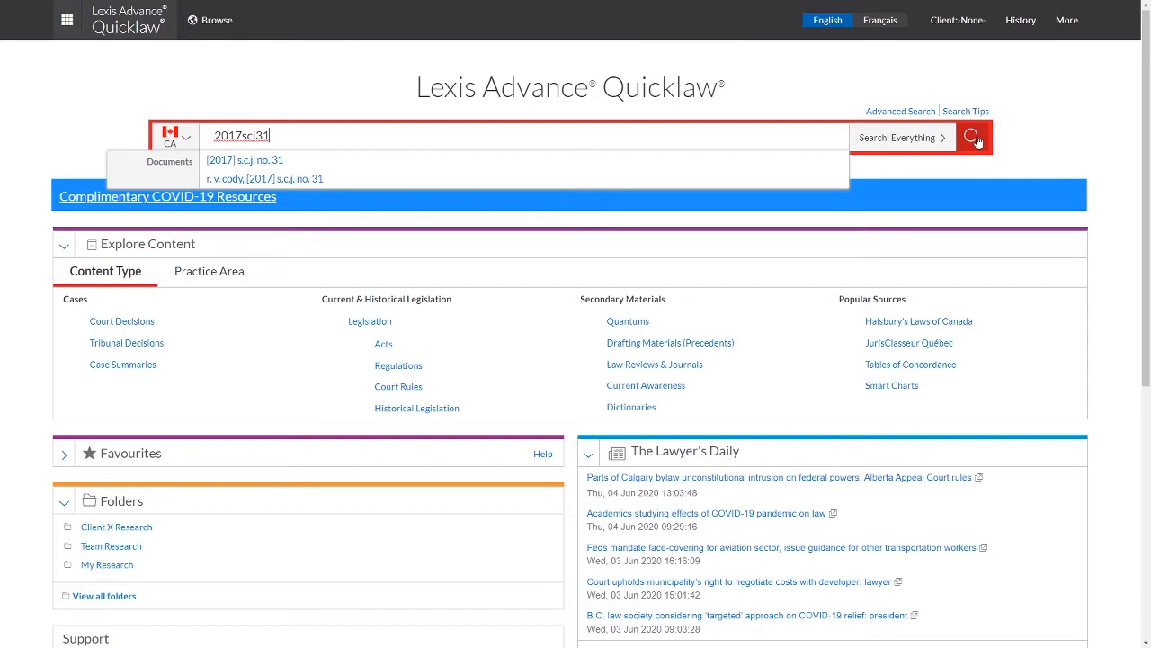
click(973, 137)
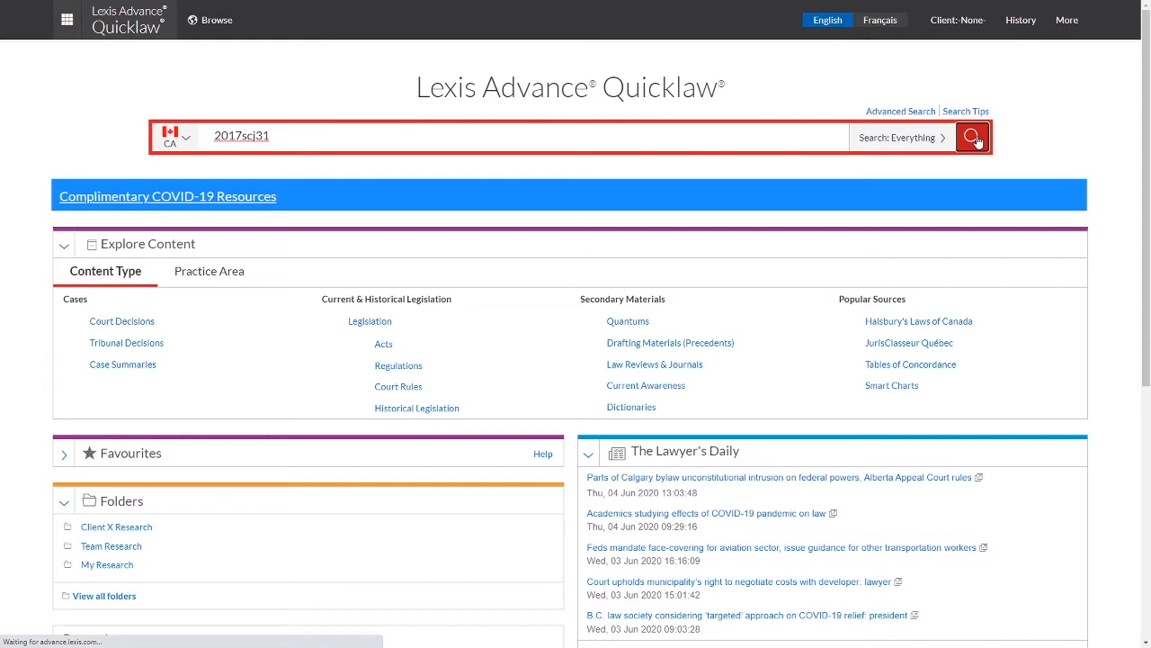
click(975, 137)
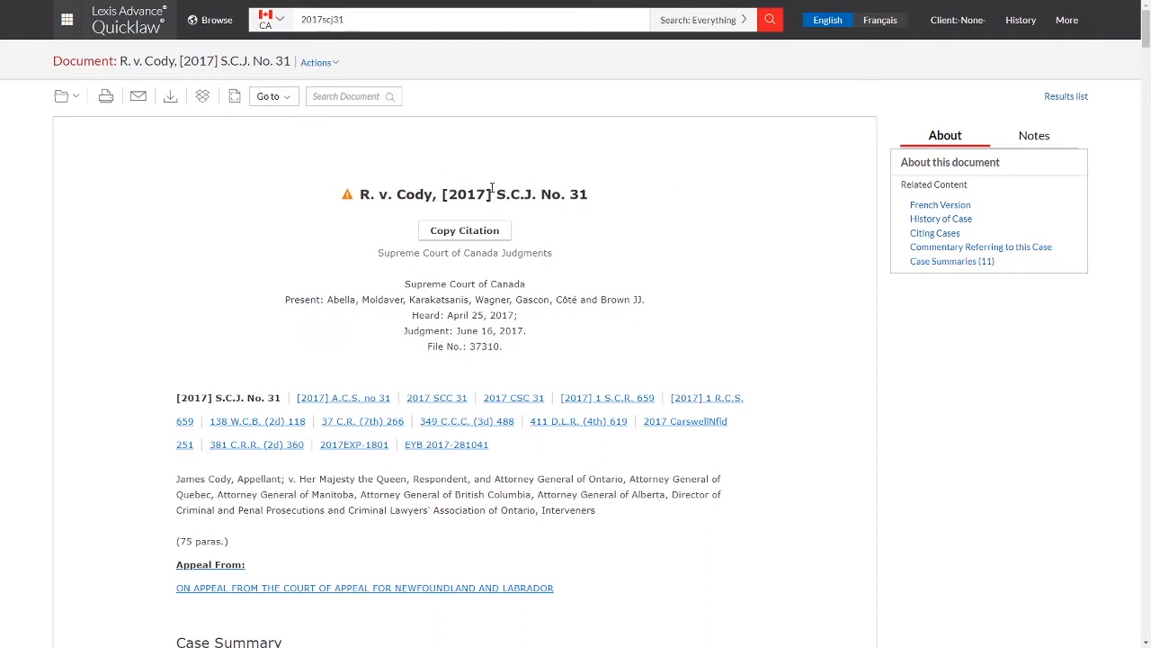
Step: Copy the R. v. Cody citation with parallel citations as a hyperlink to the clipboard
click(464, 230)
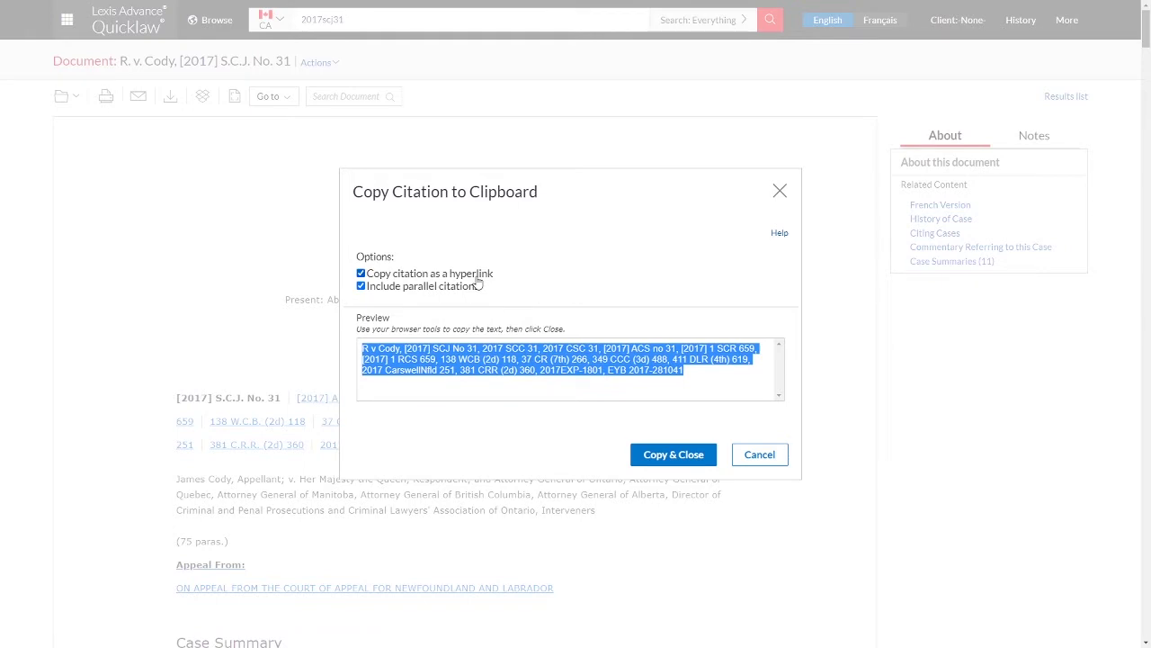
click(359, 273)
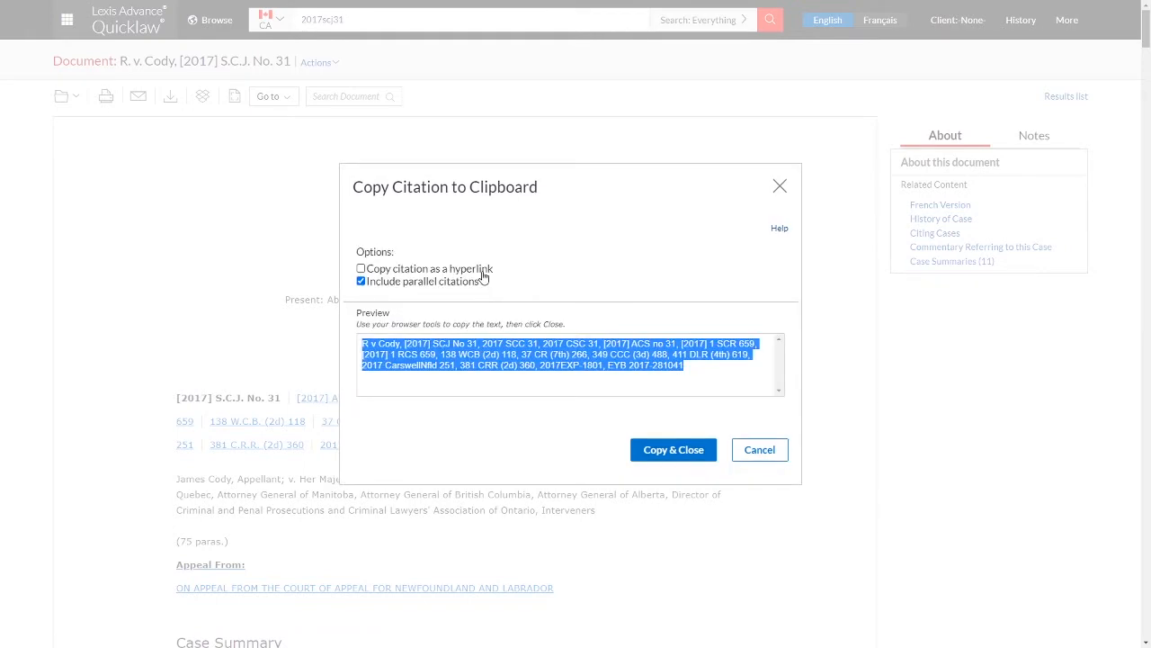
click(360, 268)
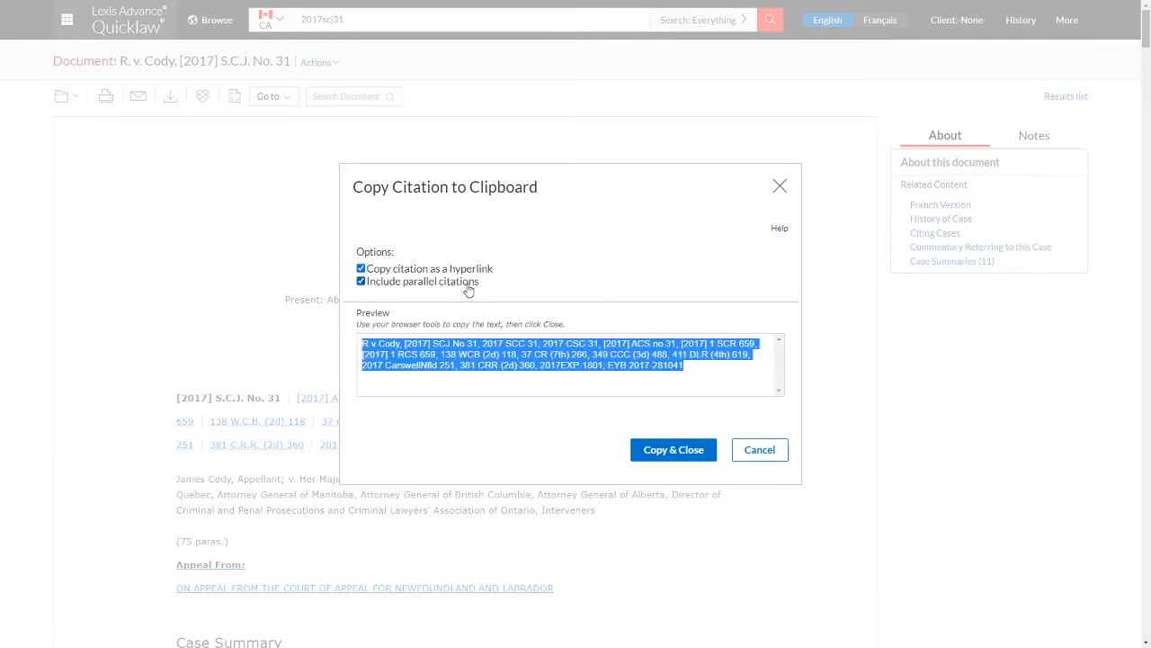
mouse_move(702, 414)
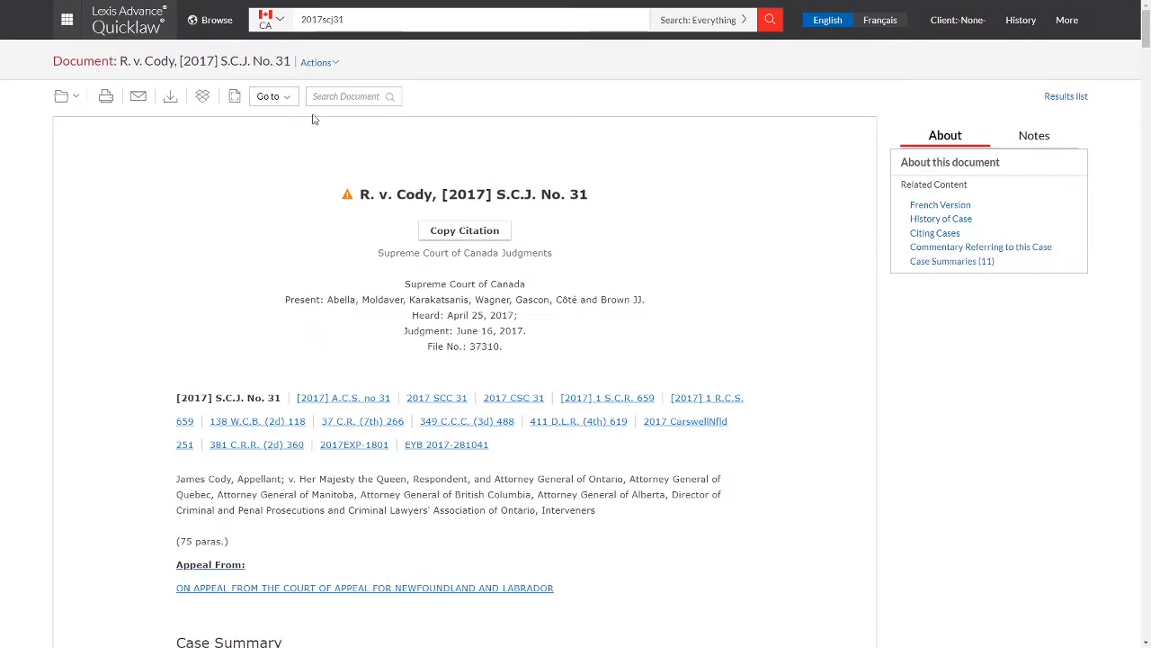
mouse_move(104, 98)
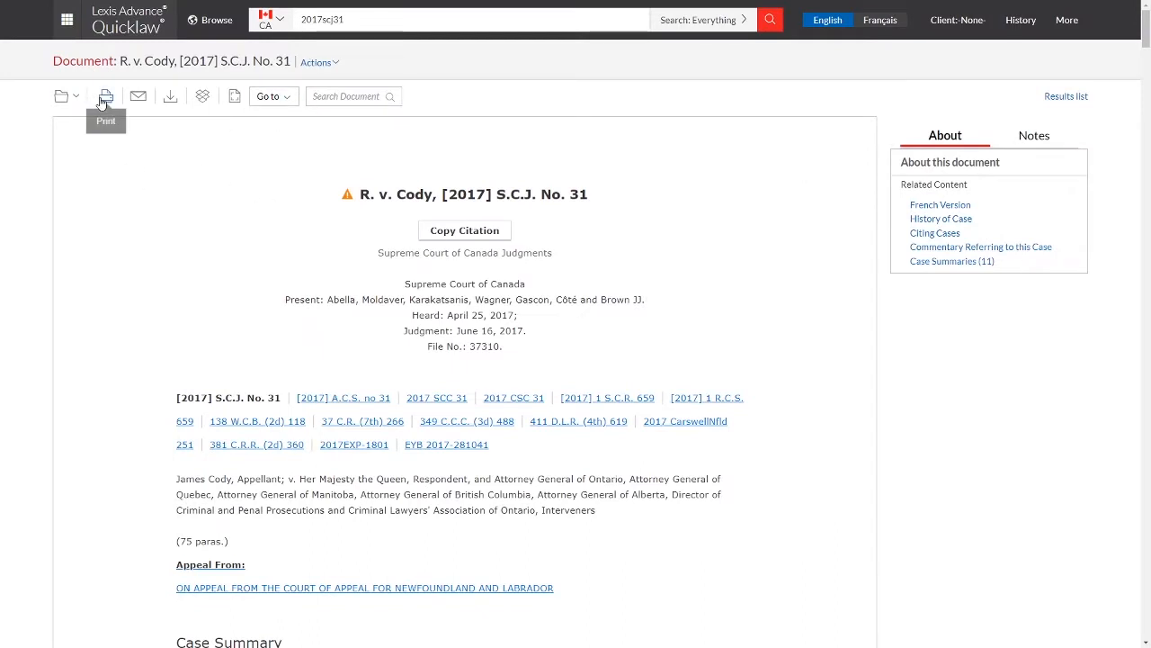
Step: Bring up the Print dialog's Formatting Options for R. v. Cody
click(104, 97)
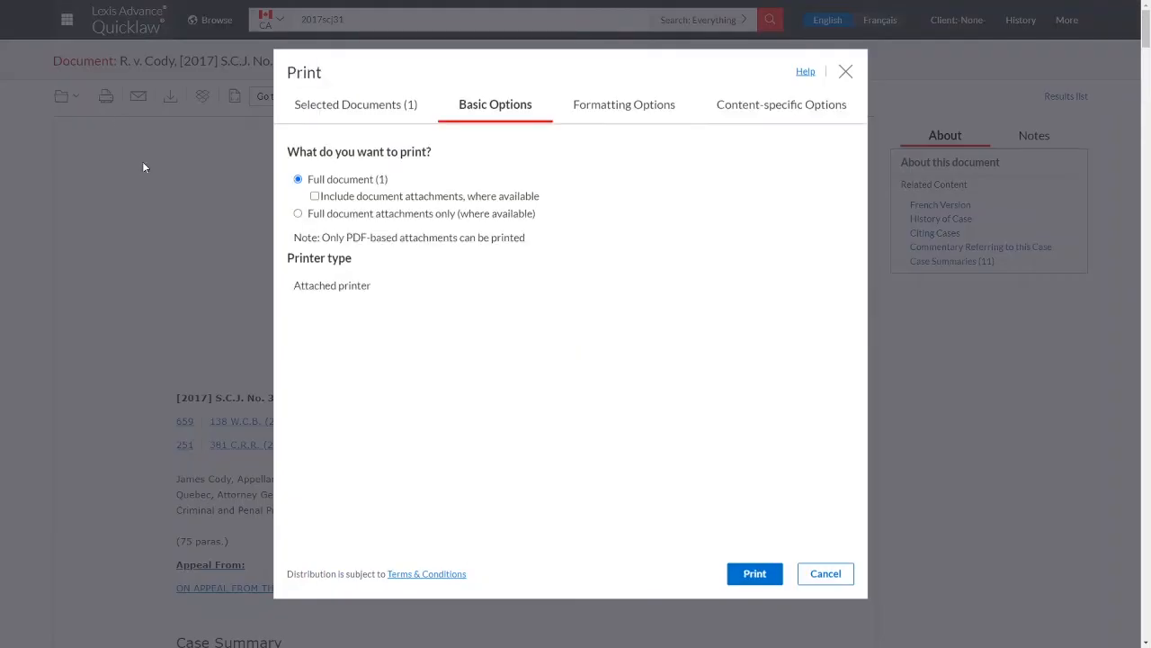
mouse_move(712, 126)
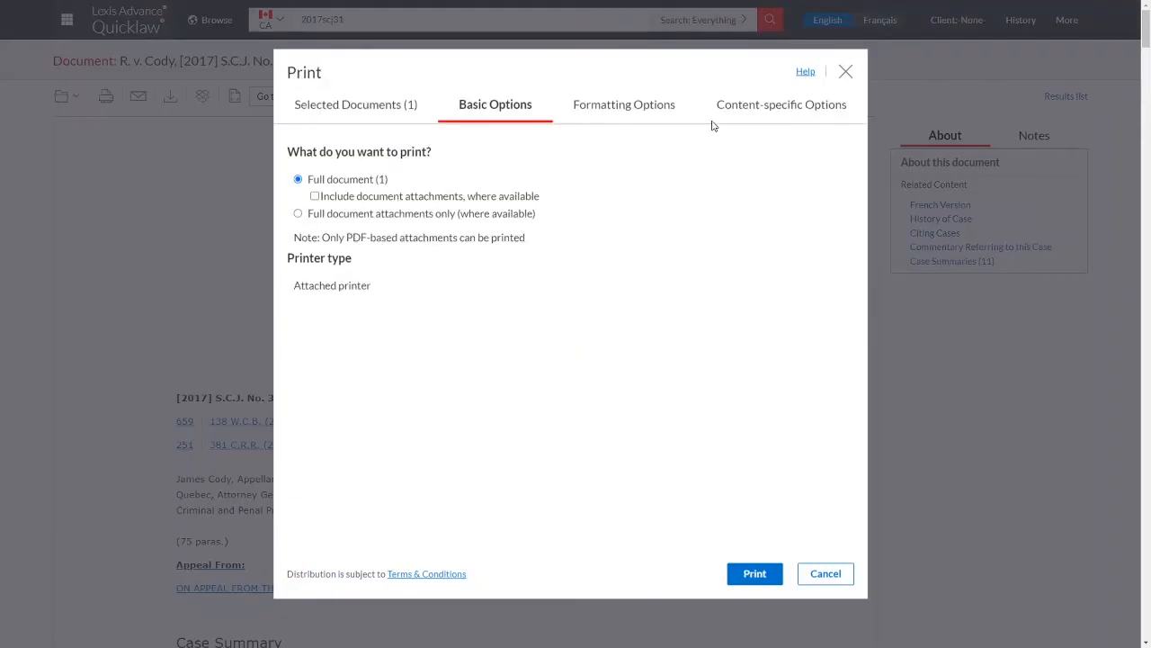
click(623, 104)
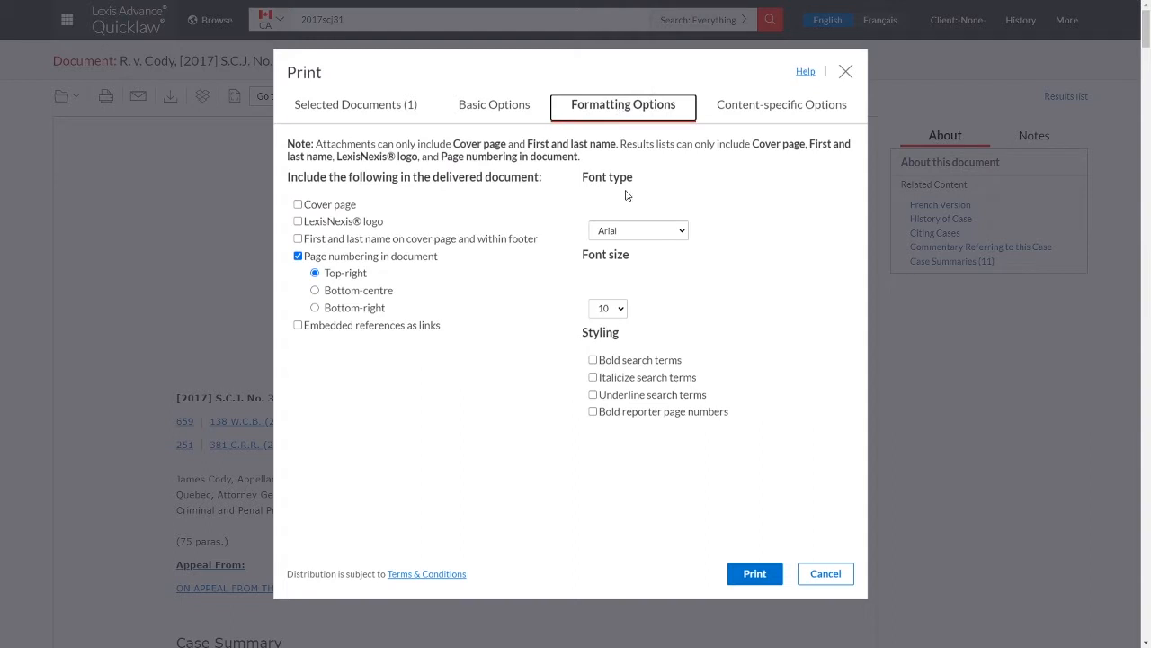
mouse_move(622, 210)
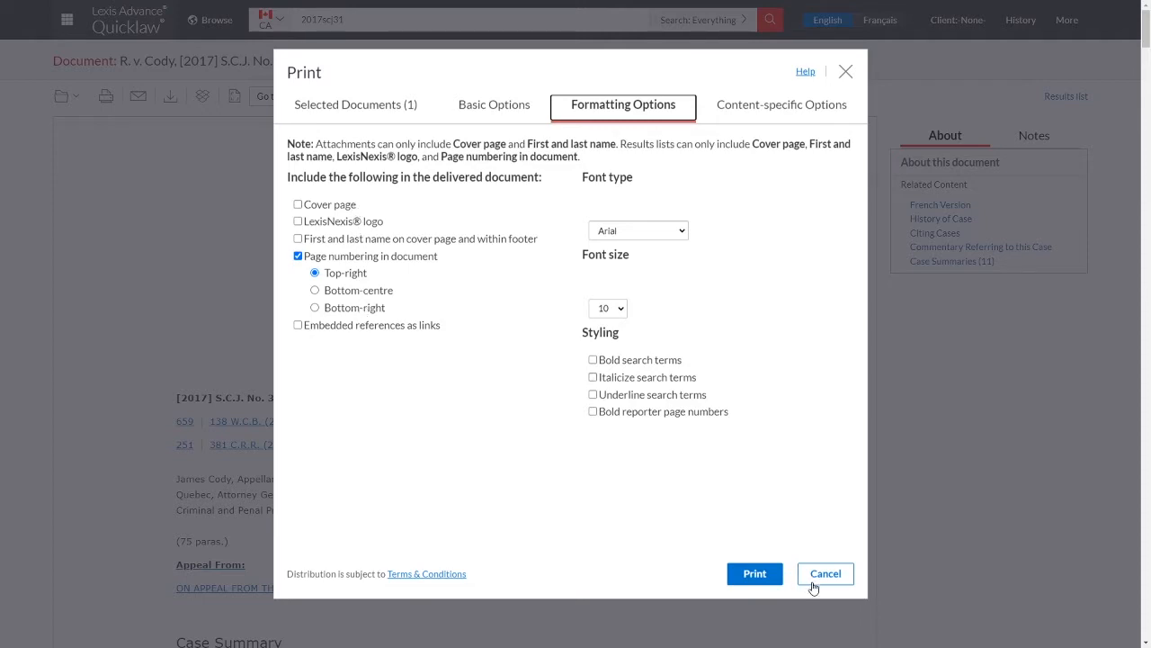
Step: Cancel printing, review the Download dialog's grouping and formatting options without downloading
click(824, 572)
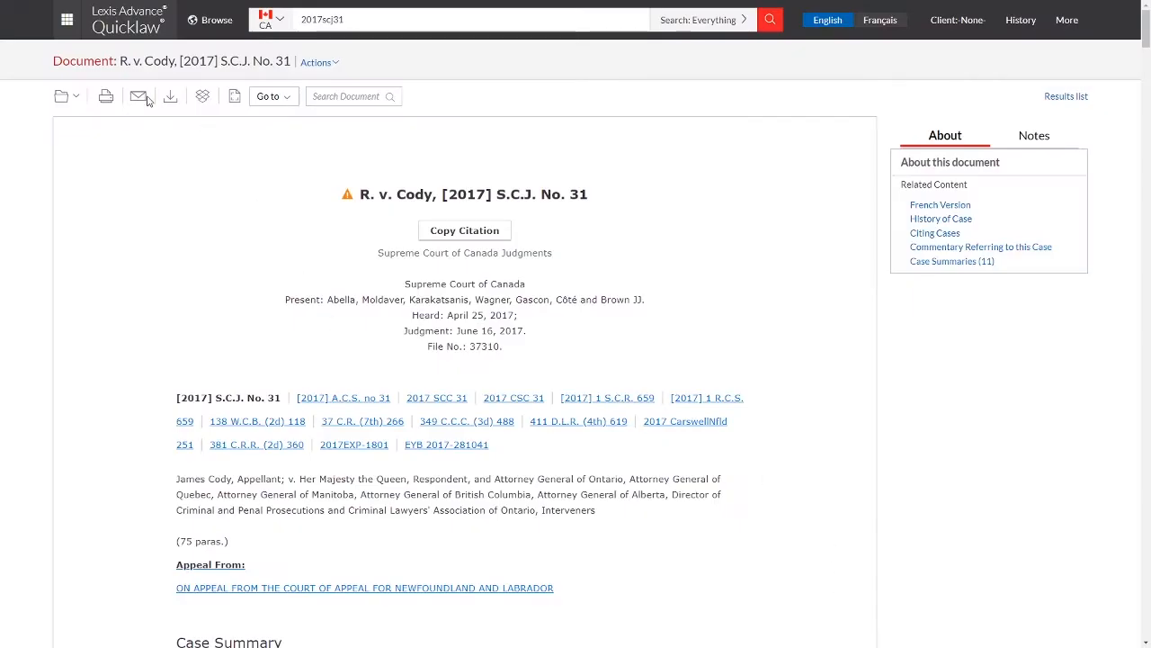
mouse_move(136, 95)
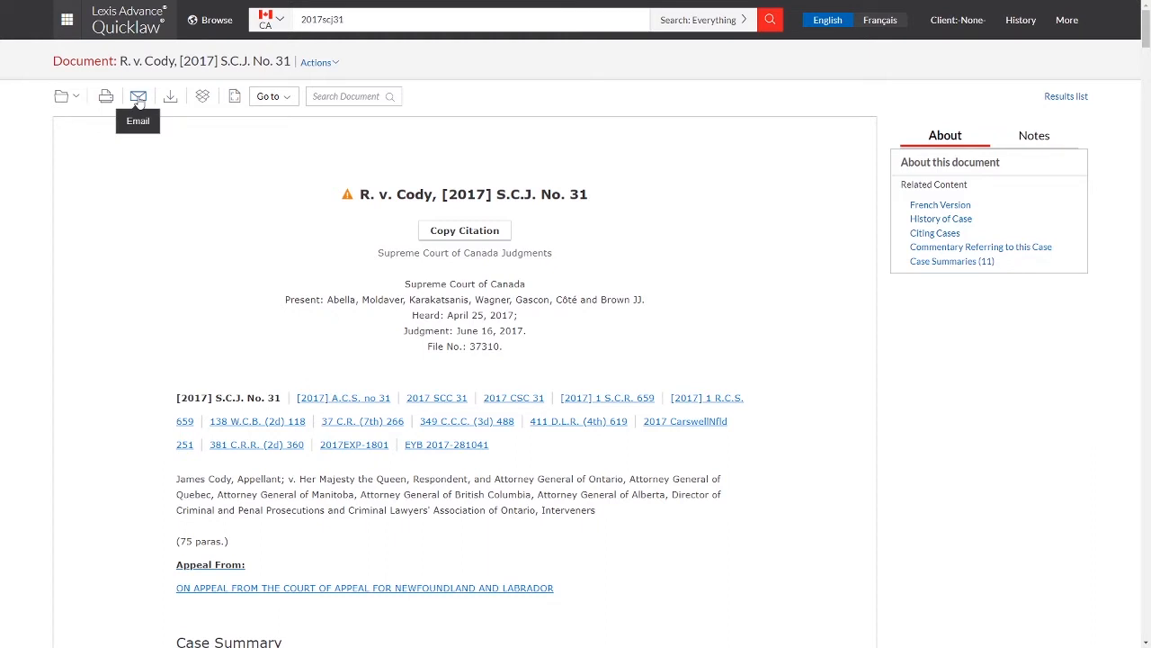
mouse_move(171, 99)
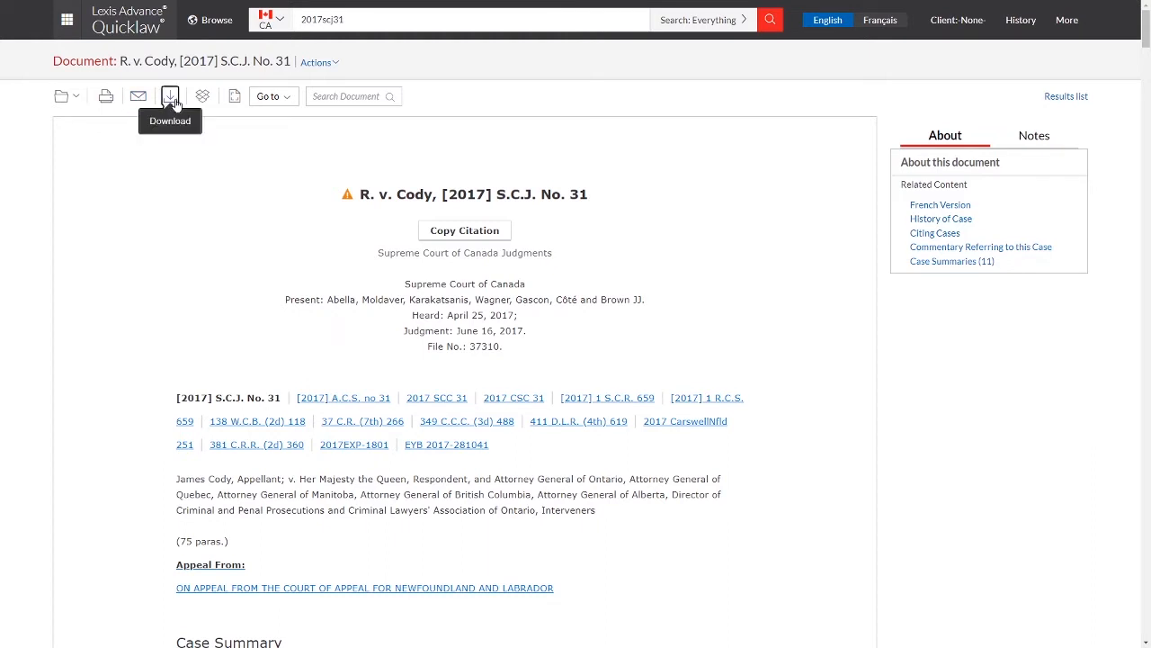
click(169, 97)
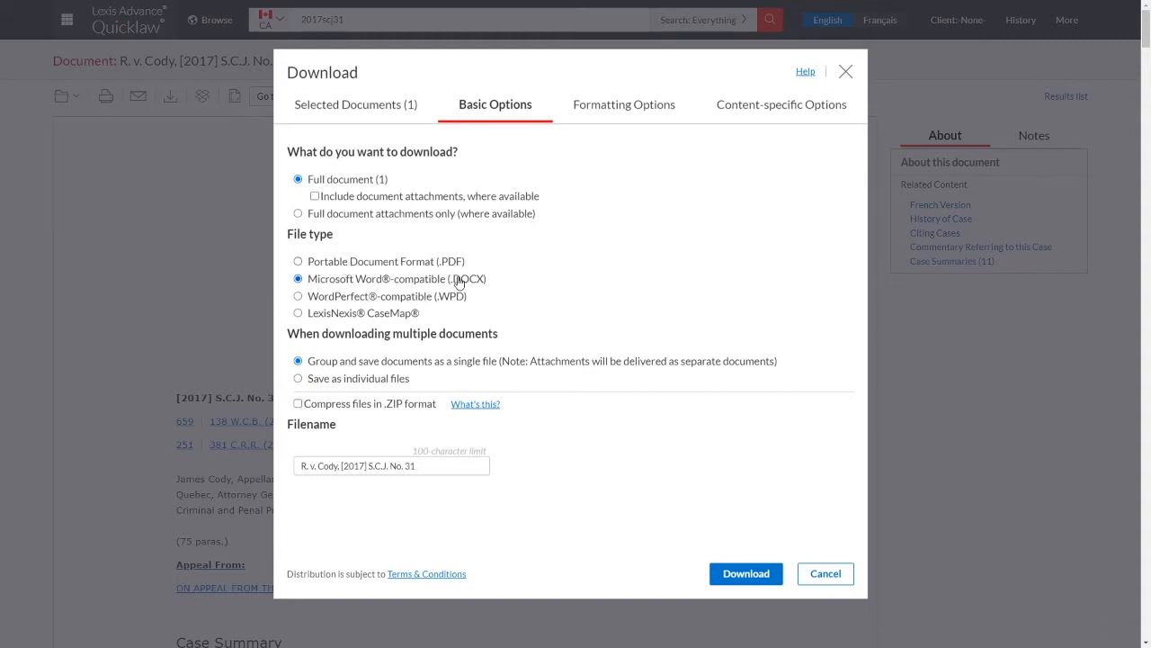
mouse_move(461, 299)
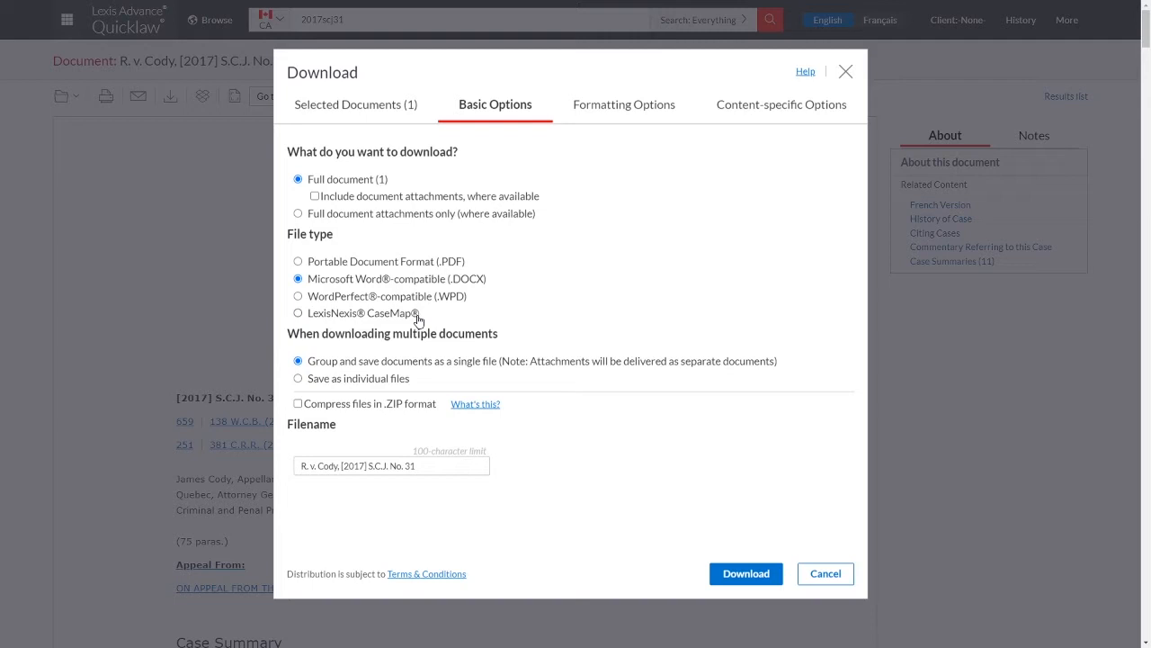
mouse_move(421, 353)
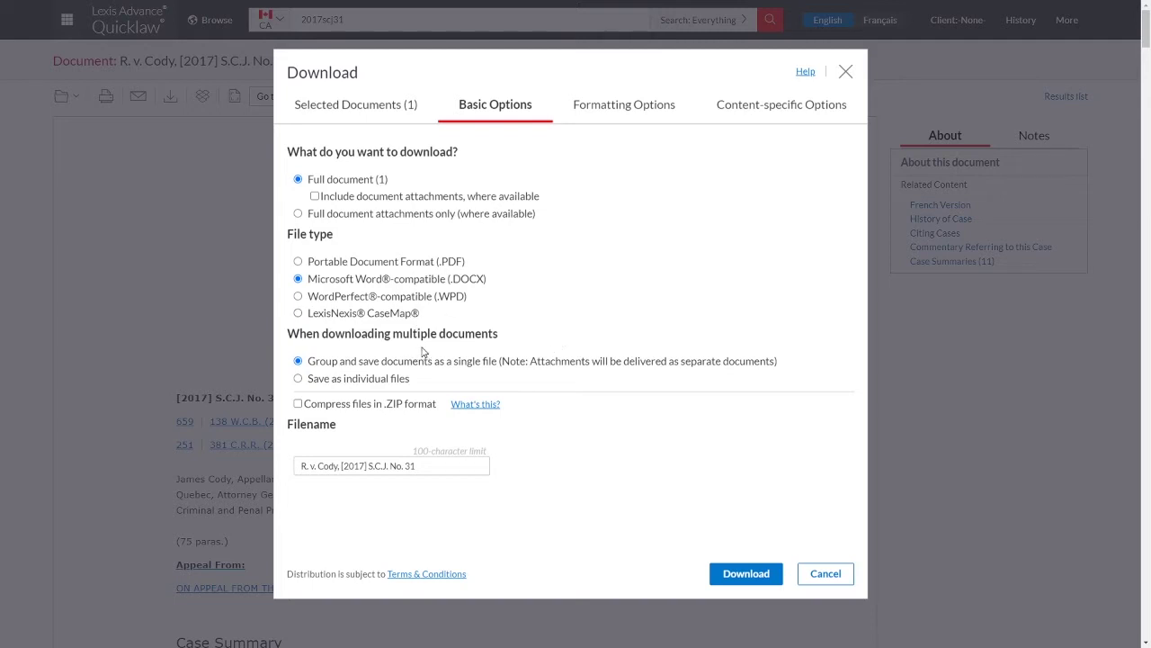
mouse_move(309, 373)
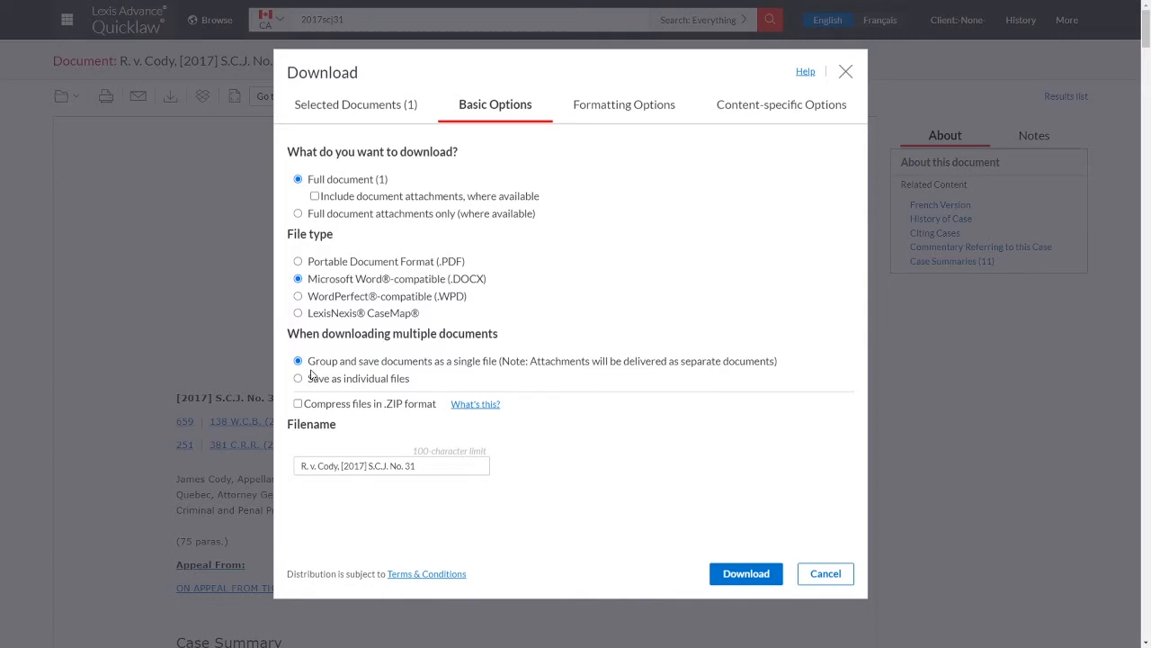
click(299, 378)
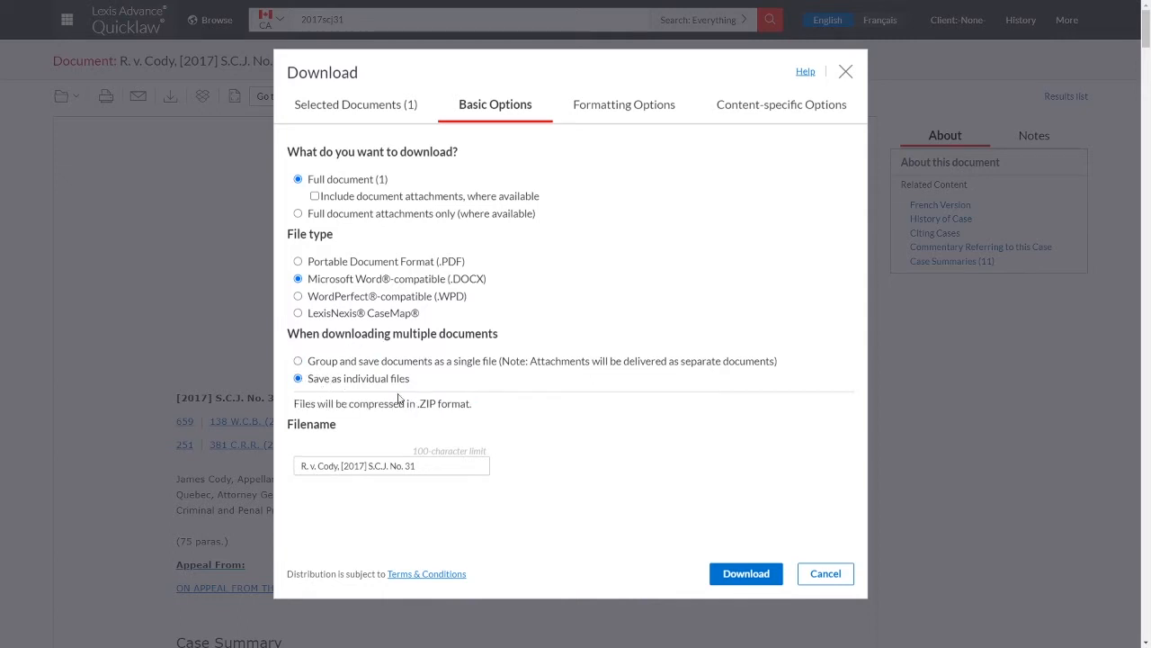
mouse_move(441, 403)
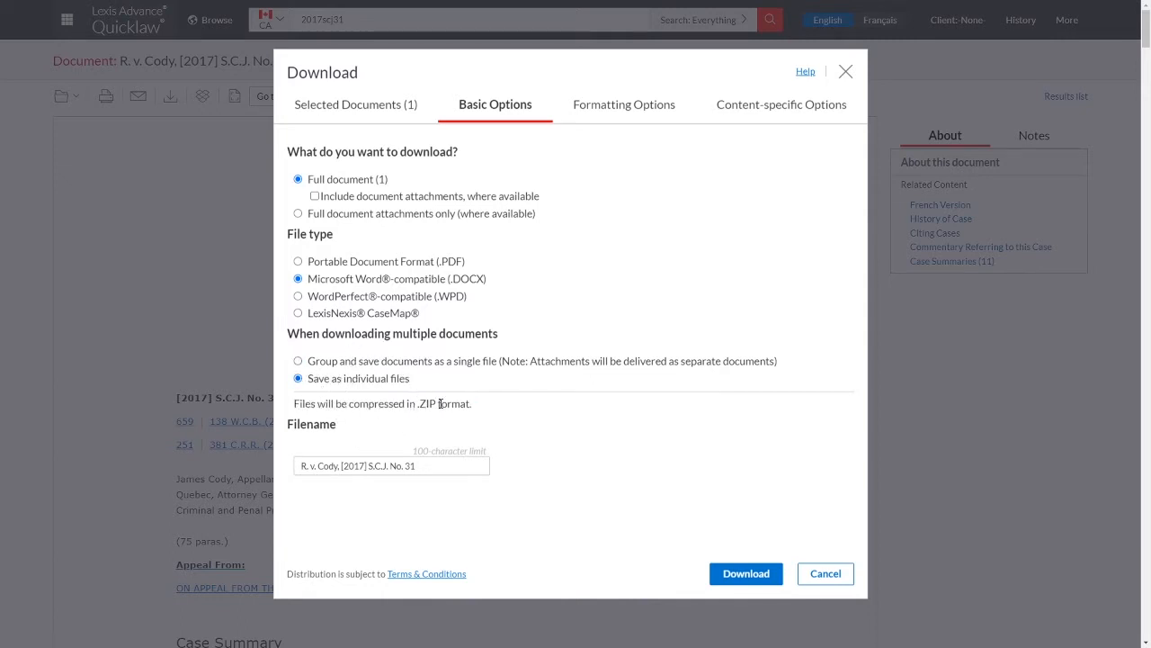
click(299, 360)
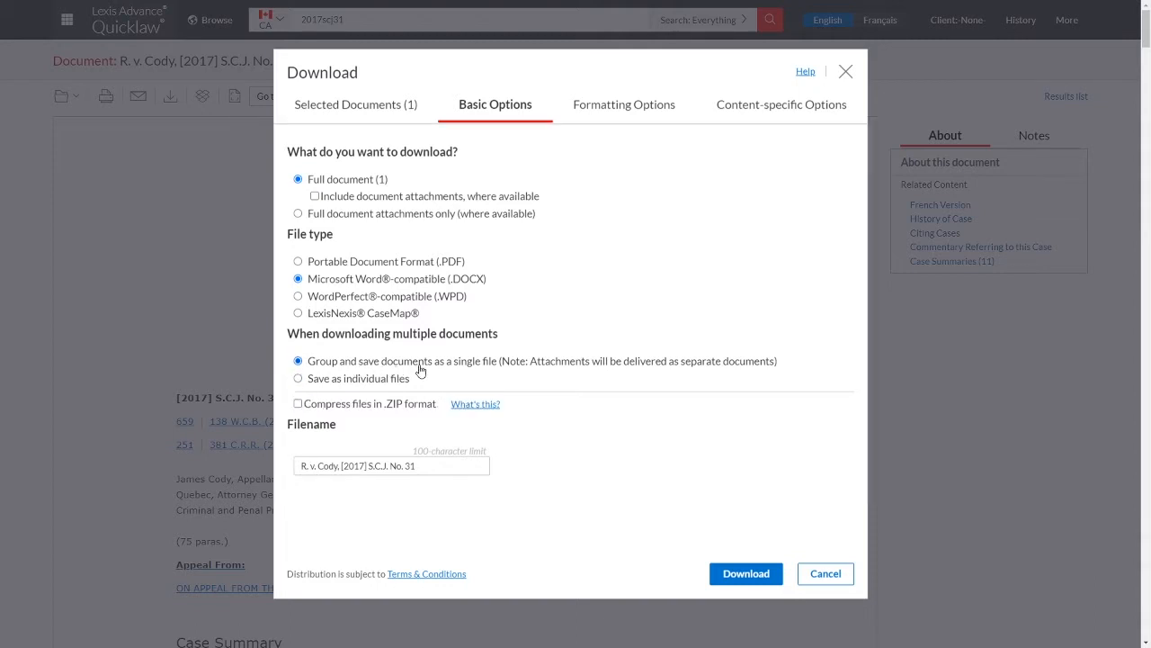
mouse_move(499, 367)
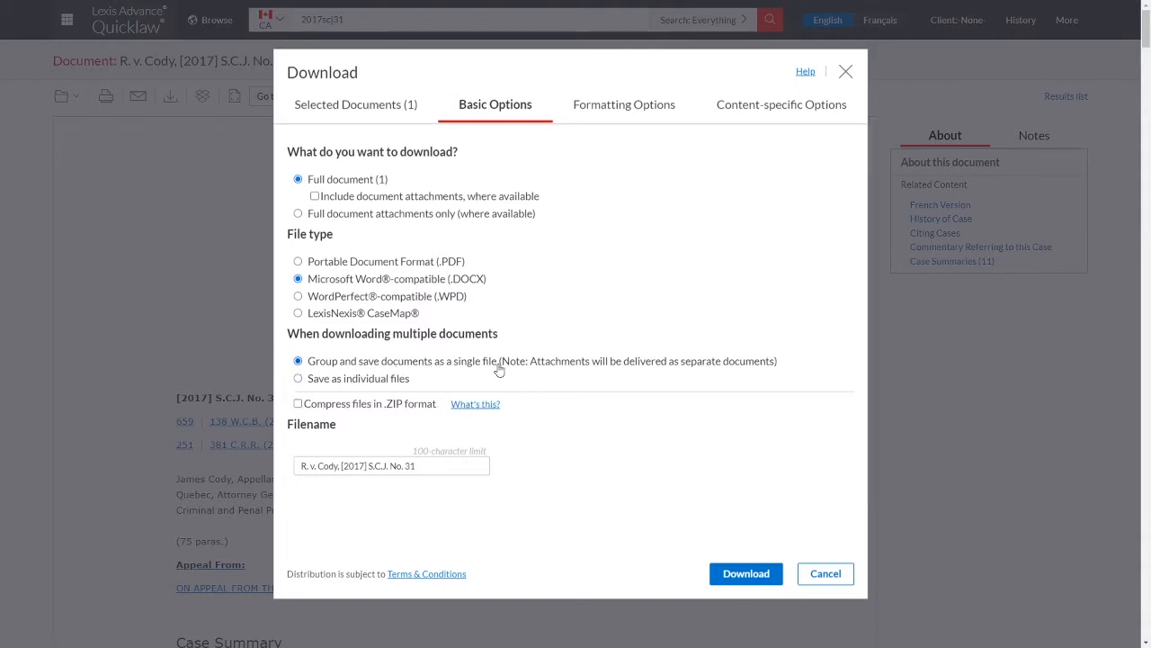
click(622, 104)
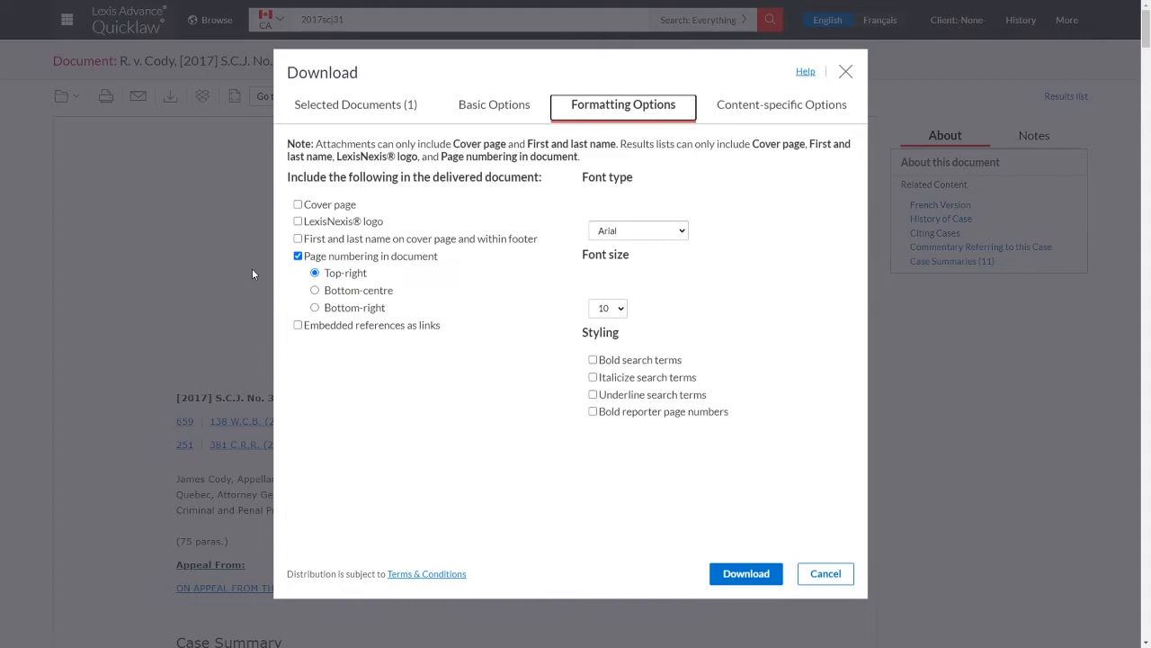
mouse_move(795, 534)
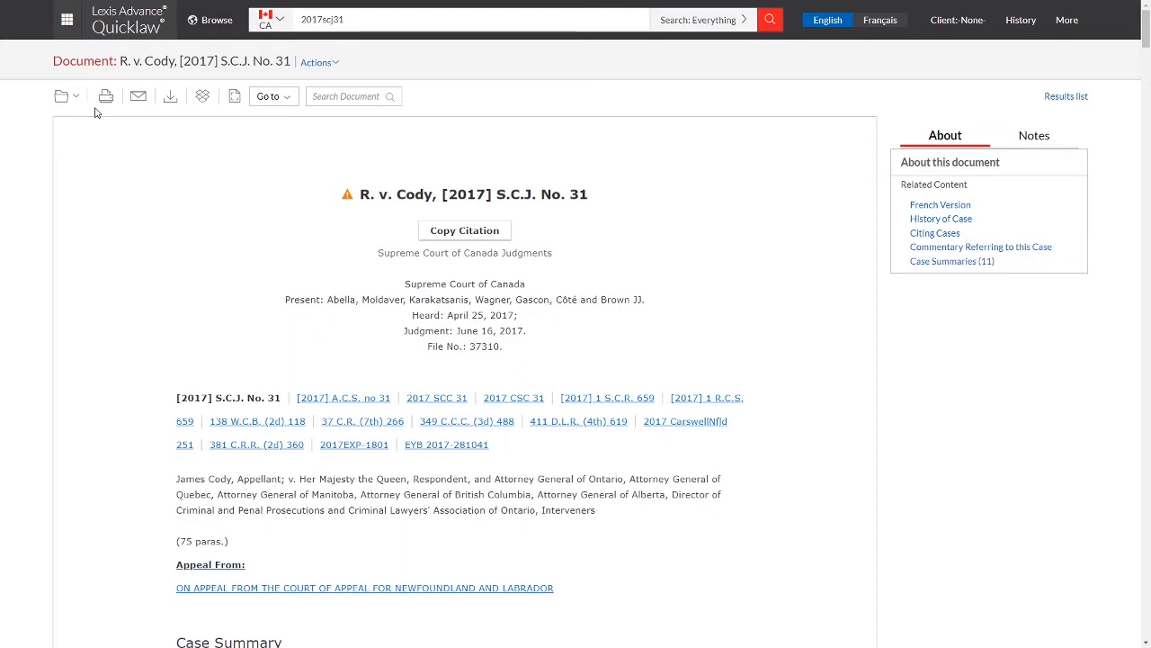
mouse_move(61, 97)
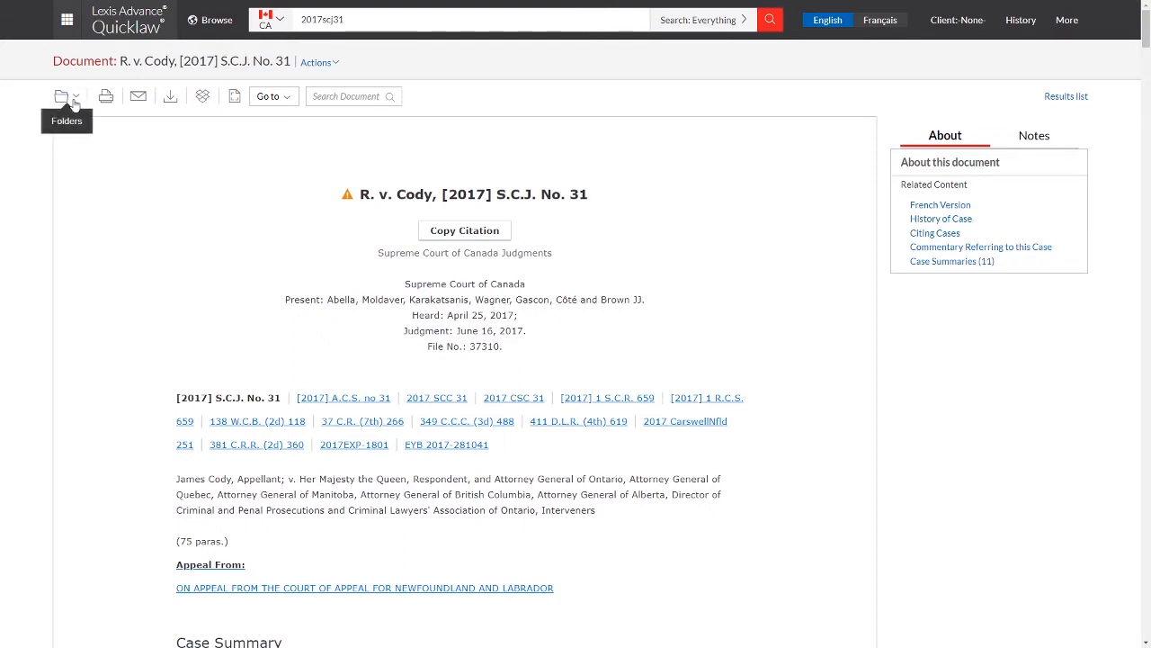
mouse_move(75, 104)
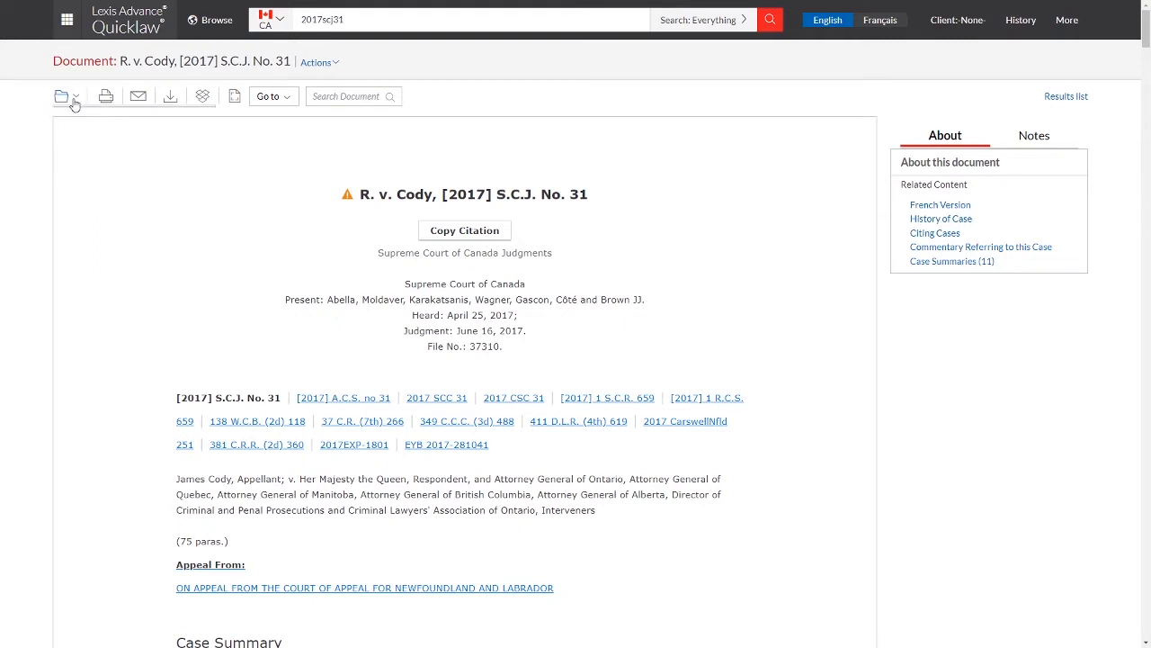
Step: Create a new Client Y Research folder and save R. v. Cody into it
click(62, 97)
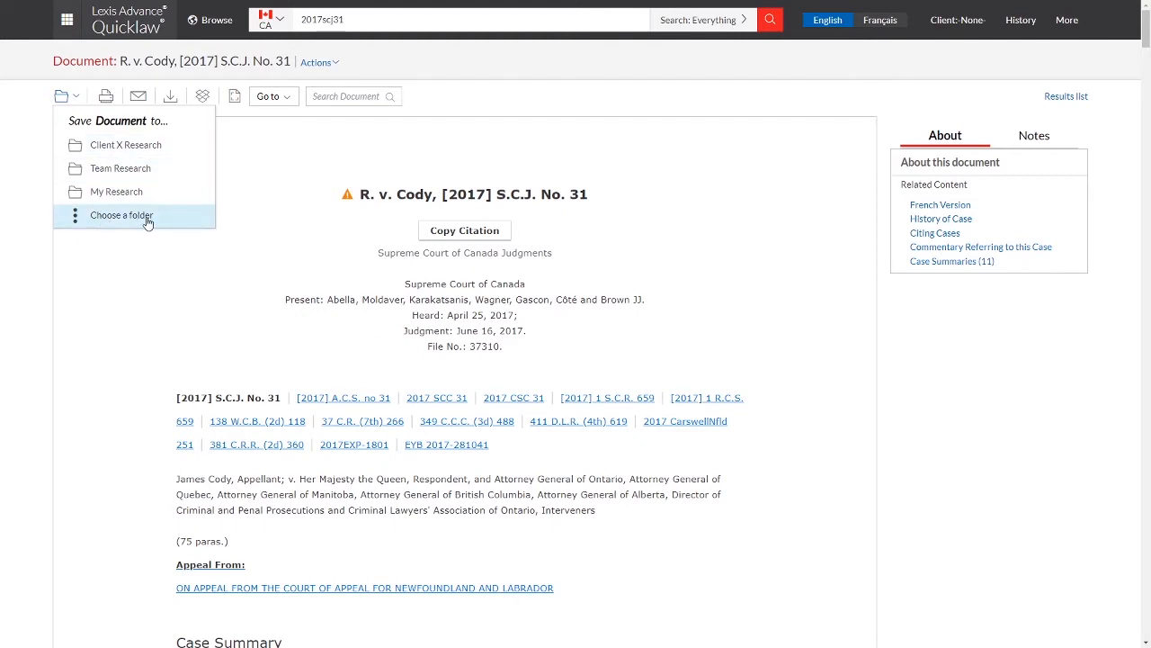
click(122, 216)
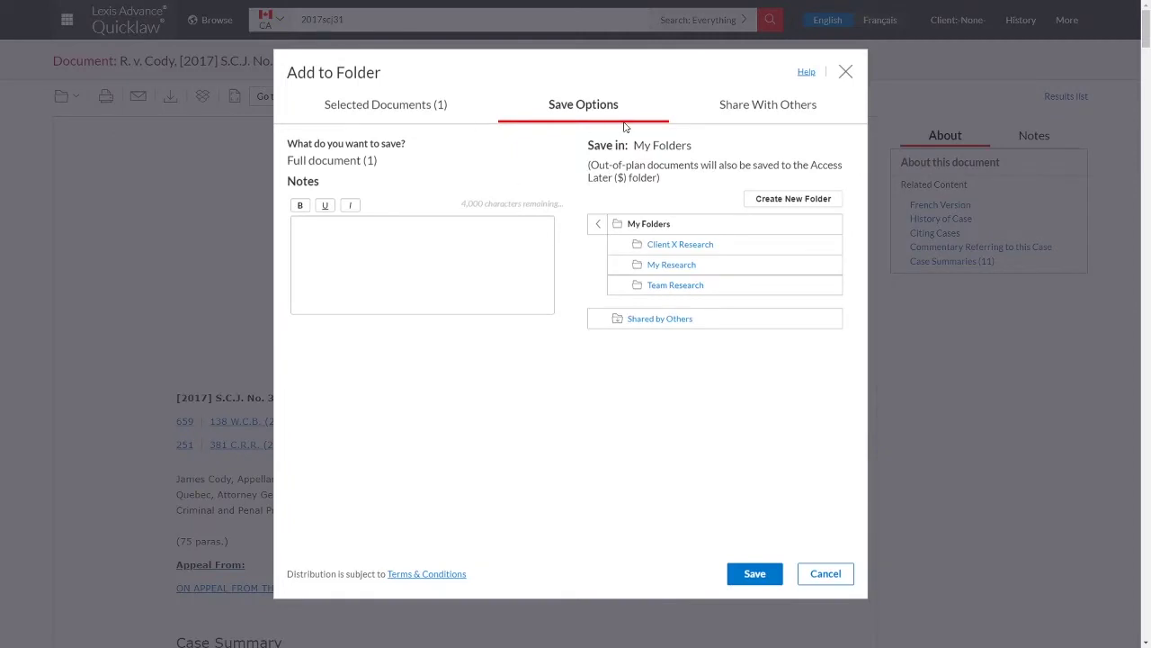
click(791, 198)
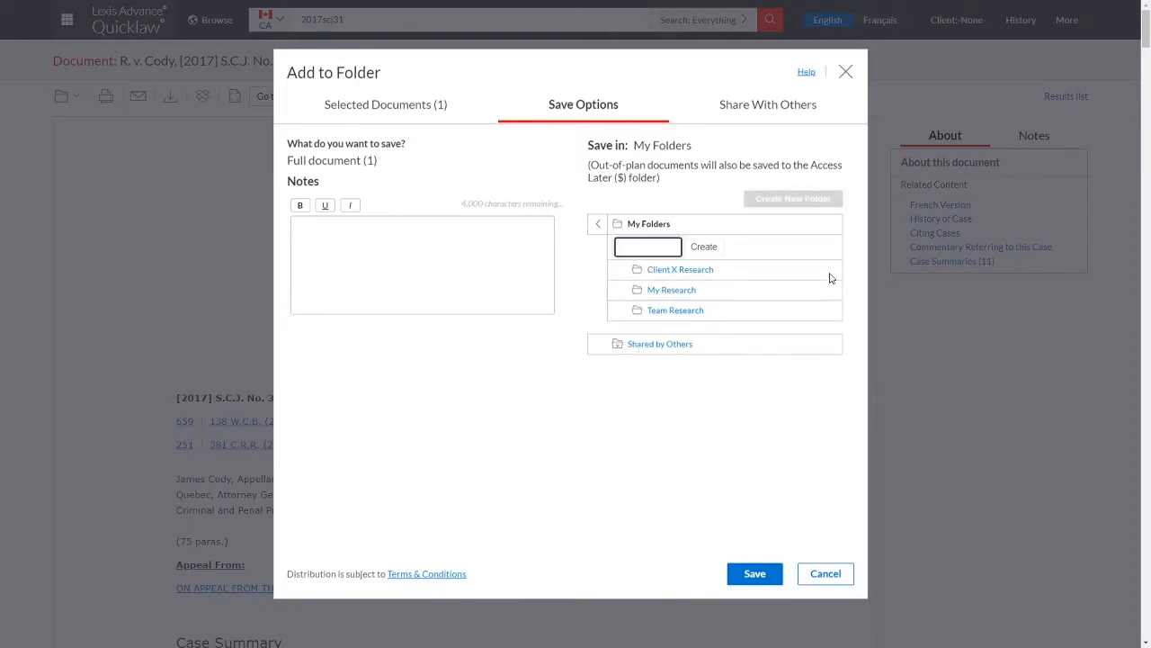
click(648, 247)
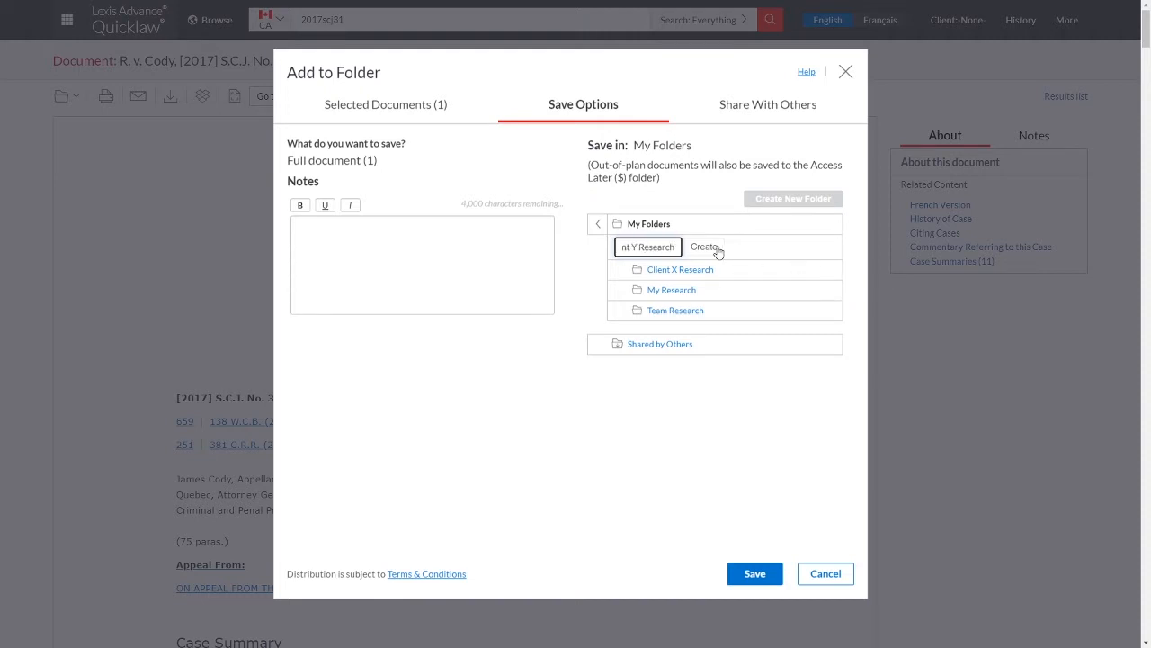
click(706, 246)
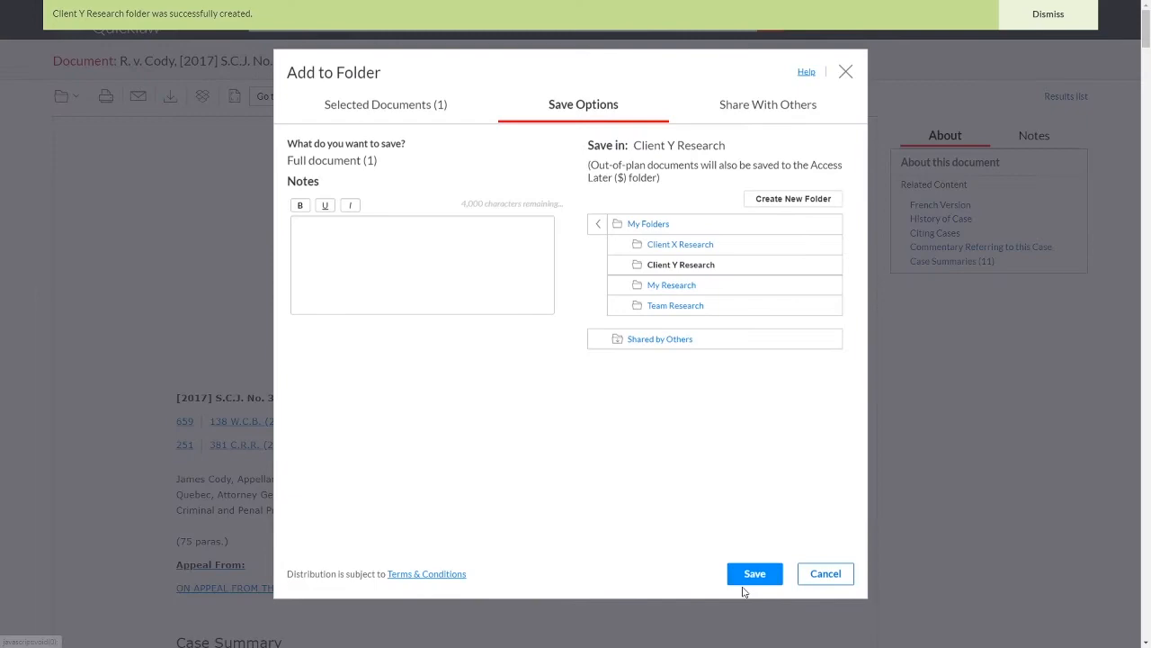
click(755, 572)
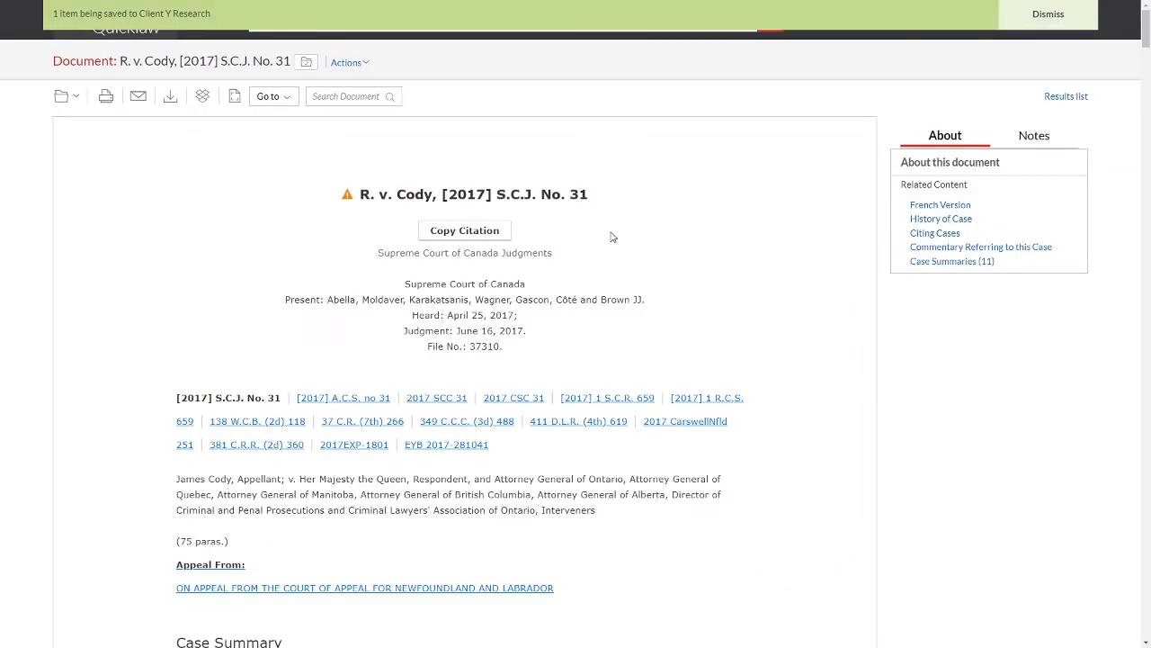
Step: Scroll through the case summary, cases cited and statutes cited down to the counsel list
scroll(down, 3)
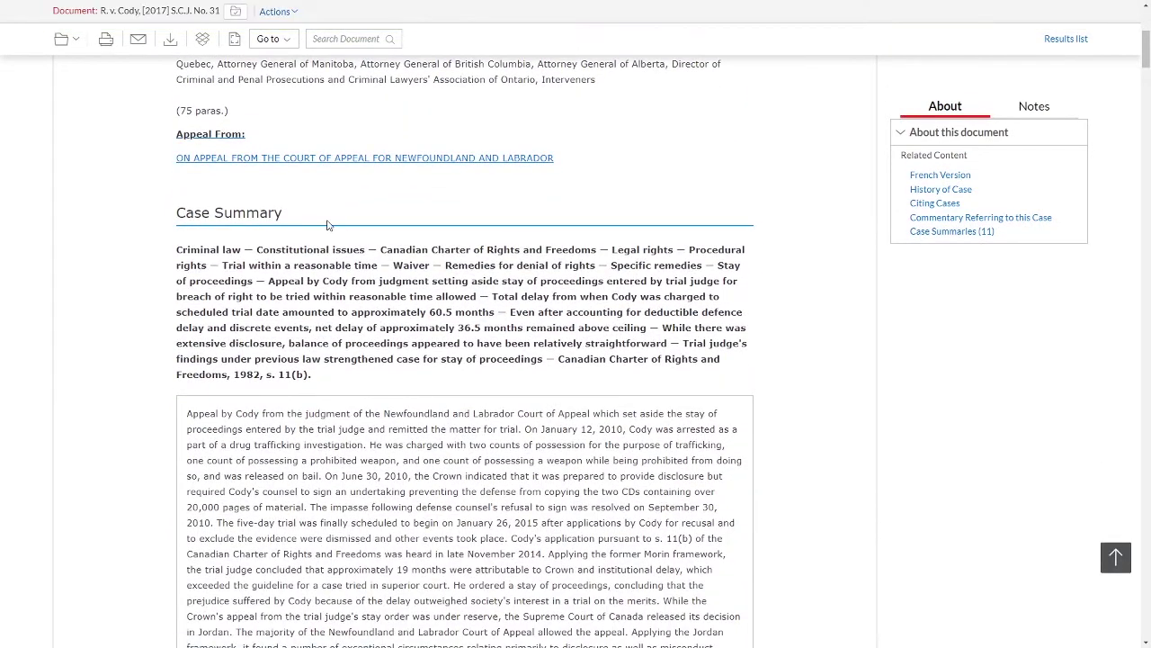
scroll(down, 3)
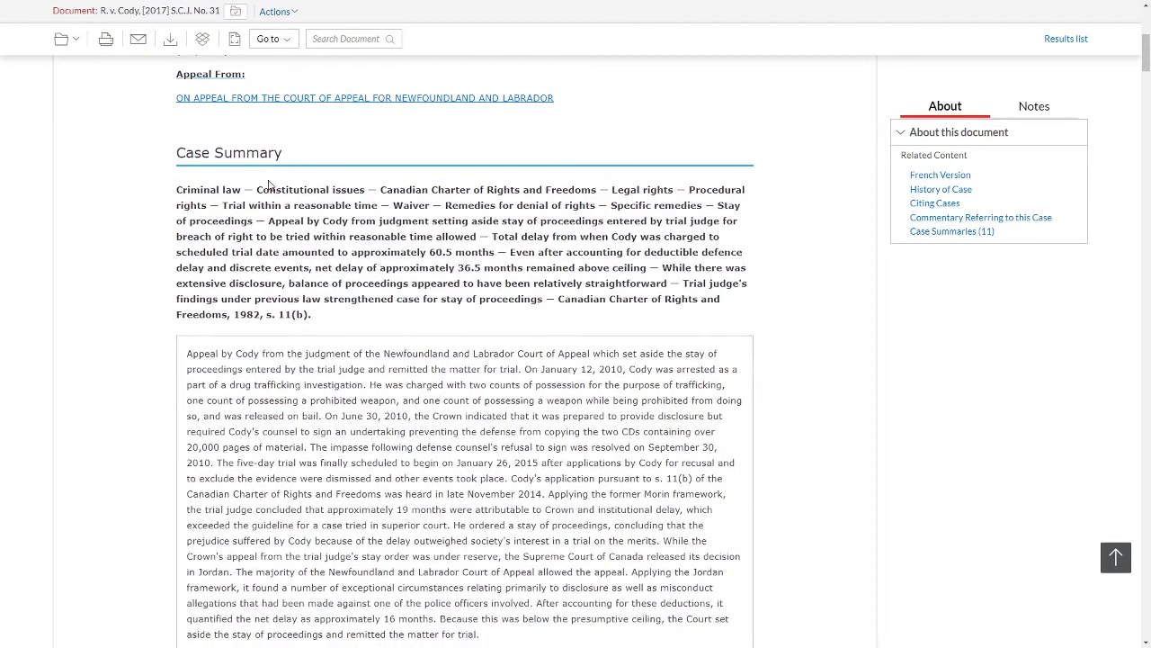
mouse_move(173, 241)
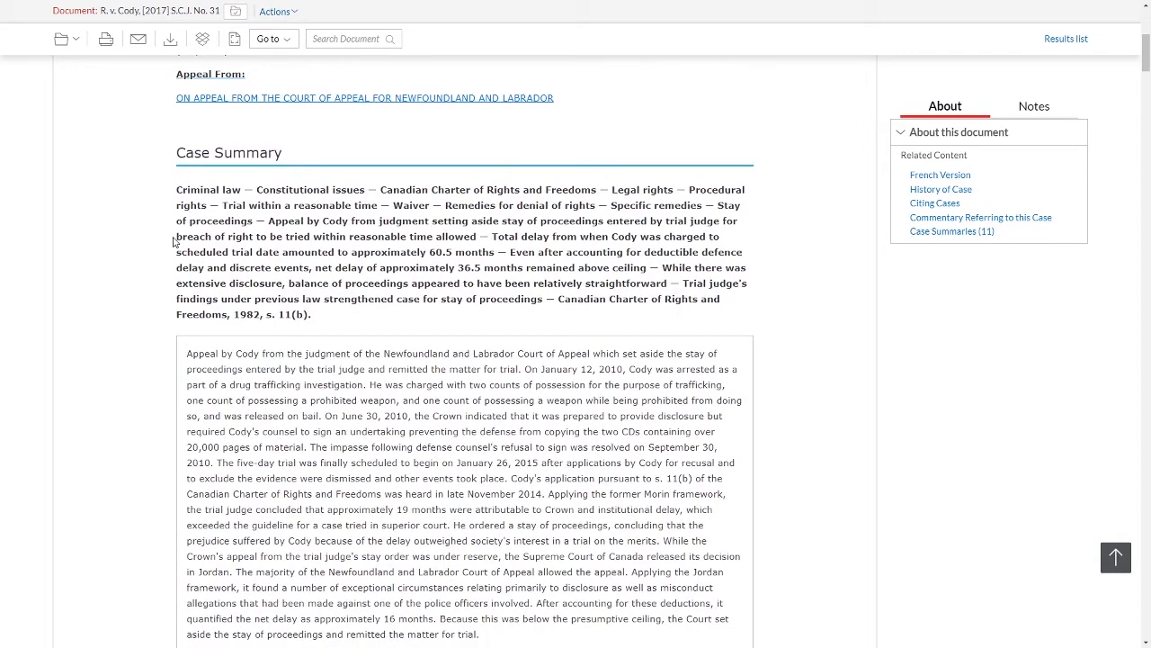
mouse_move(262, 238)
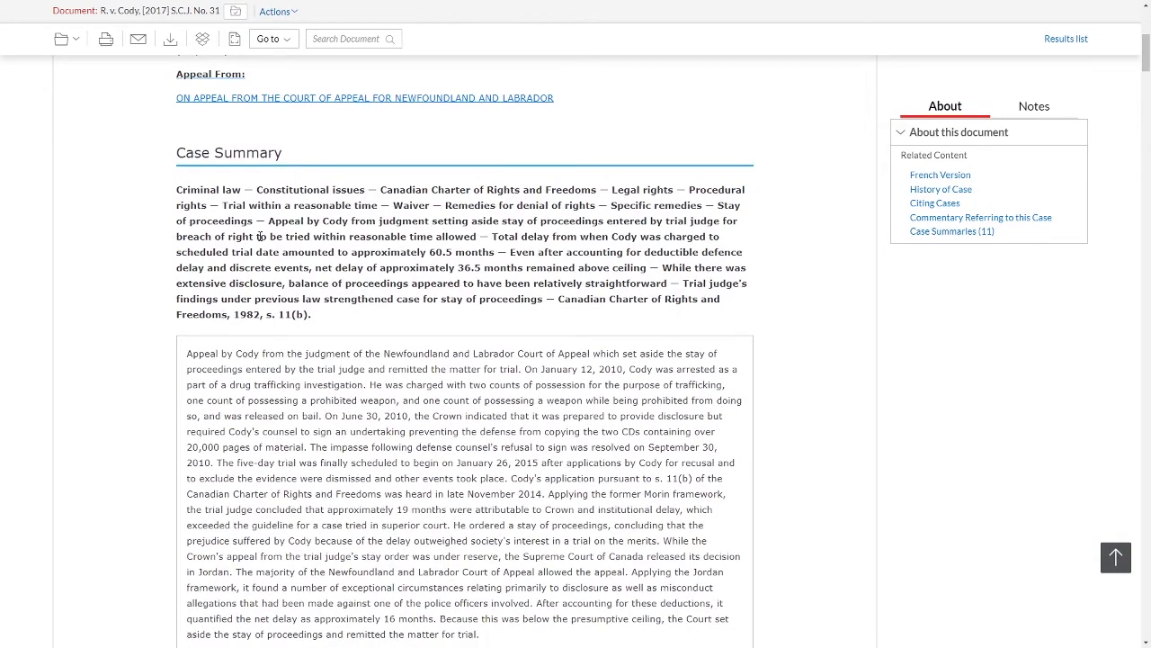
scroll(down, 3)
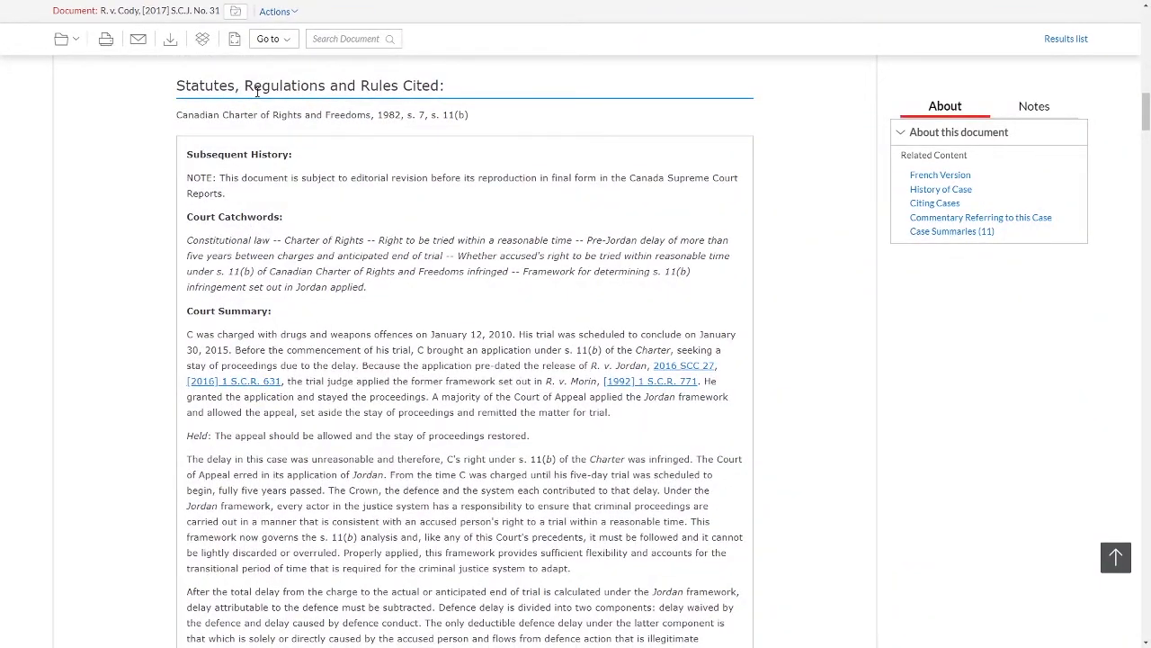
scroll(down, 3)
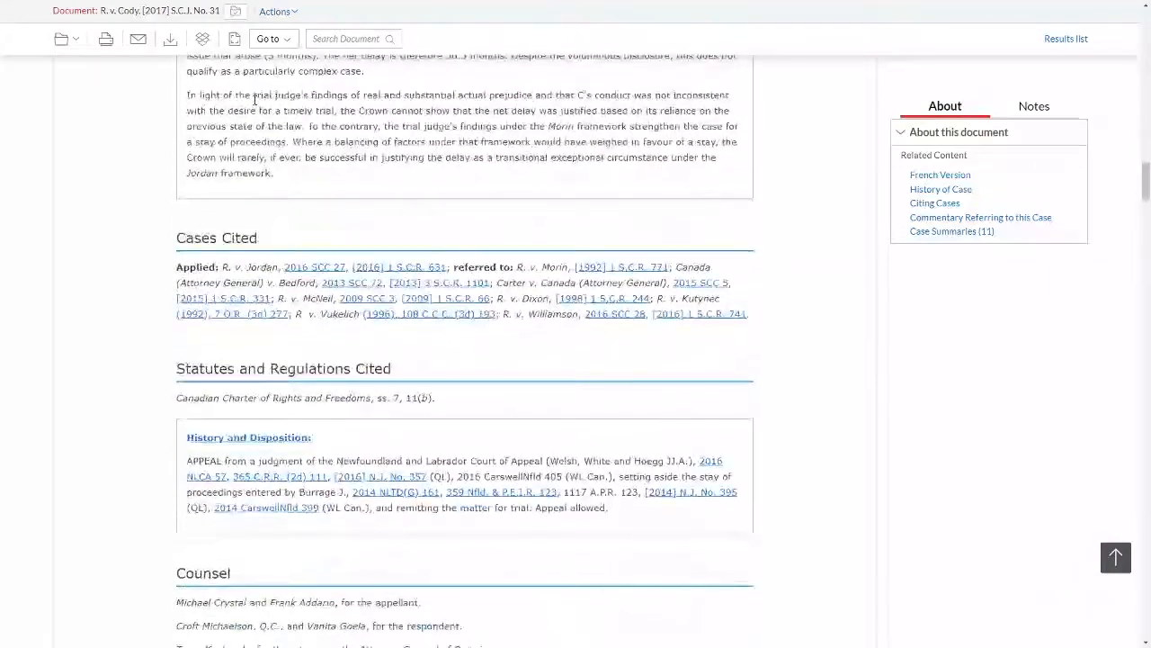
scroll(down, 3)
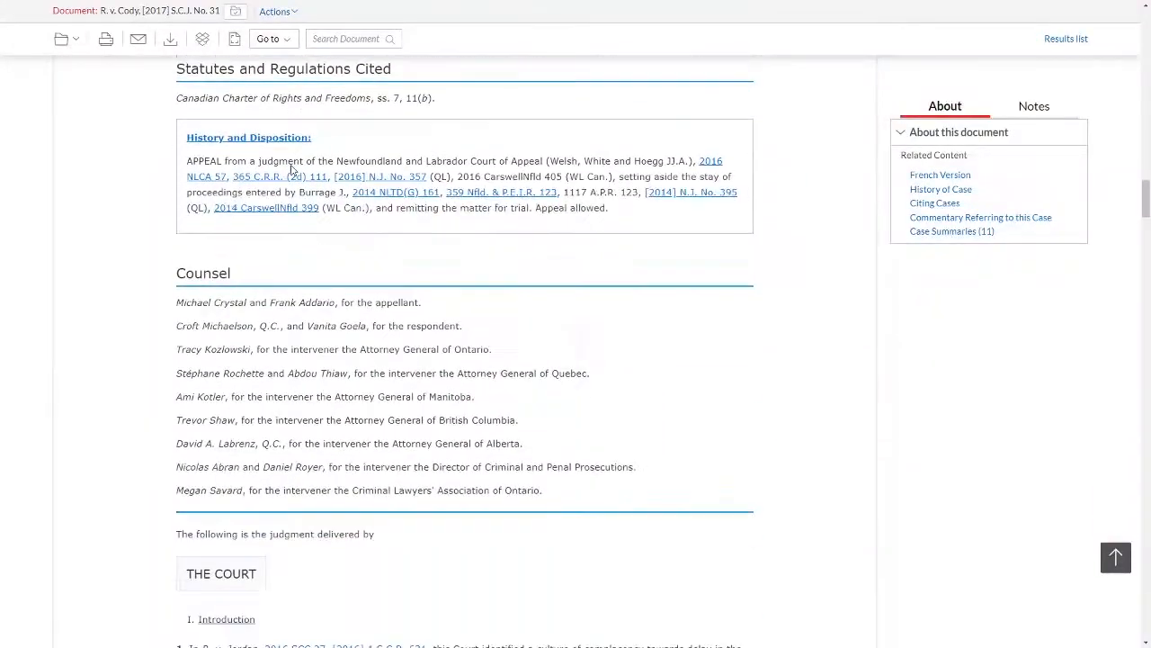
scroll(down, 3)
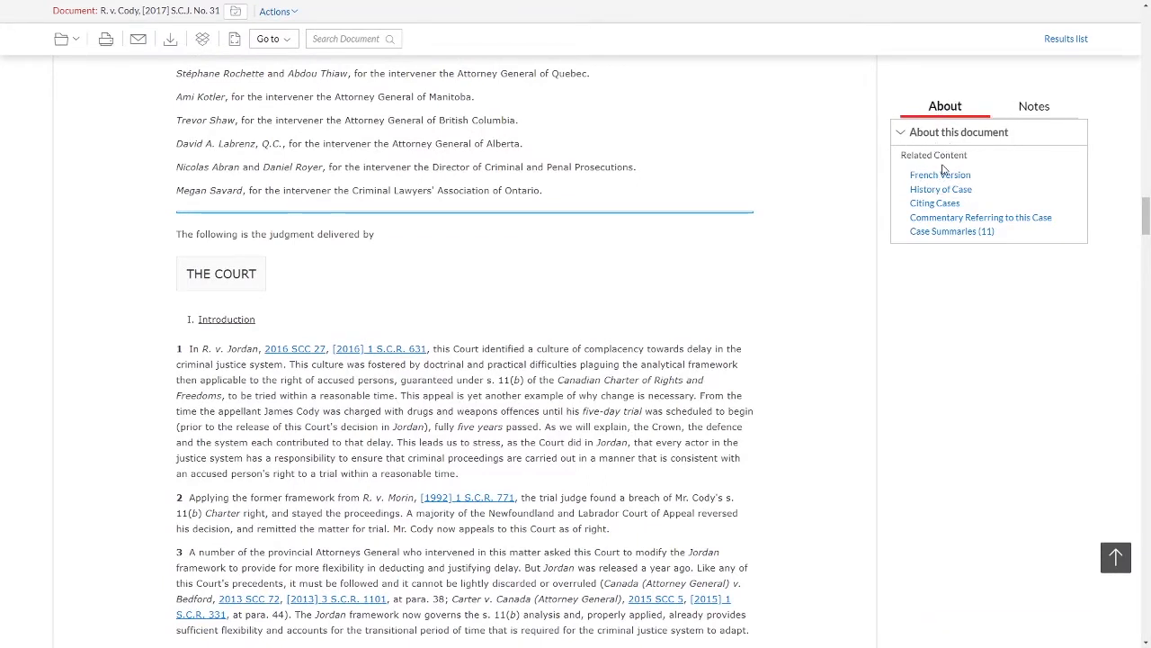
mouse_move(941, 174)
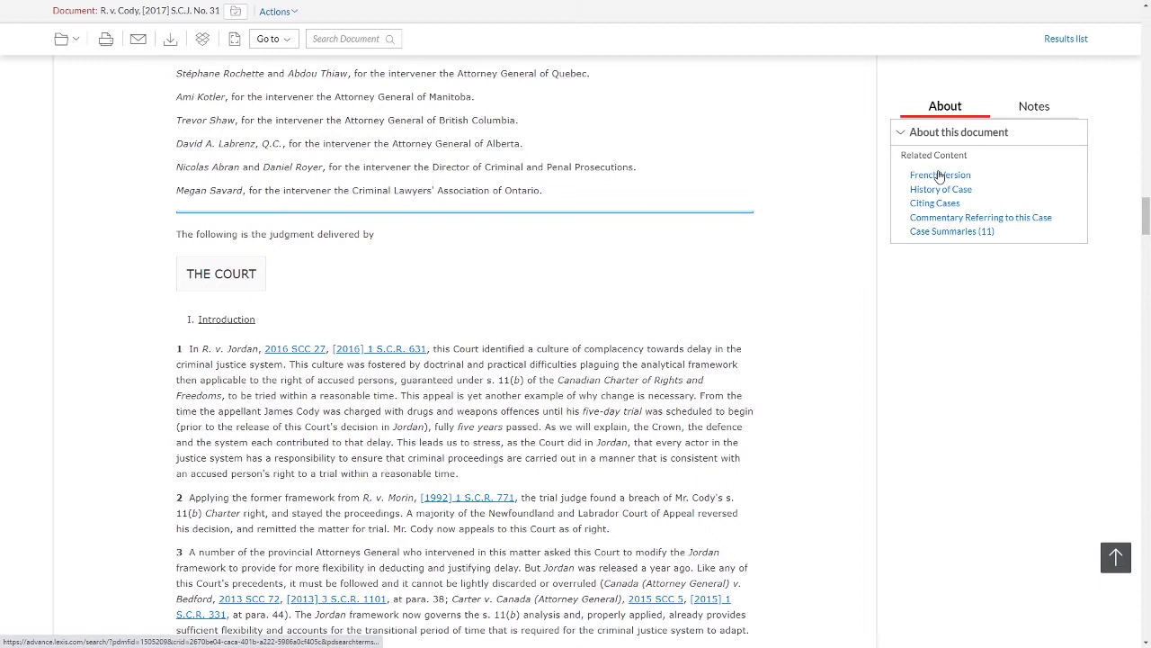
mouse_move(963, 194)
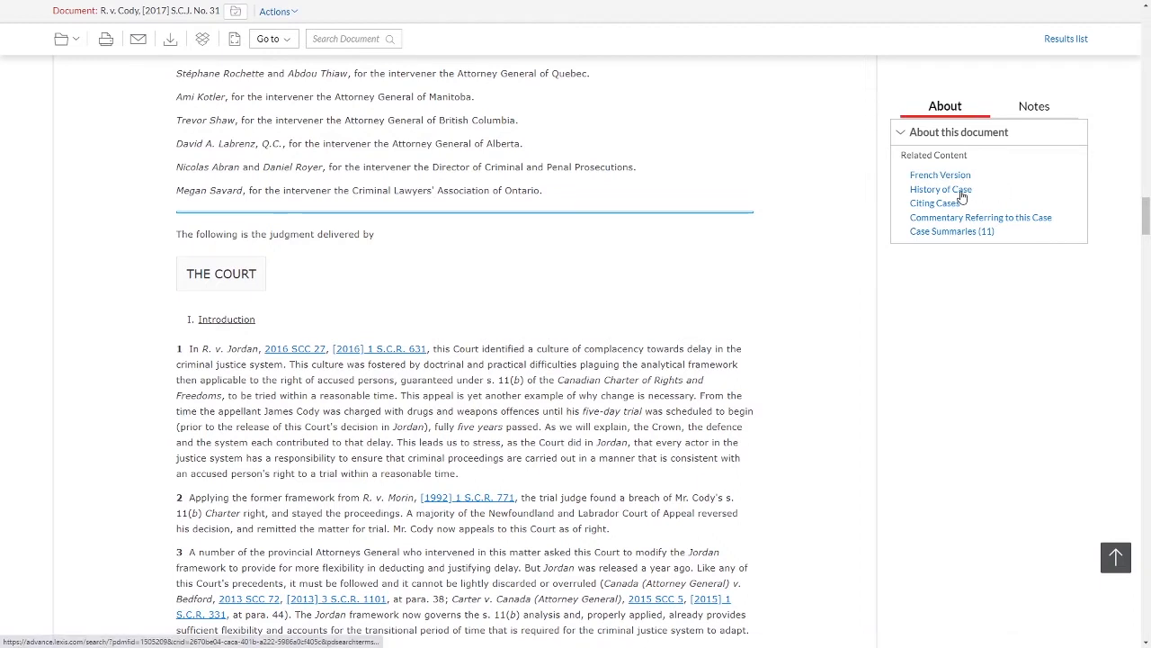
mouse_move(918, 230)
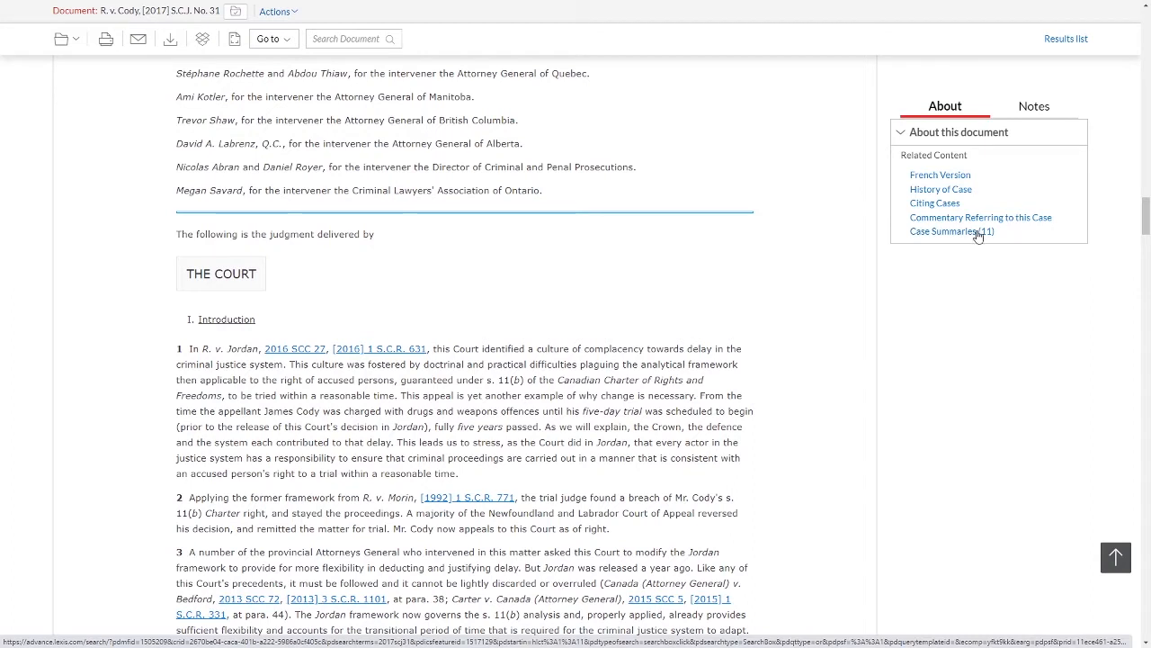
mouse_move(979, 237)
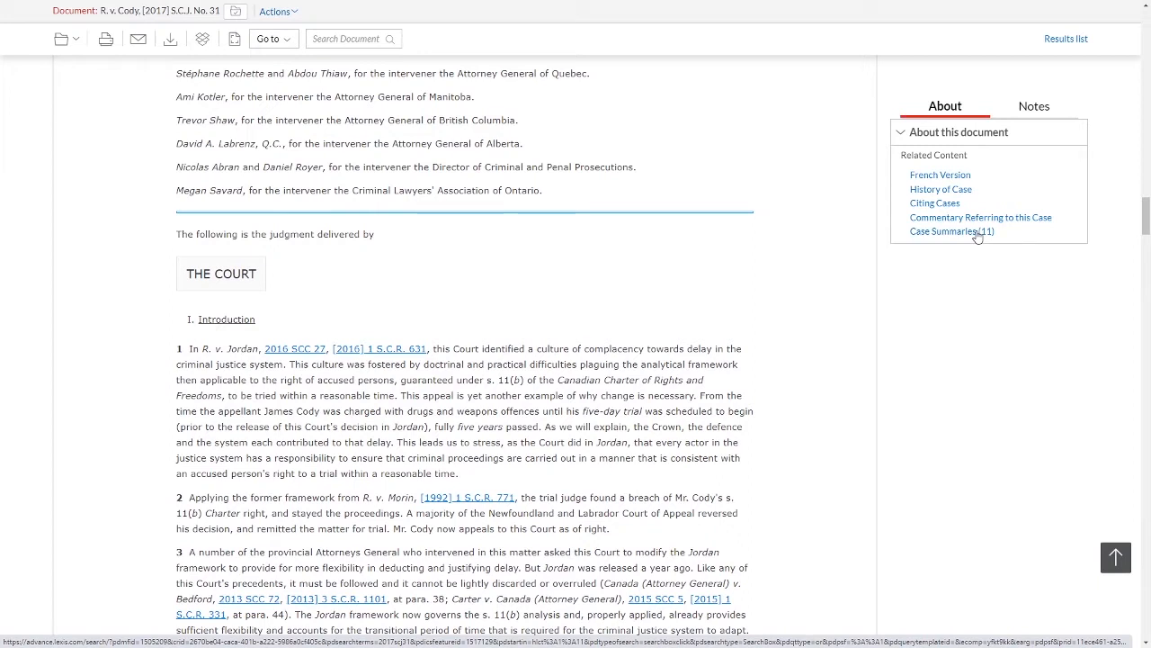
mouse_move(994, 342)
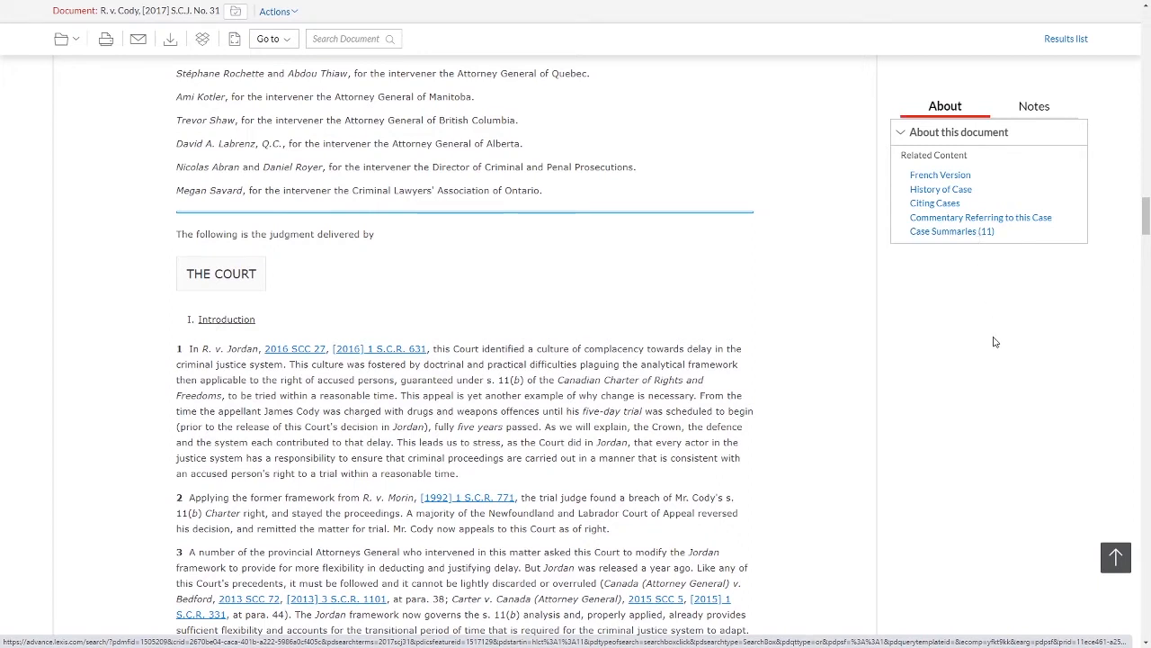
mouse_move(1115, 558)
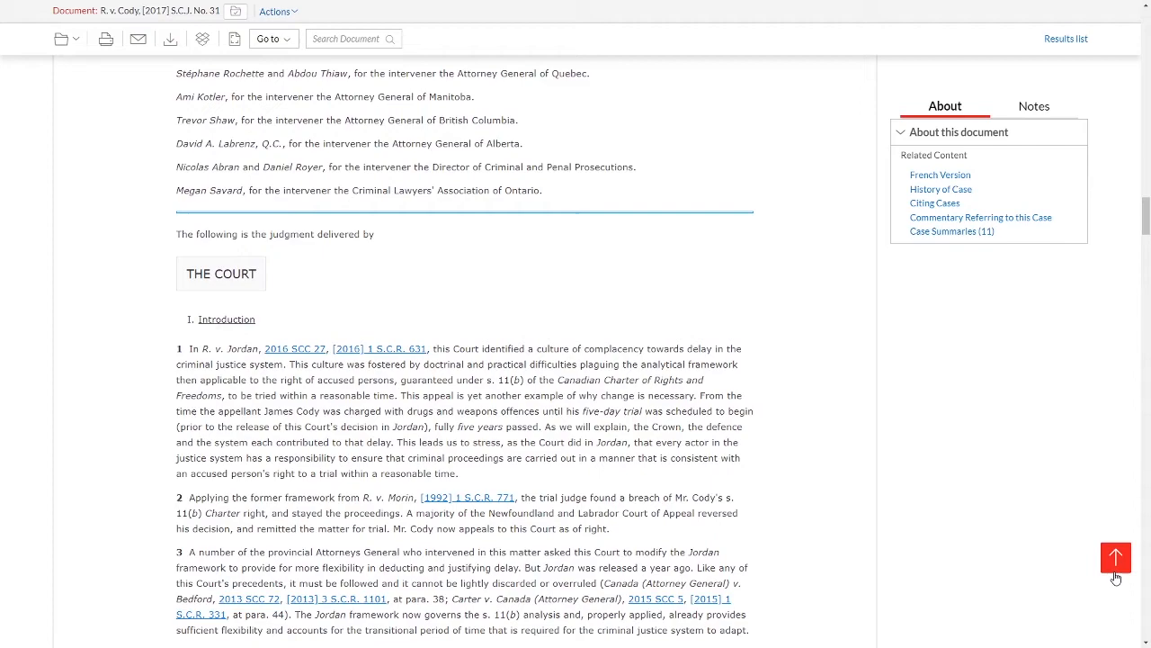
Step: Return to the home page and begin entering the citations 2017scj31 and 2005scj39
click(1116, 558)
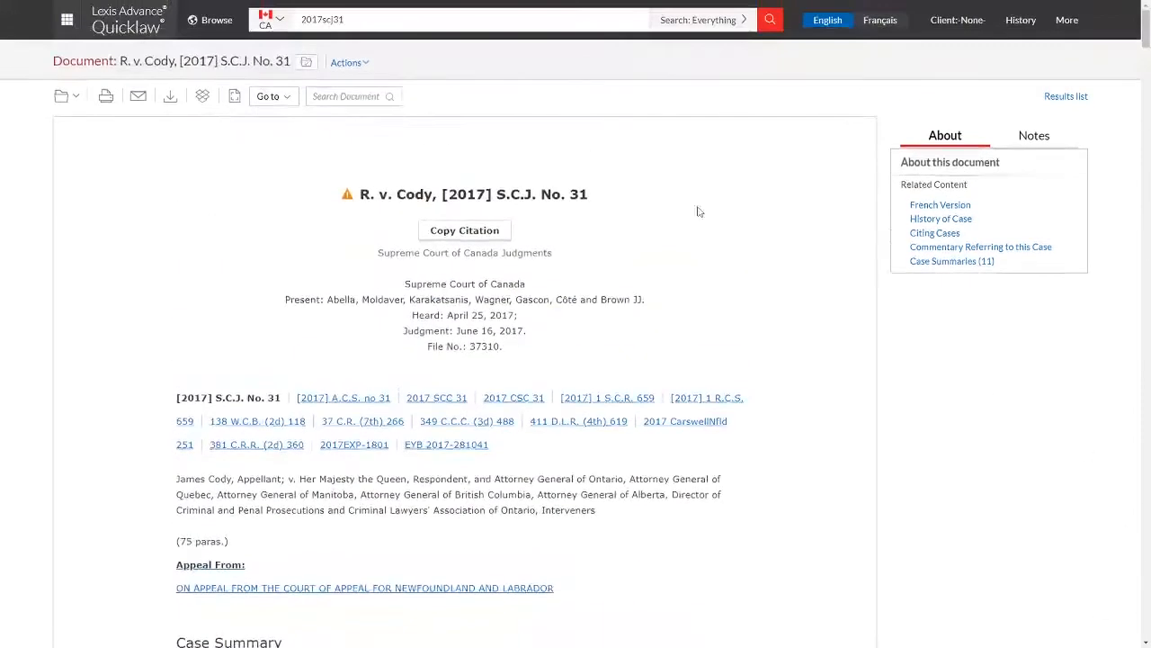
mouse_move(153, 52)
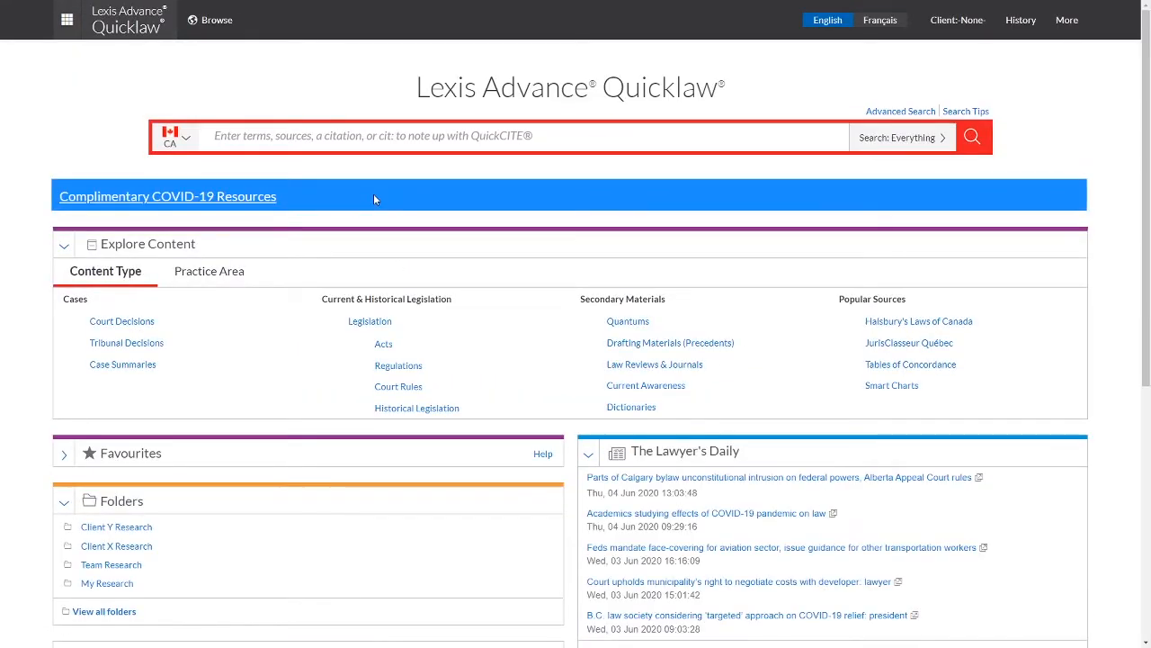
mouse_move(432, 183)
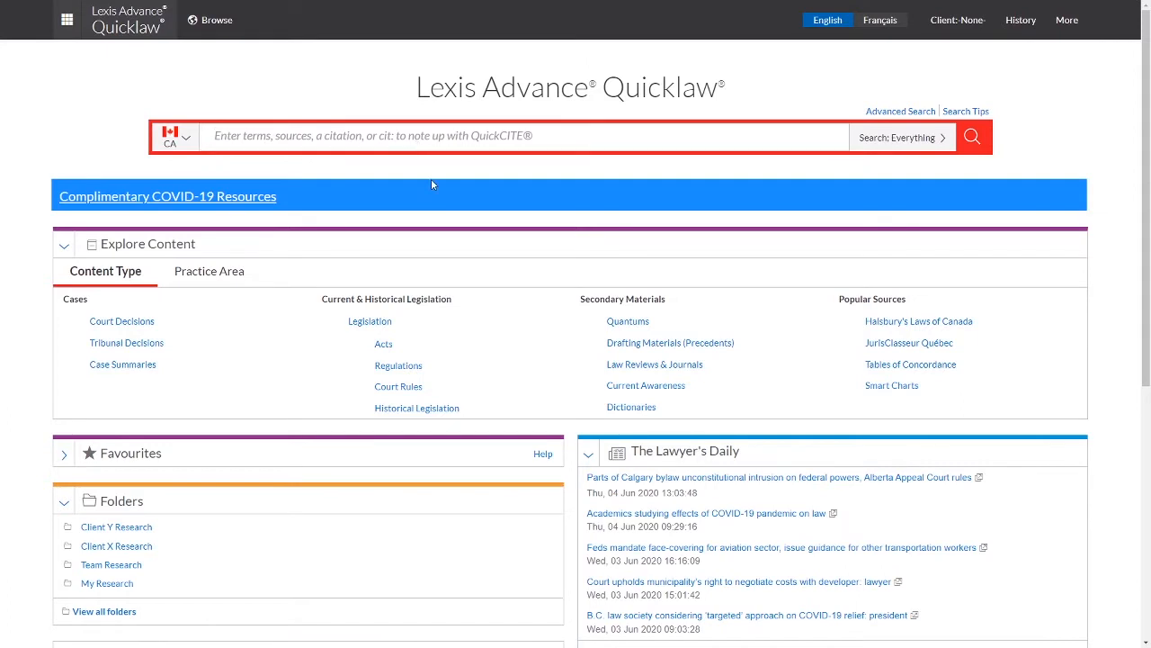
text(20127)
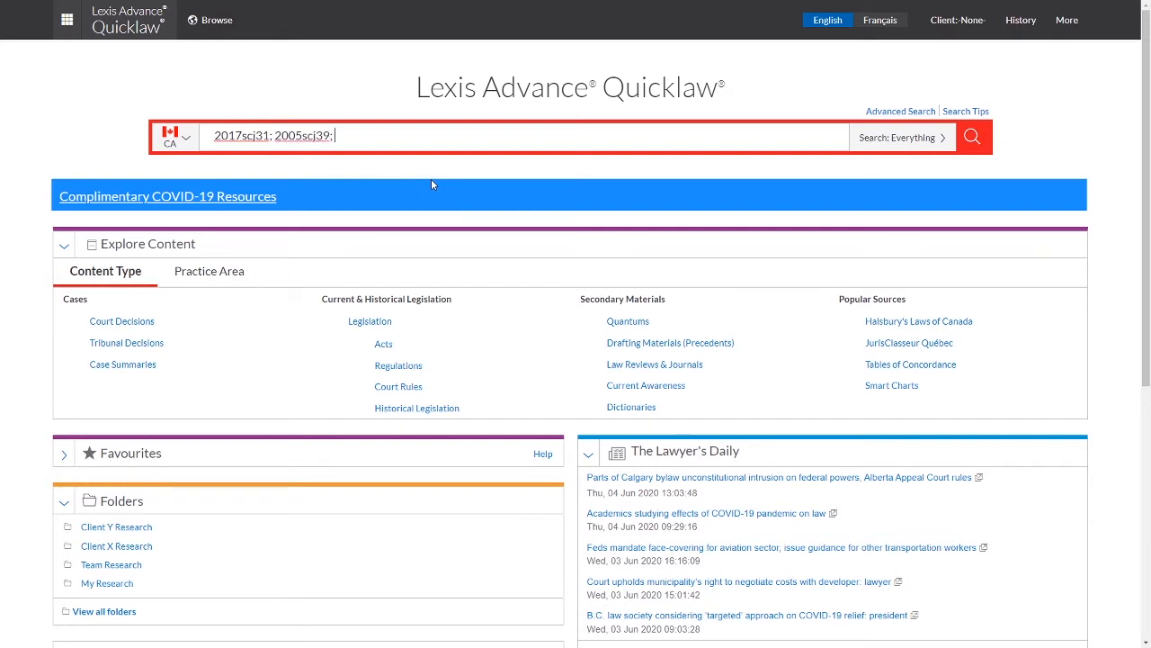
Step: Add 1999scj27 as the third citation and run the search for all three cases
text(1999scj)
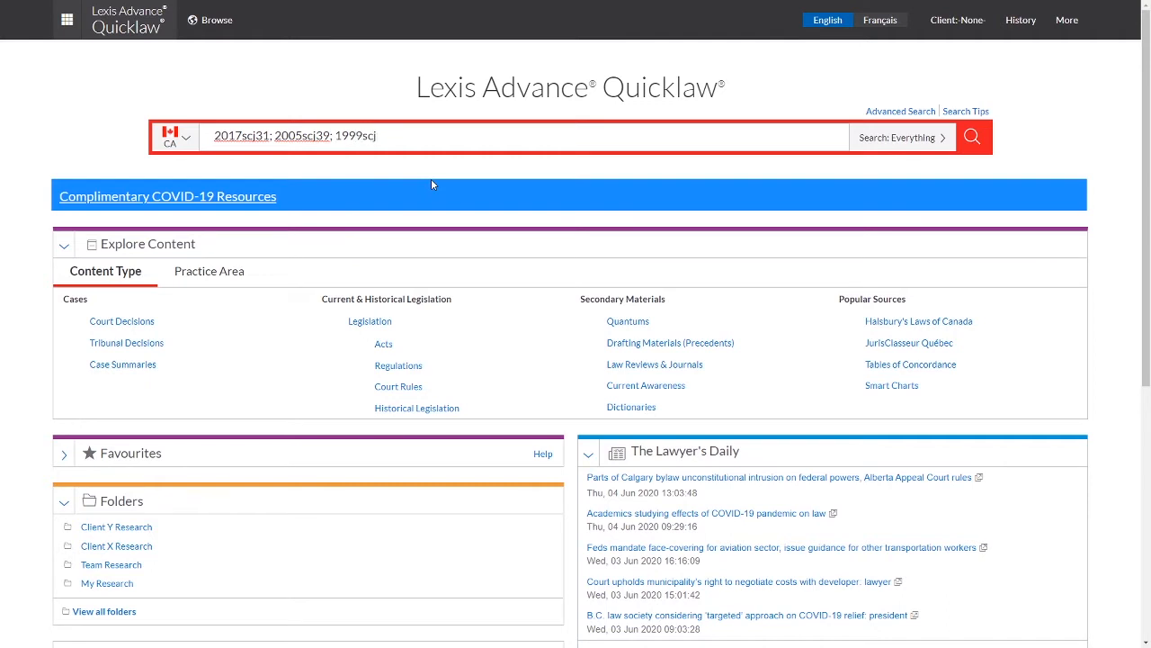
text(27)
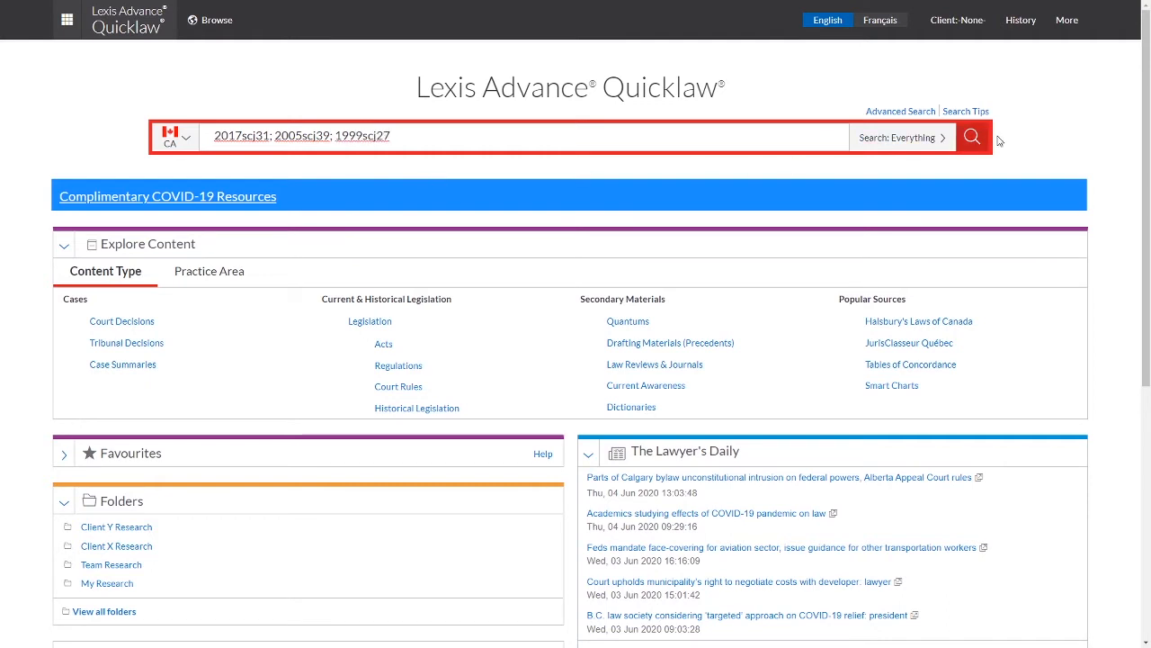
mouse_move(719, 531)
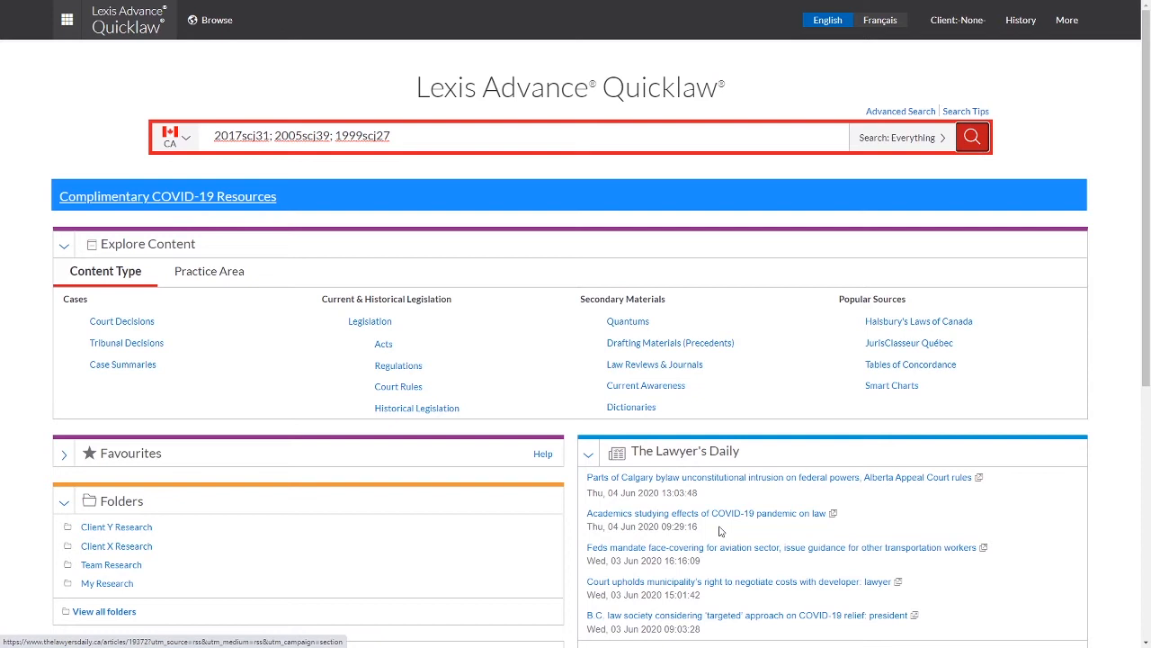
click(972, 137)
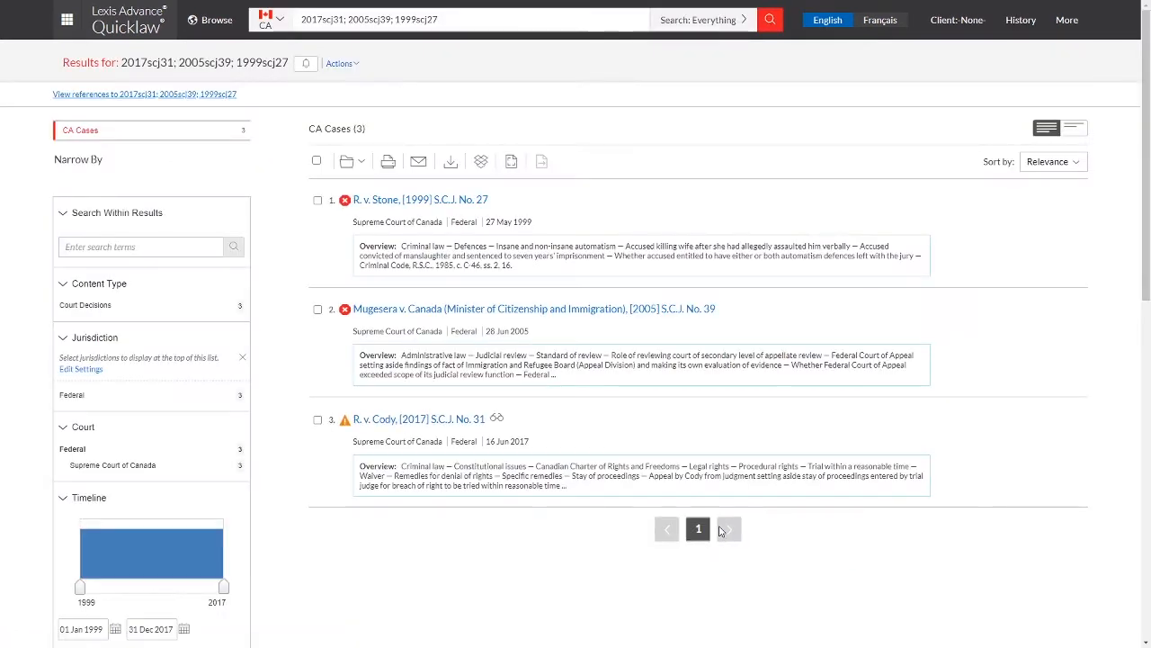
mouse_move(694, 327)
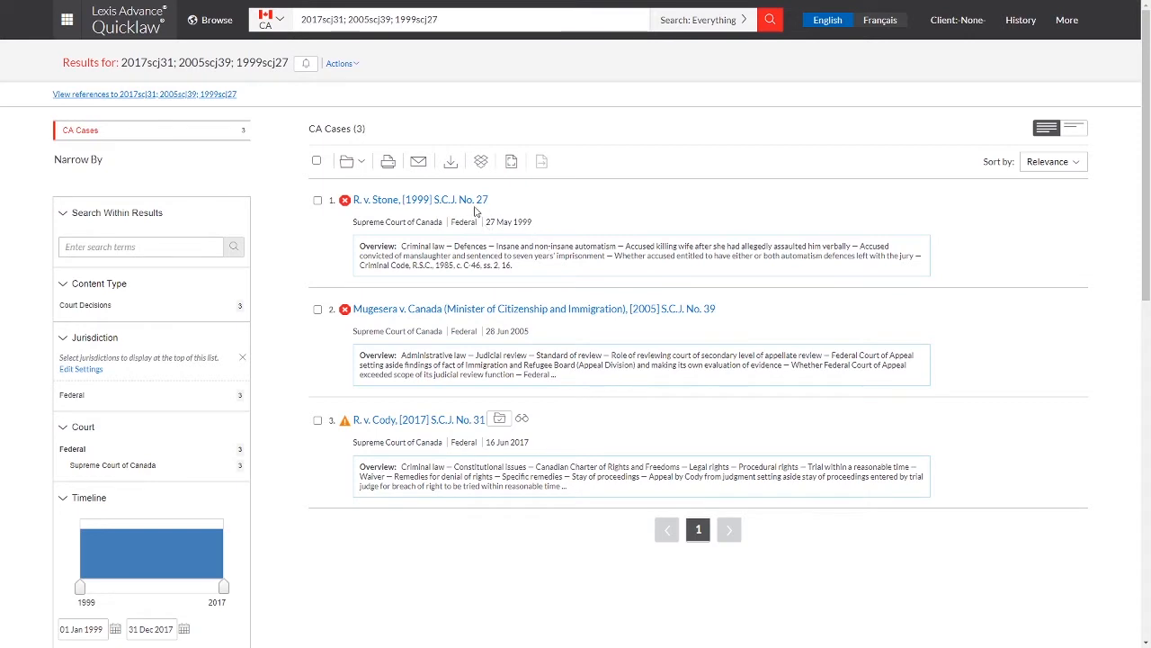
mouse_move(464, 418)
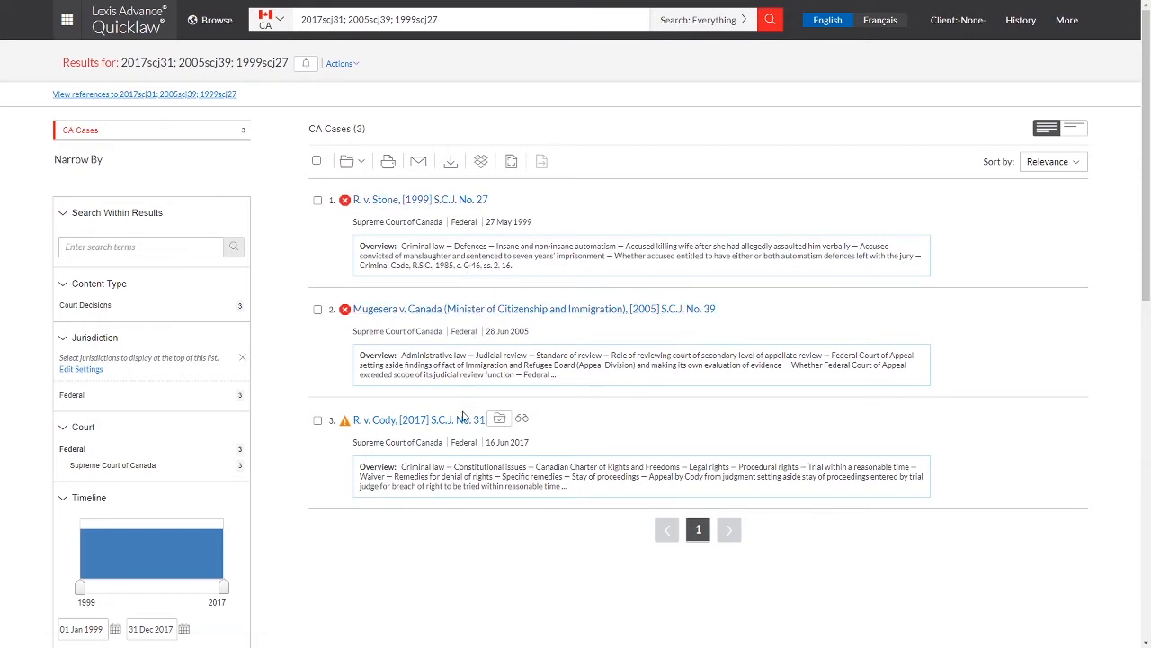
mouse_move(618, 413)
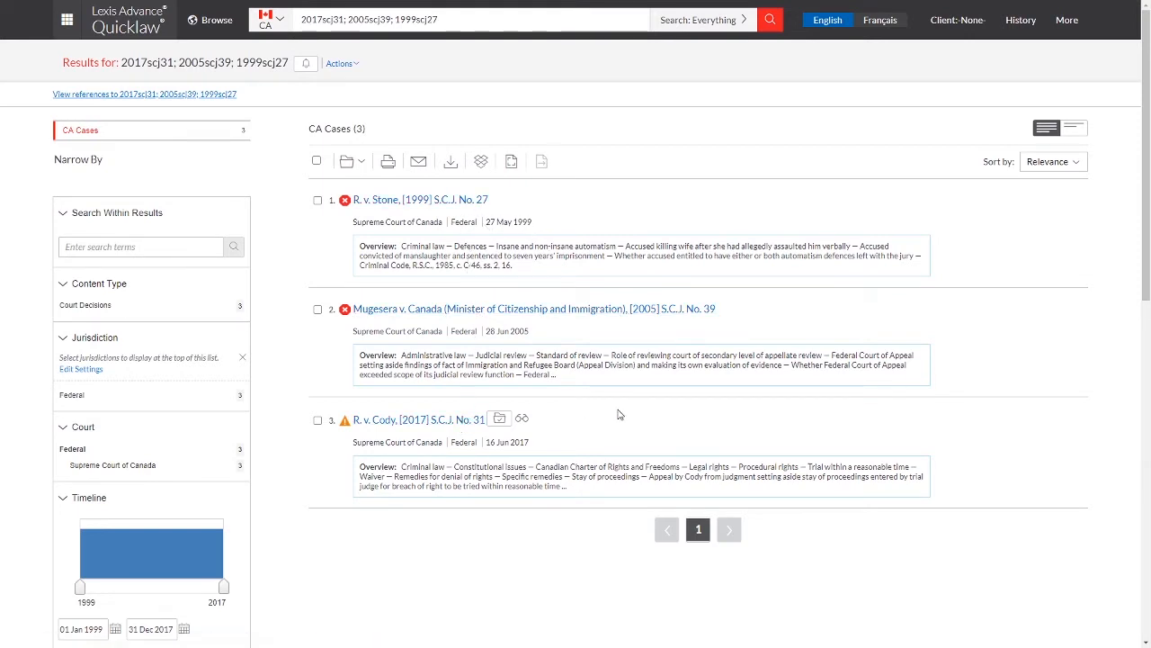
mouse_move(387, 426)
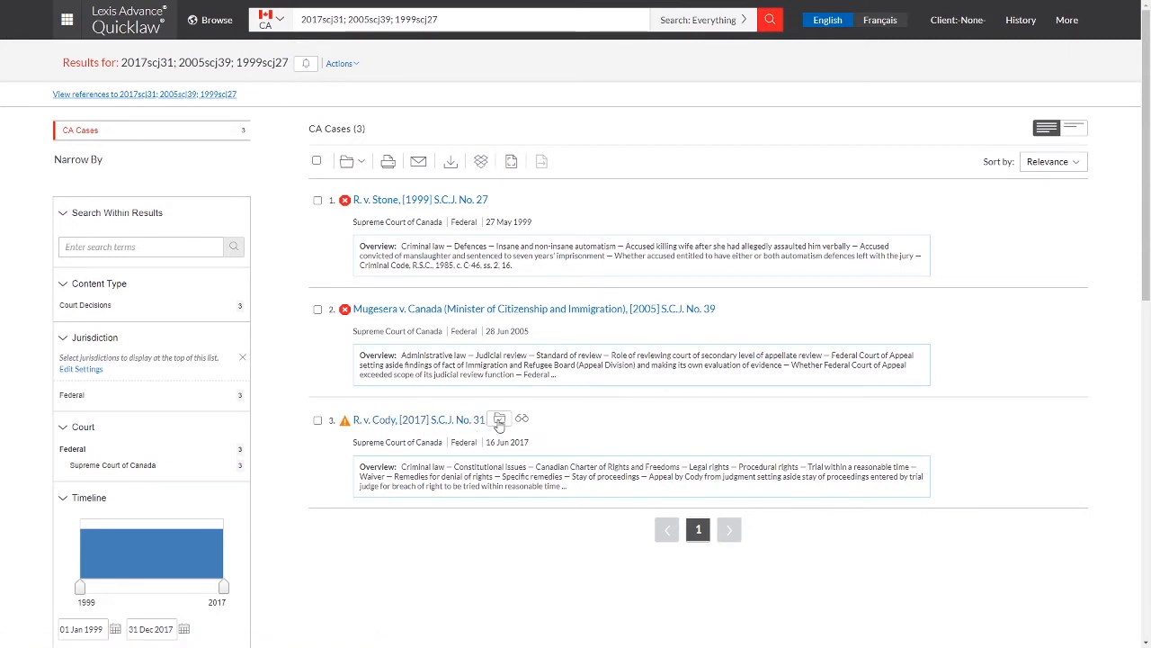
mouse_move(522, 419)
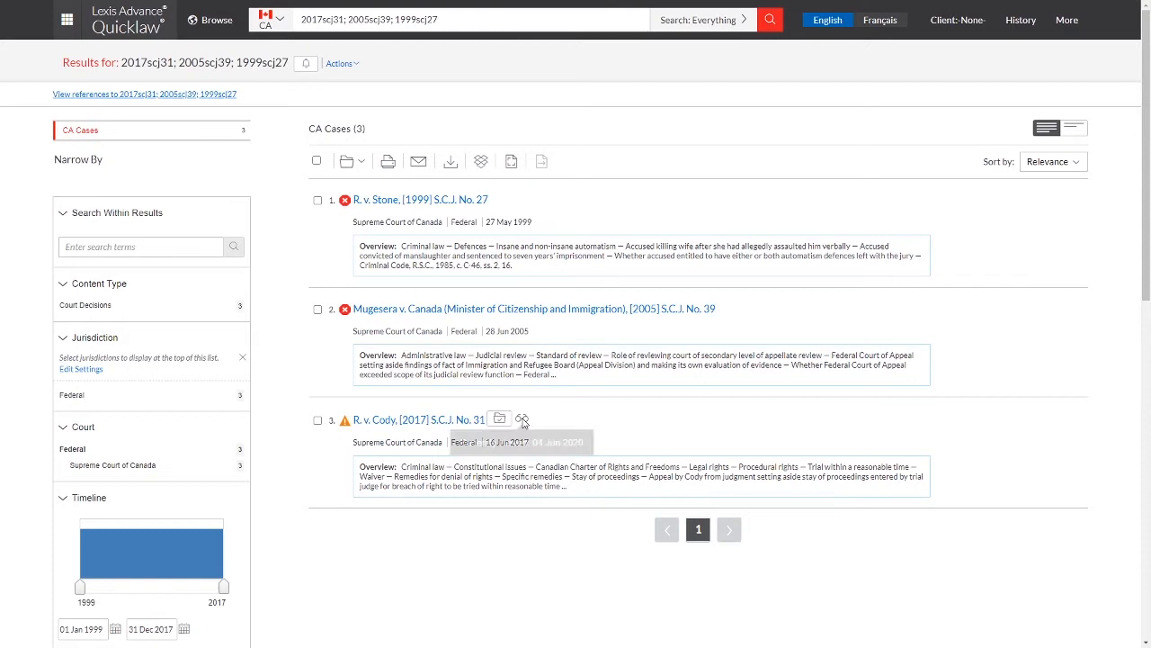
mouse_move(526, 421)
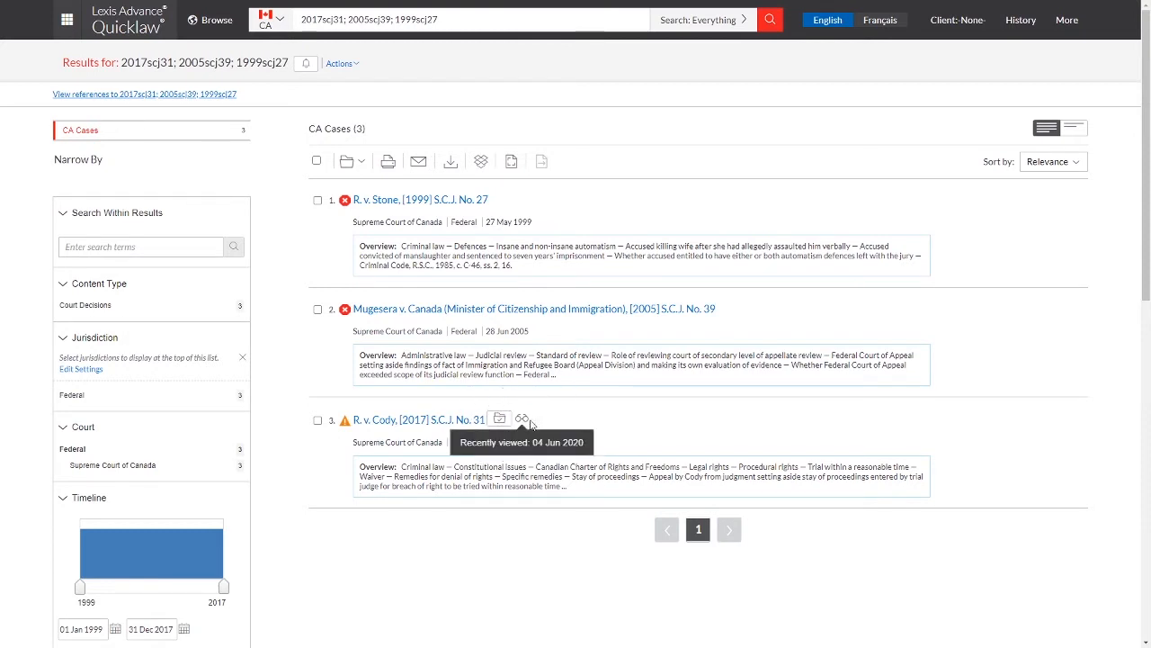
mouse_move(529, 427)
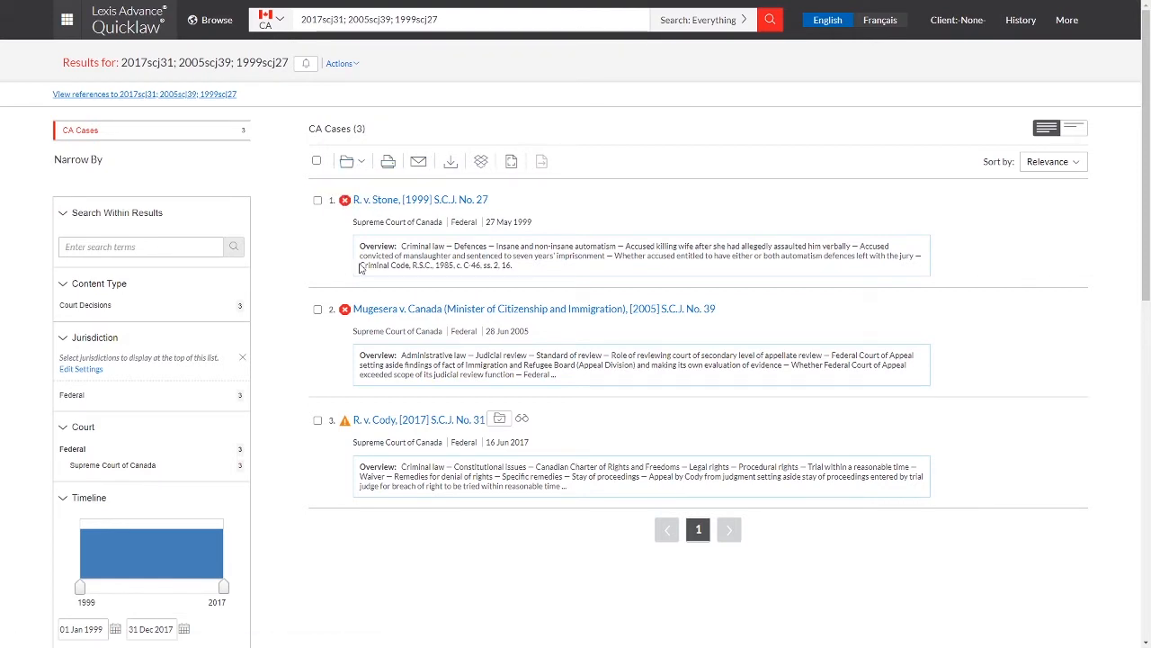
mouse_move(433, 482)
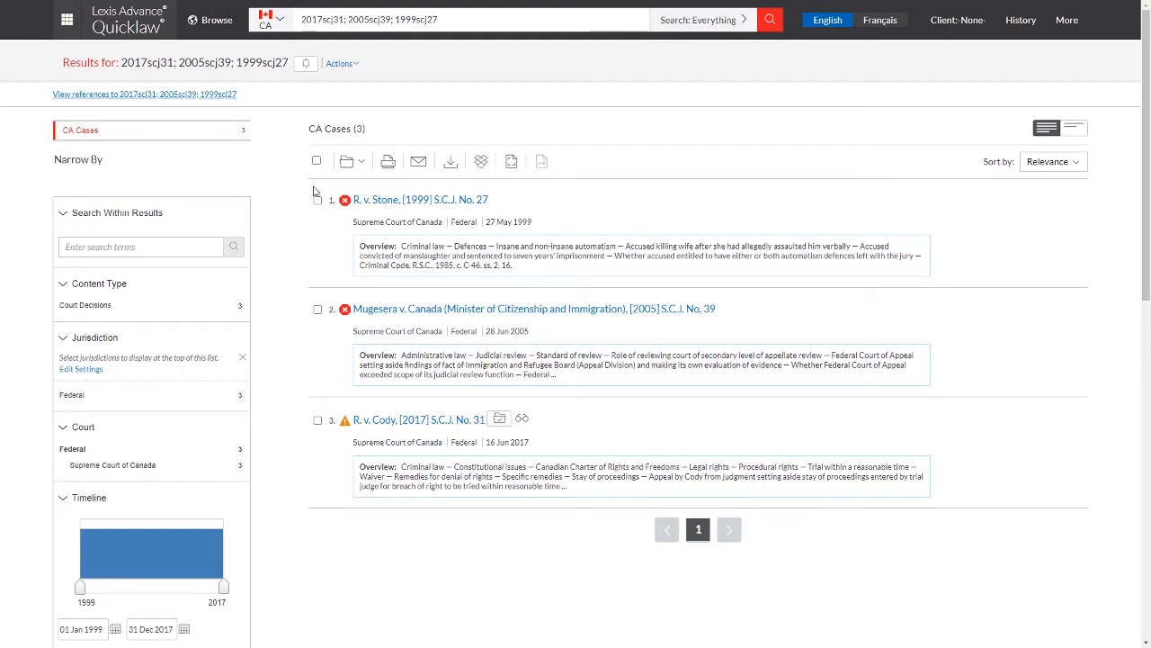
mouse_move(329, 212)
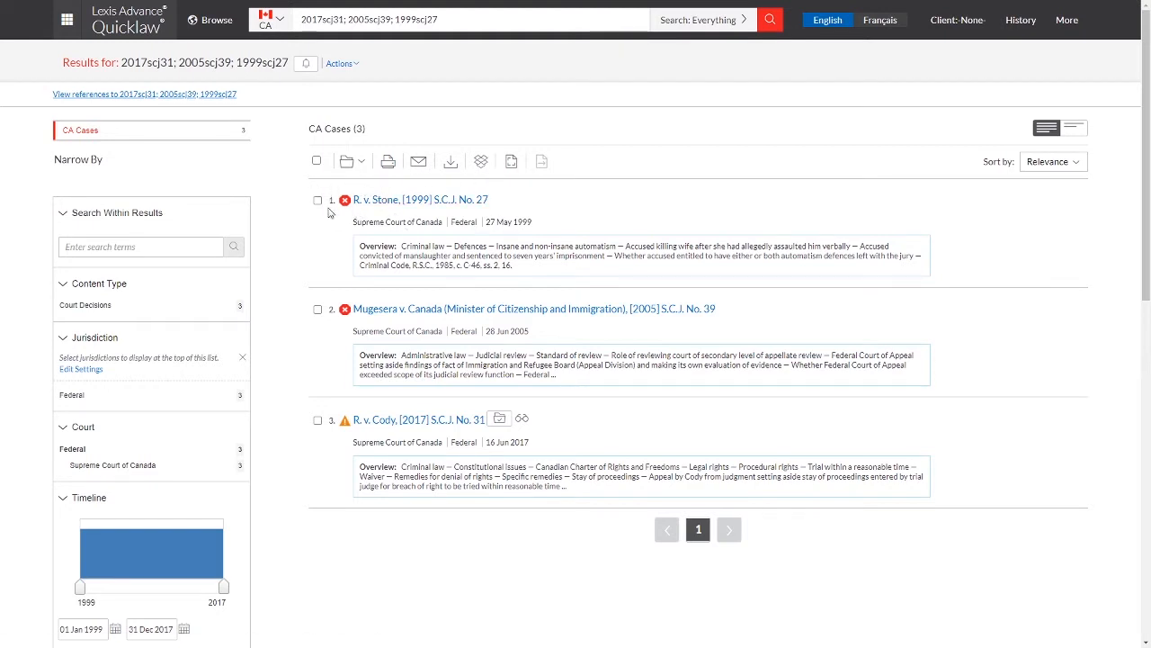
Step: Select R. v. Stone and Mugesera v. Canada, then deselect R. v. Stone again
click(316, 200)
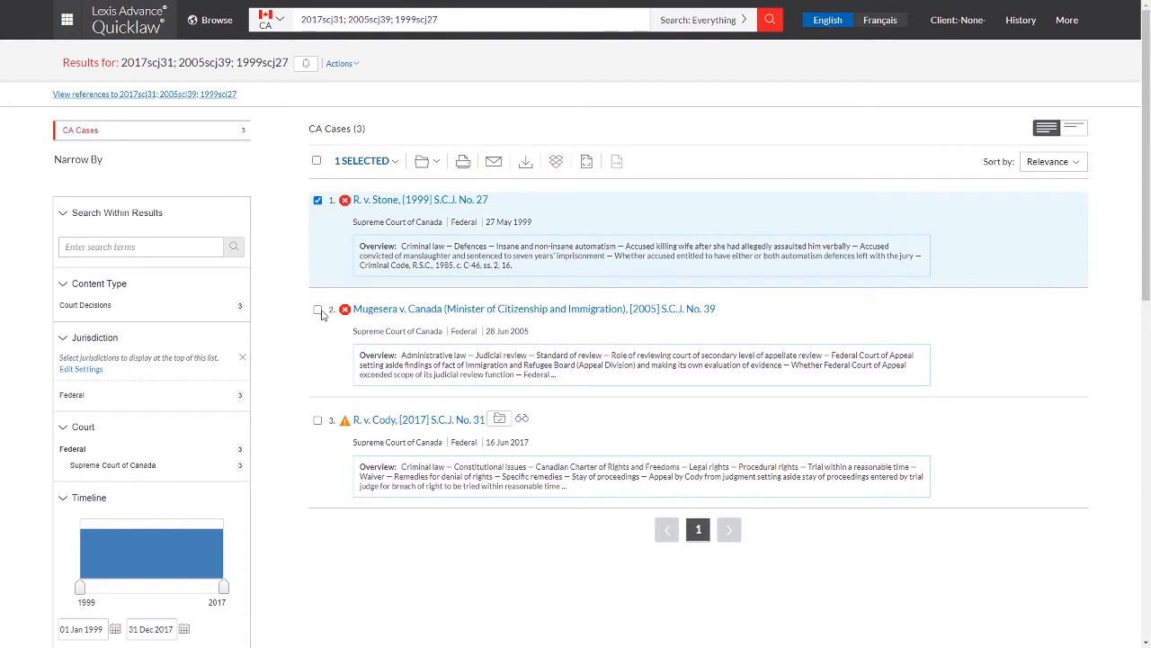
click(317, 310)
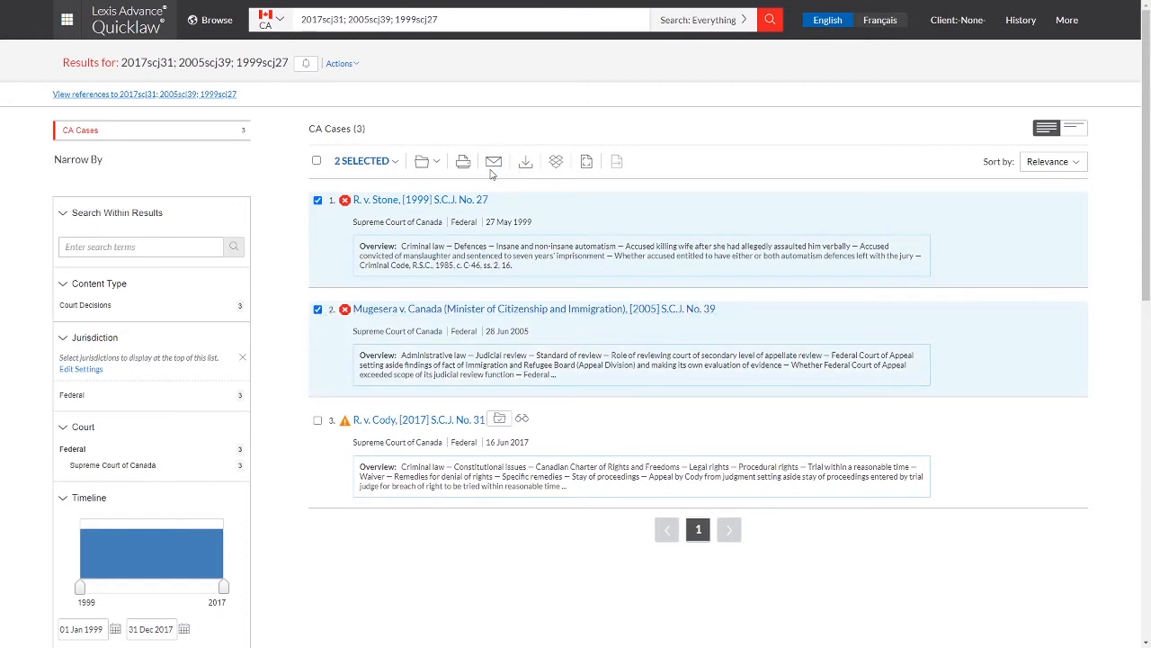
mouse_move(403, 245)
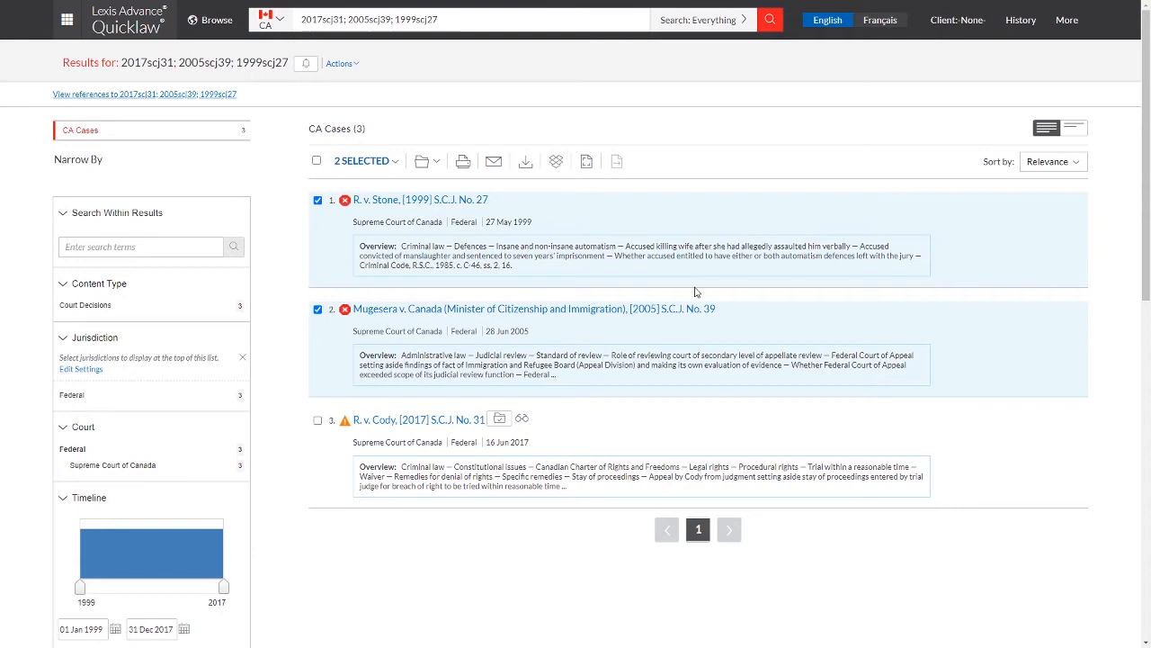
mouse_move(580, 248)
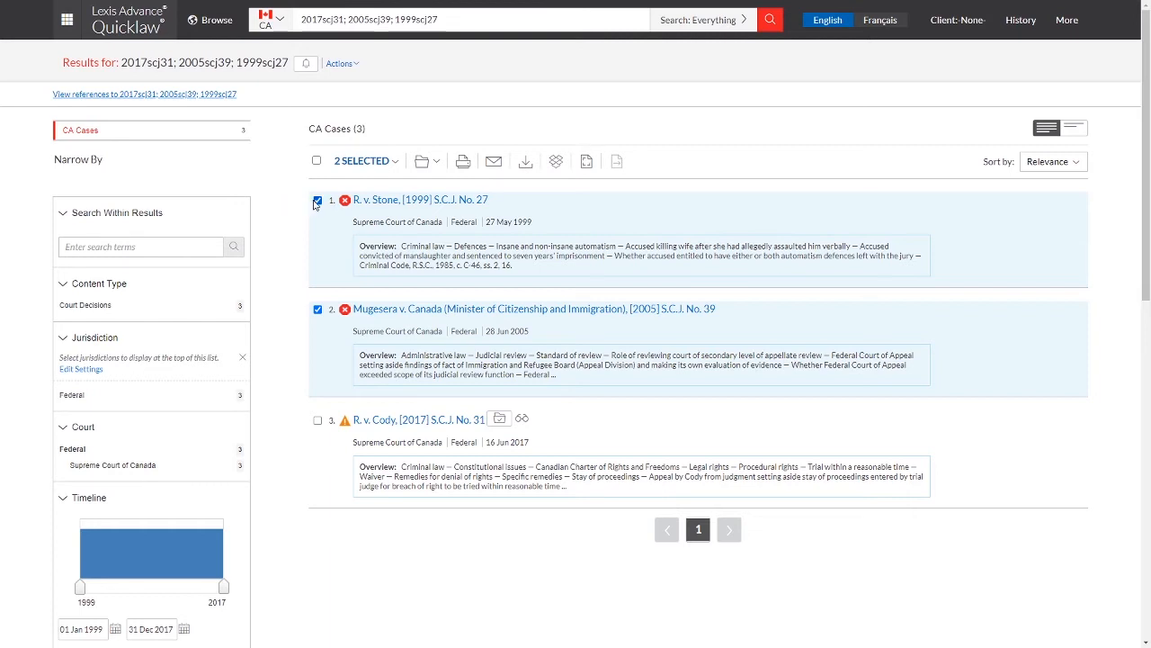
click(317, 200)
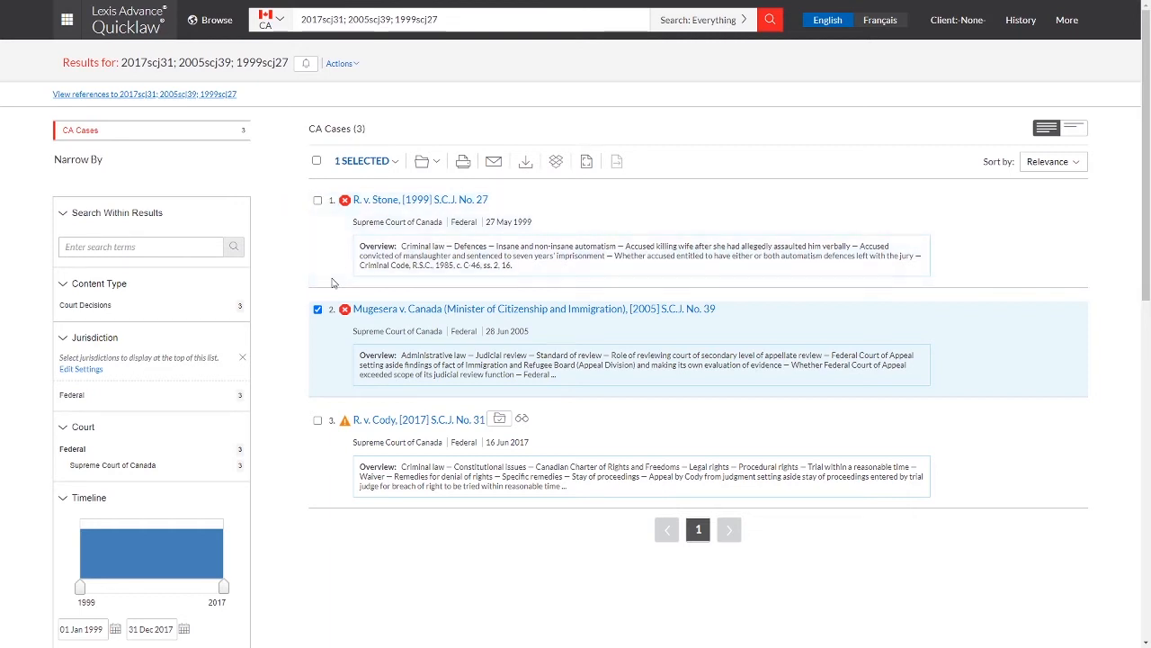
click(317, 309)
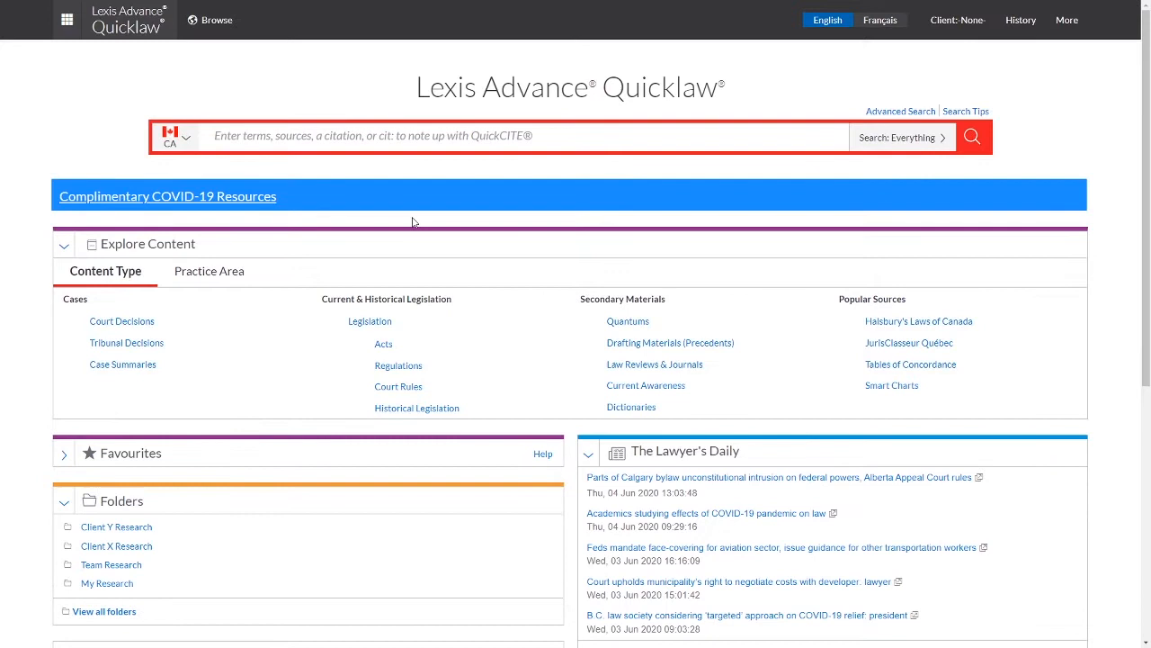
mouse_move(399, 184)
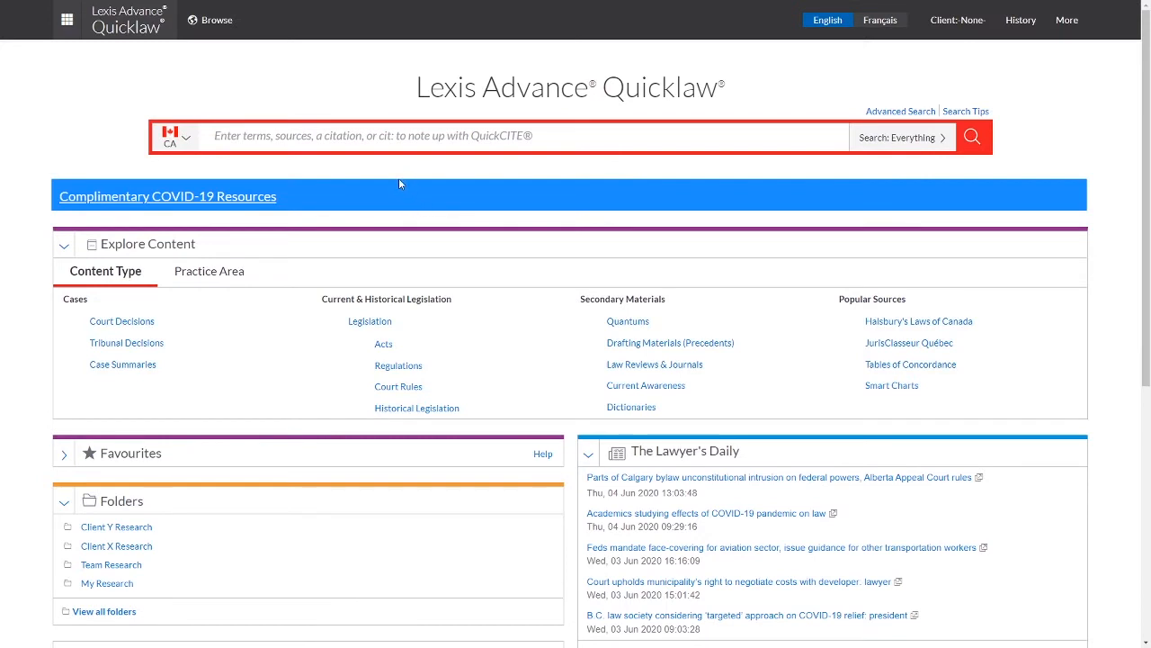
mouse_move(398, 177)
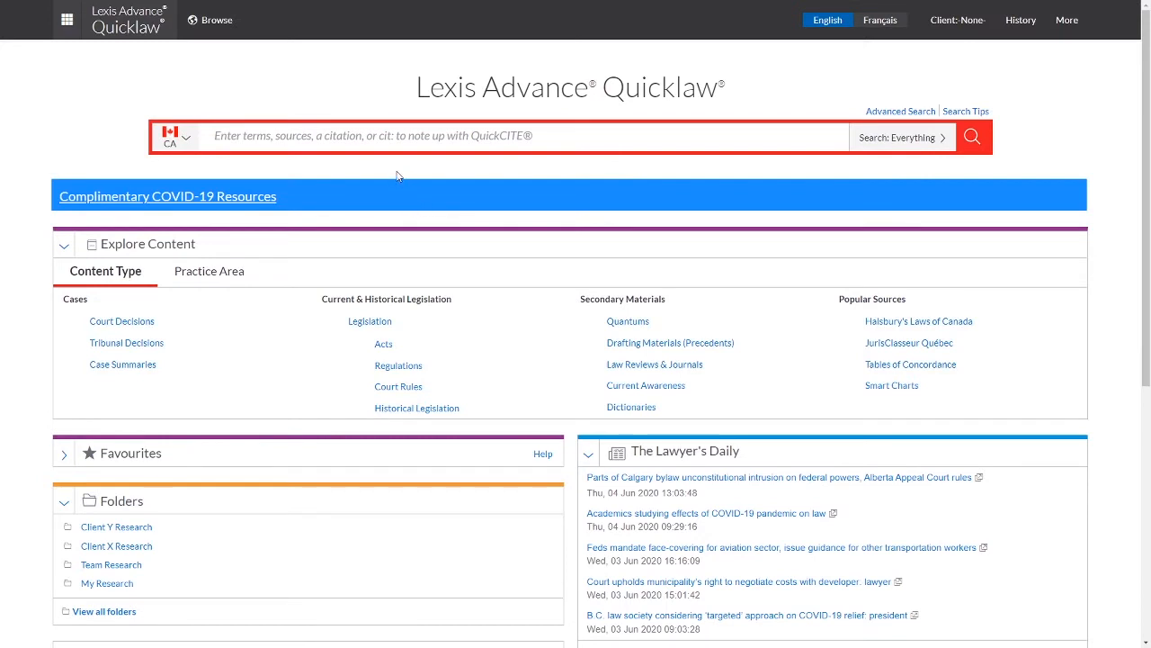
mouse_move(371, 108)
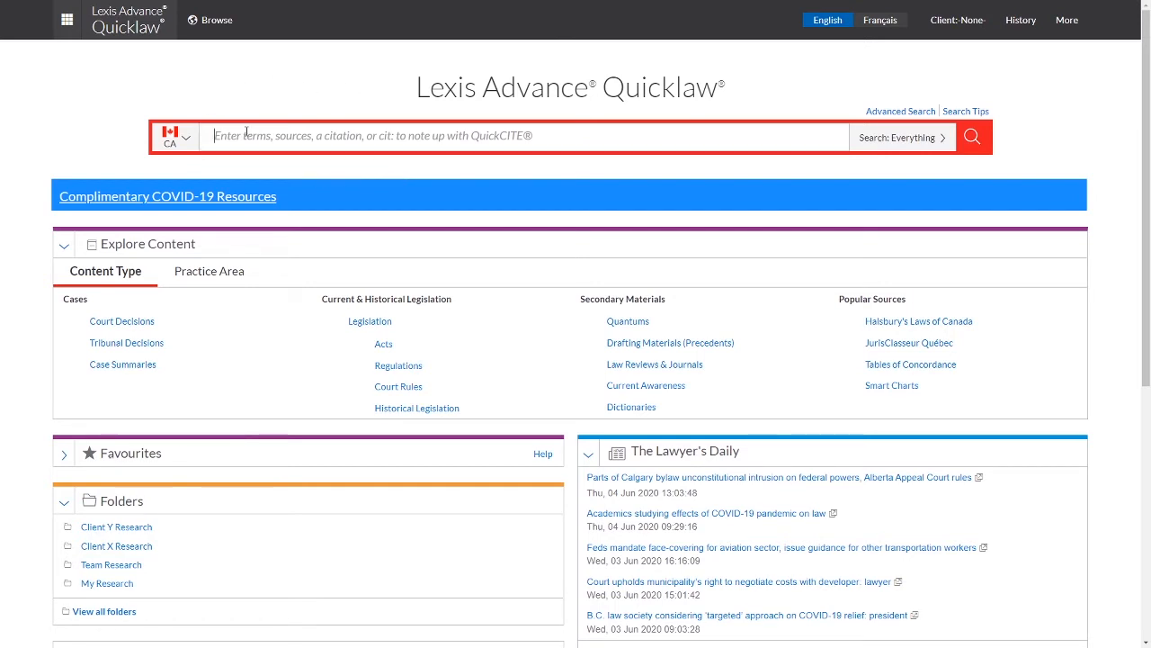
mouse_move(374, 194)
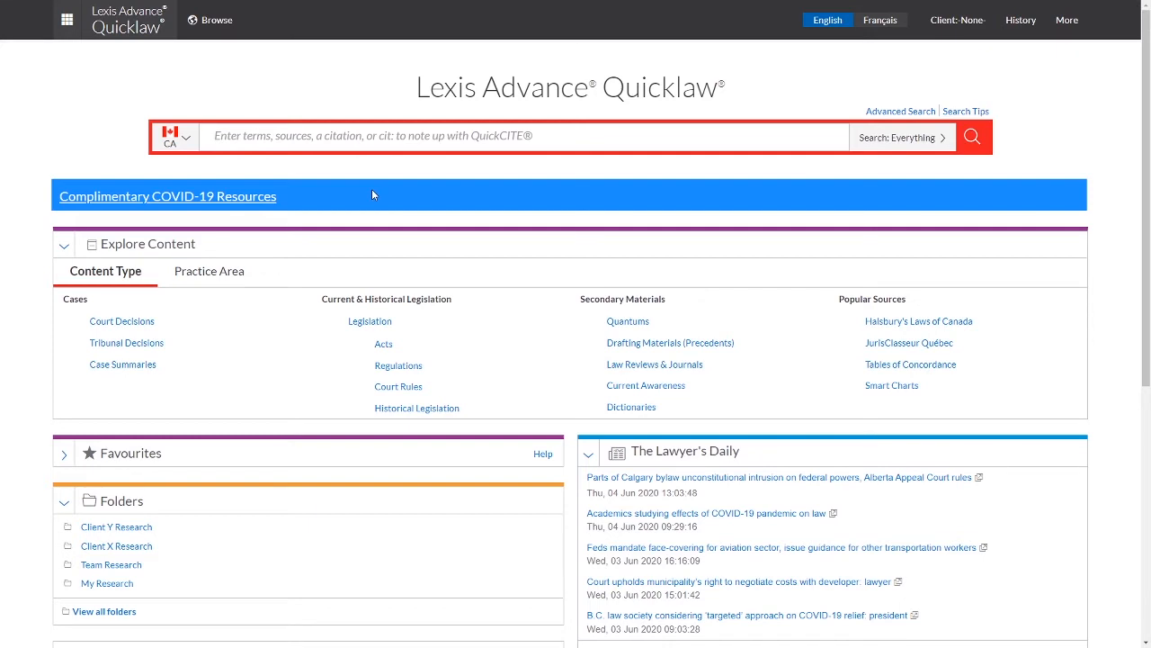
Step: Begin a new 'social host liability' query in the empty home-page search box
text(social host lia)
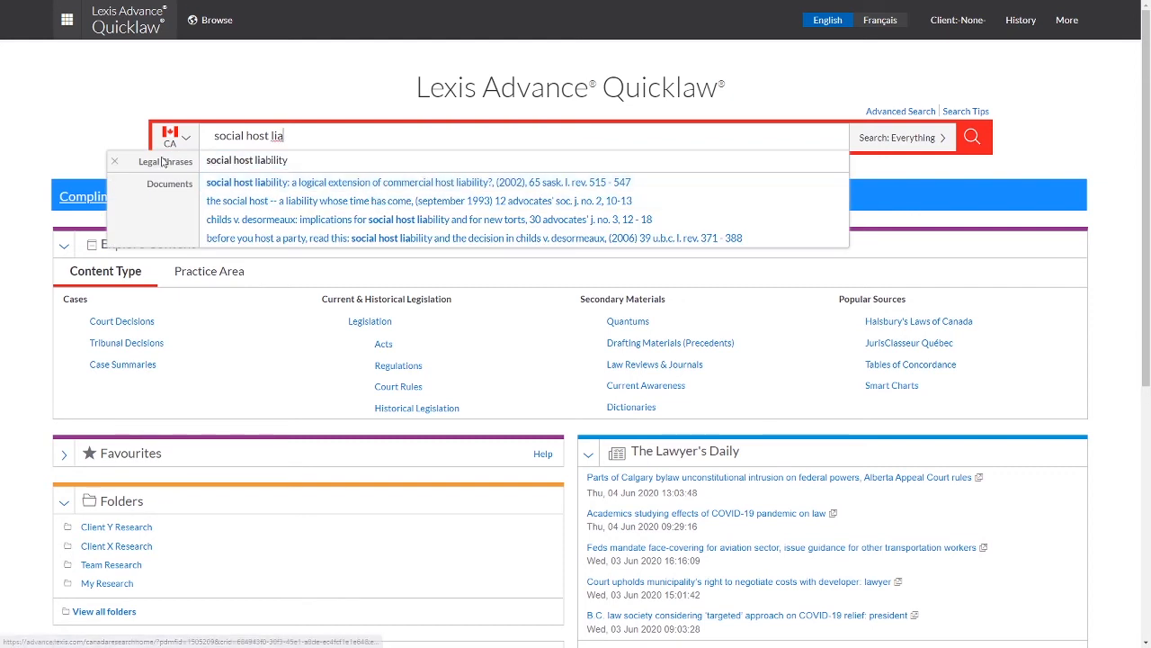
mouse_move(252, 166)
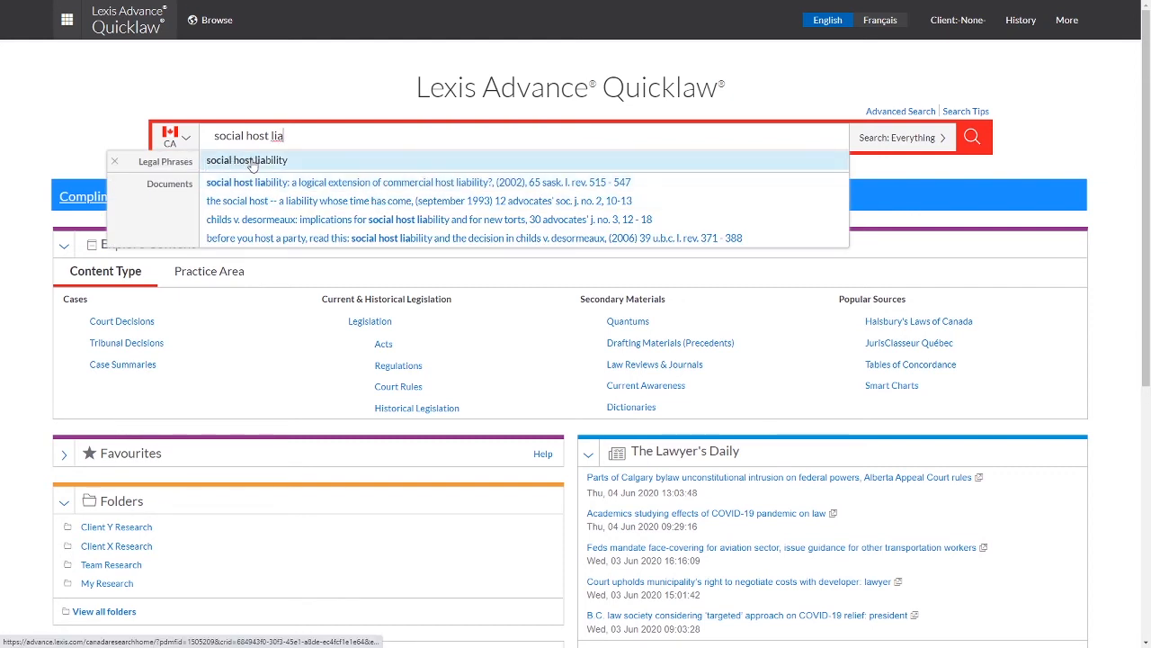
Step: Accept the suggested phrase 'social host liability' and show the Narrow By jurisdiction options
click(246, 158)
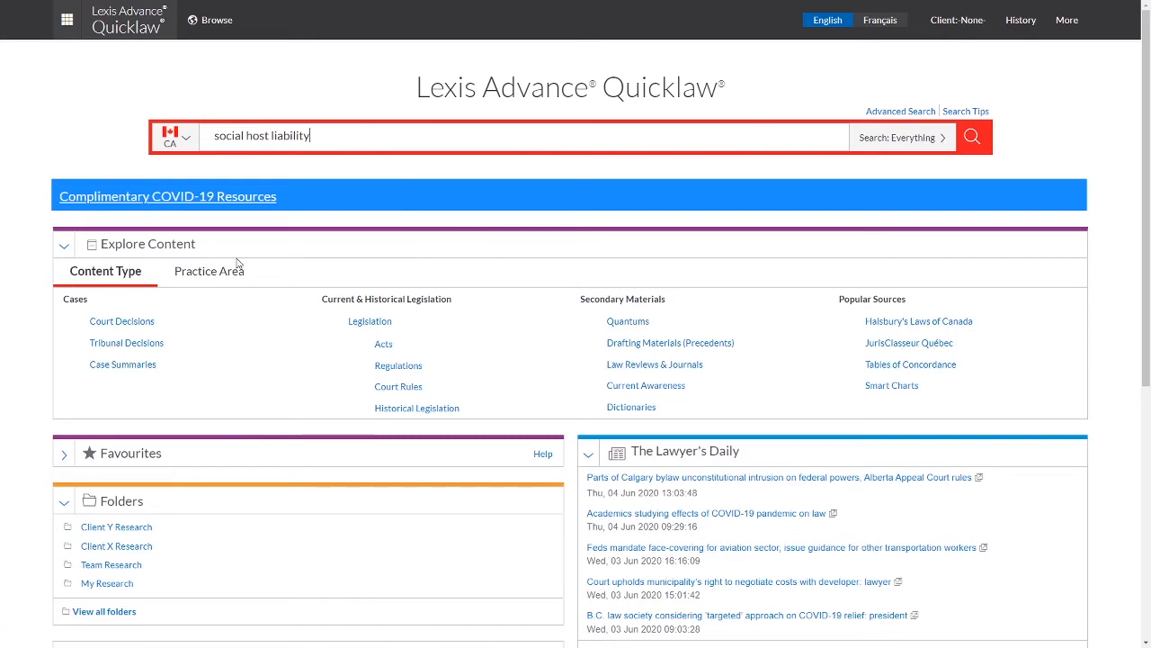
mouse_move(907, 152)
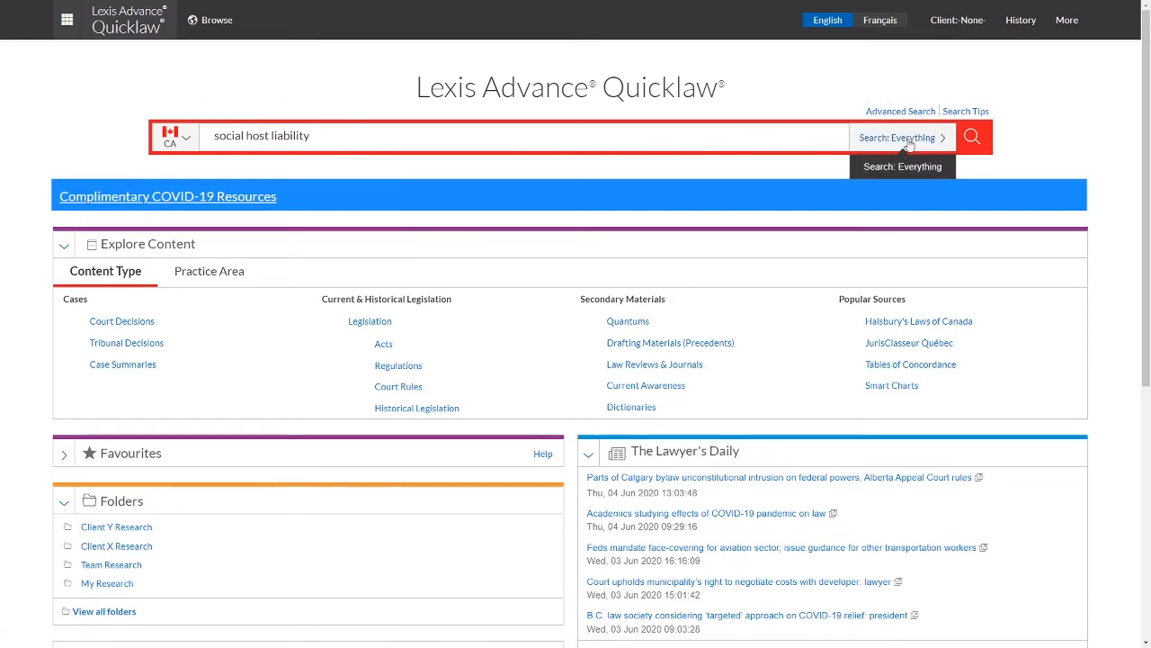
mouse_move(997, 101)
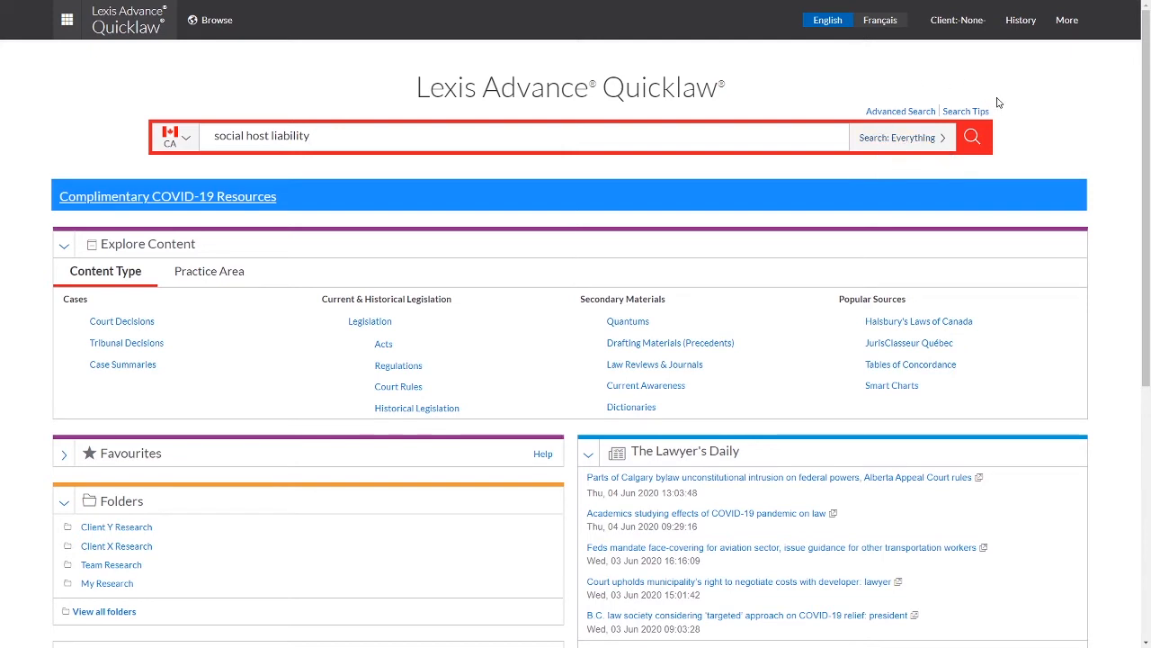
mouse_move(1004, 158)
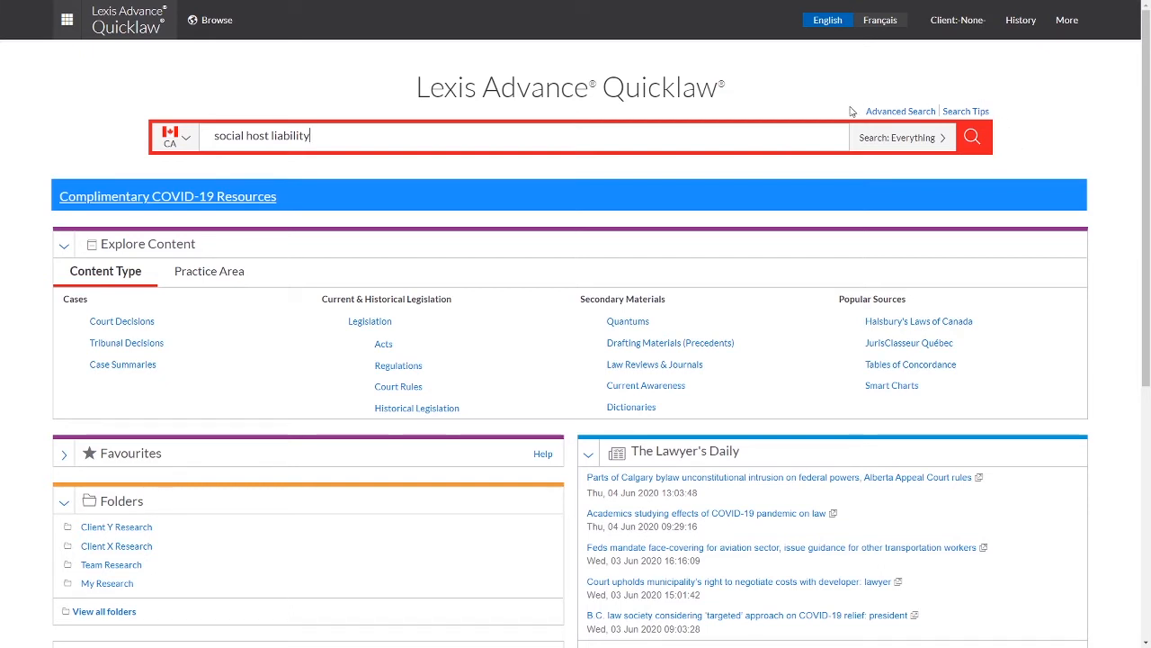
mouse_move(914, 124)
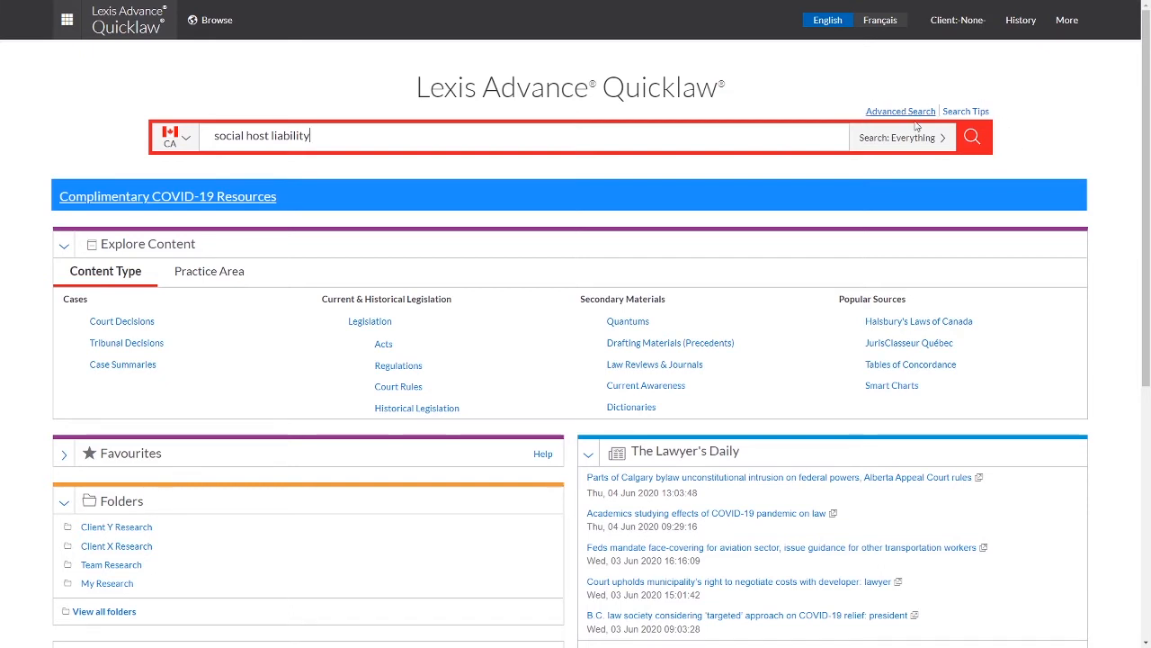
click(903, 137)
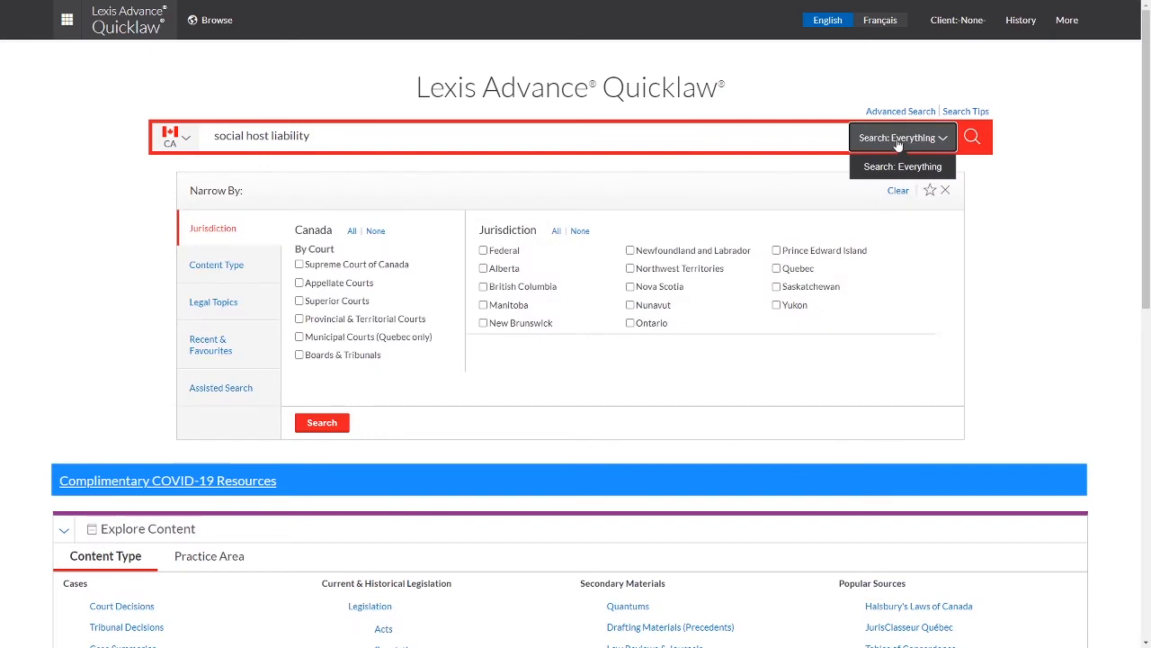
mouse_move(482, 324)
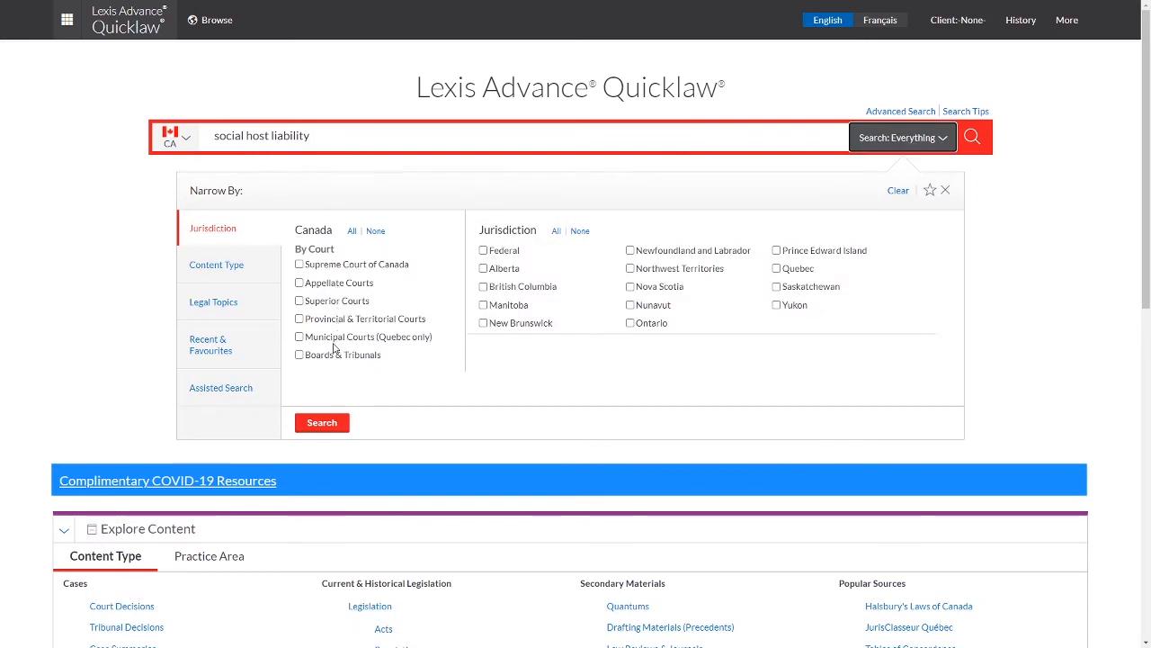
mouse_move(462, 345)
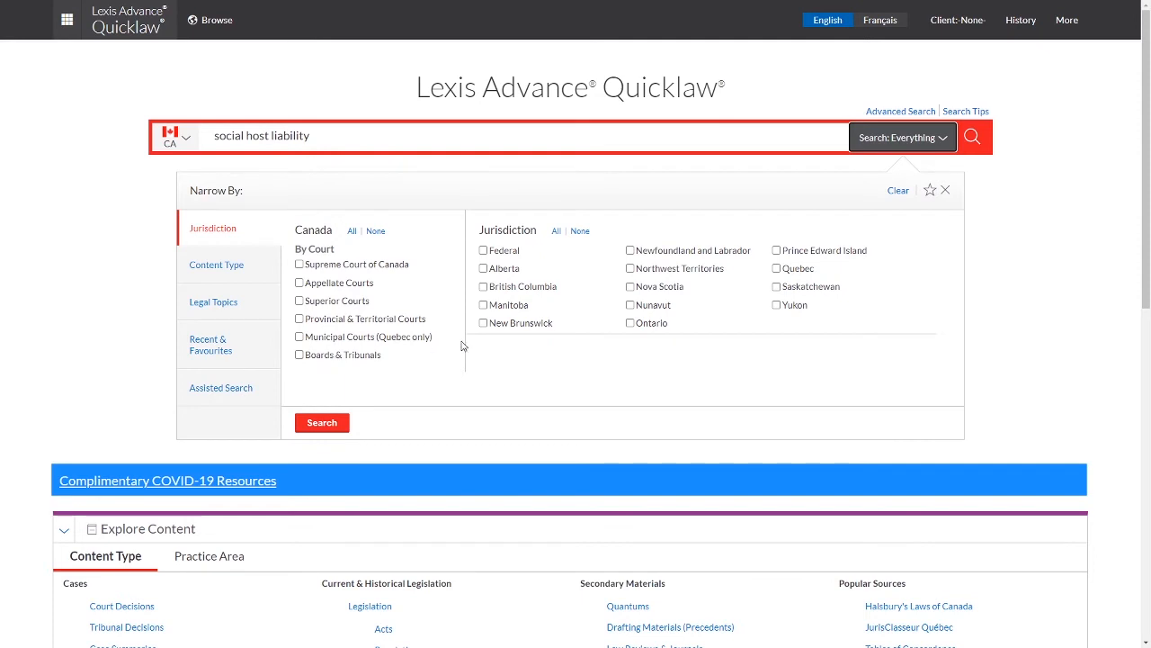
mouse_move(638, 326)
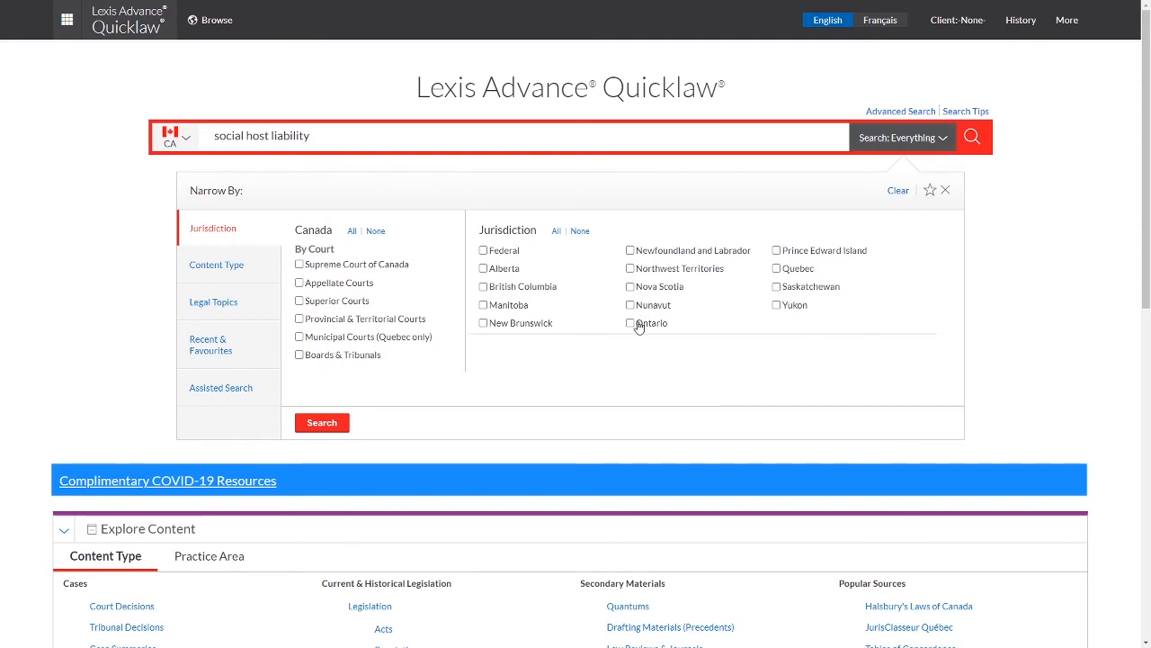
Step: Limit the search to Ontario and run it, returning Childs v. Desormeaux first
click(630, 324)
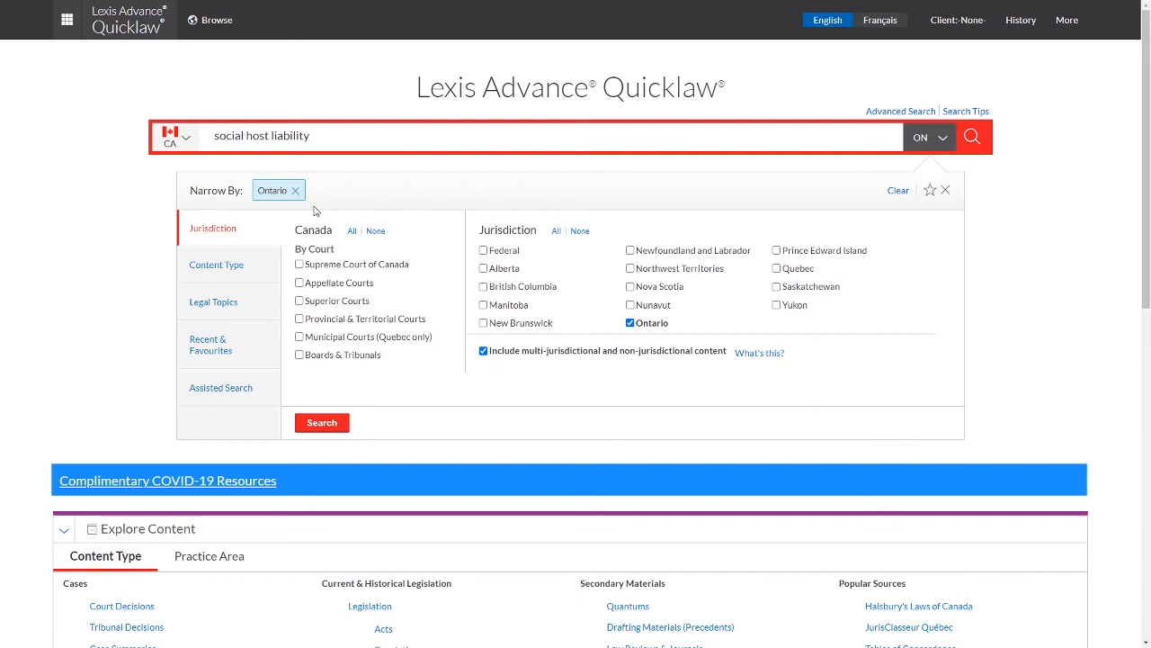
click(320, 421)
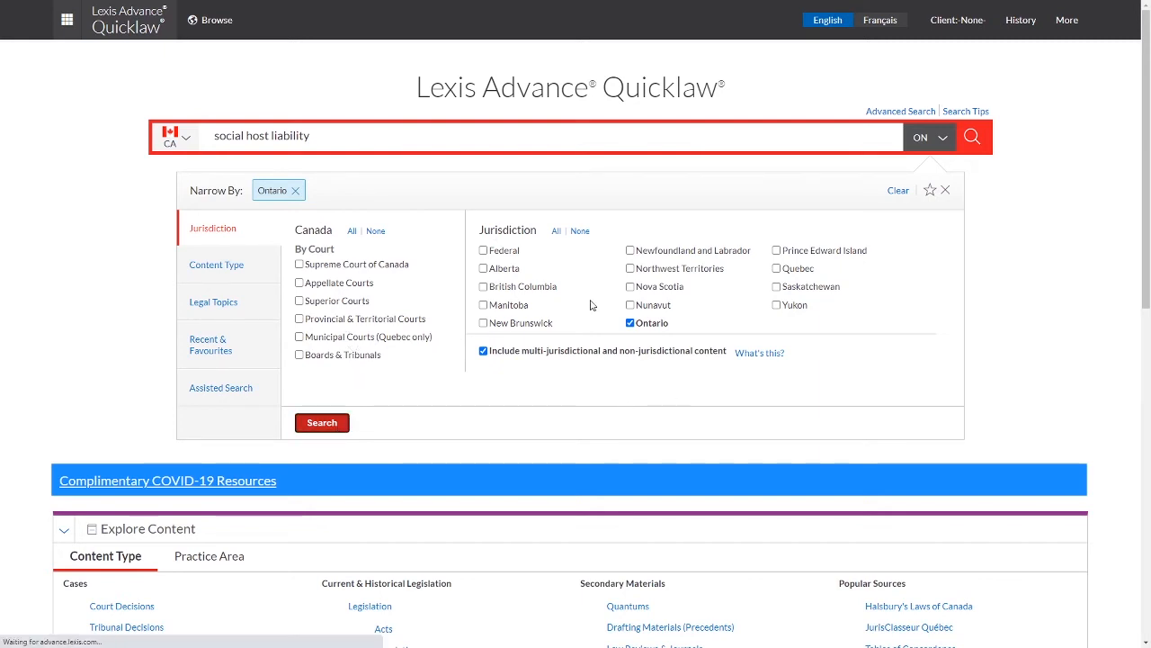
click(321, 422)
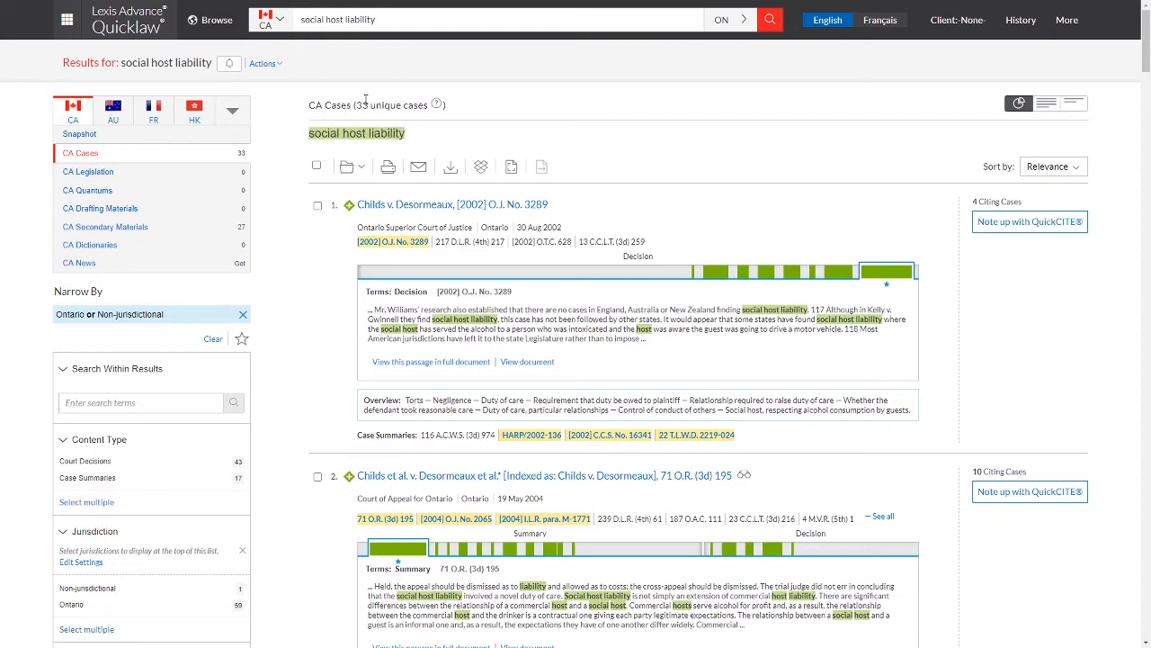
mouse_move(323, 120)
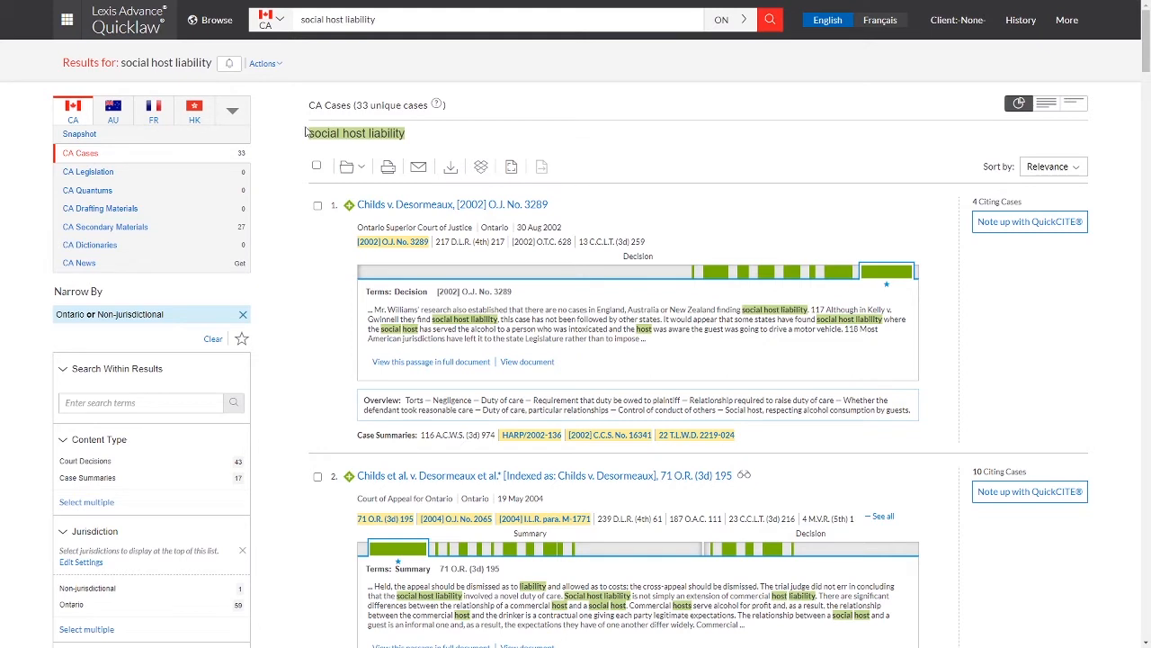
mouse_move(391, 147)
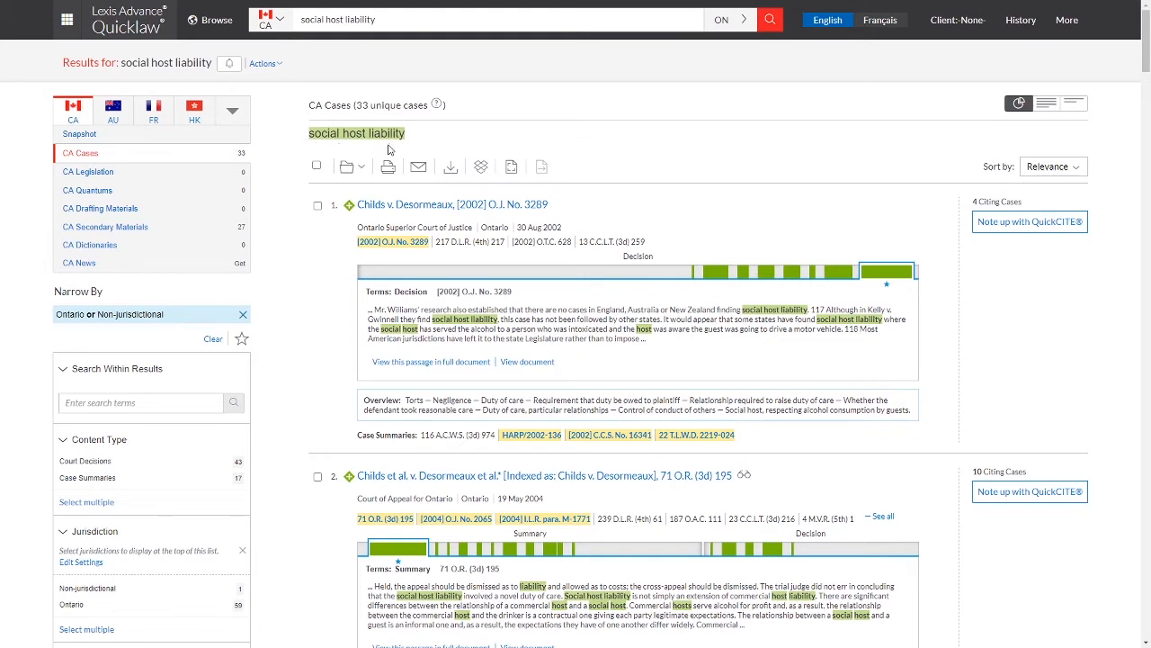
mouse_move(439, 290)
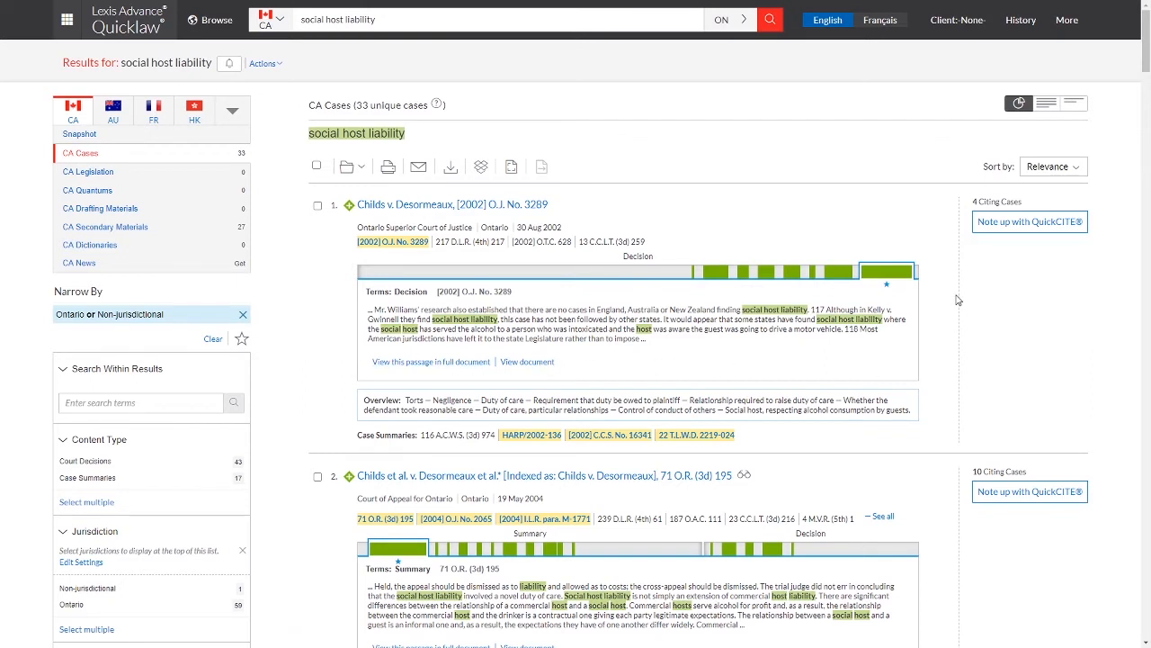
Step: Preview three different hit passages of Childs v. Desormeaux via the term-distribution bar
click(720, 270)
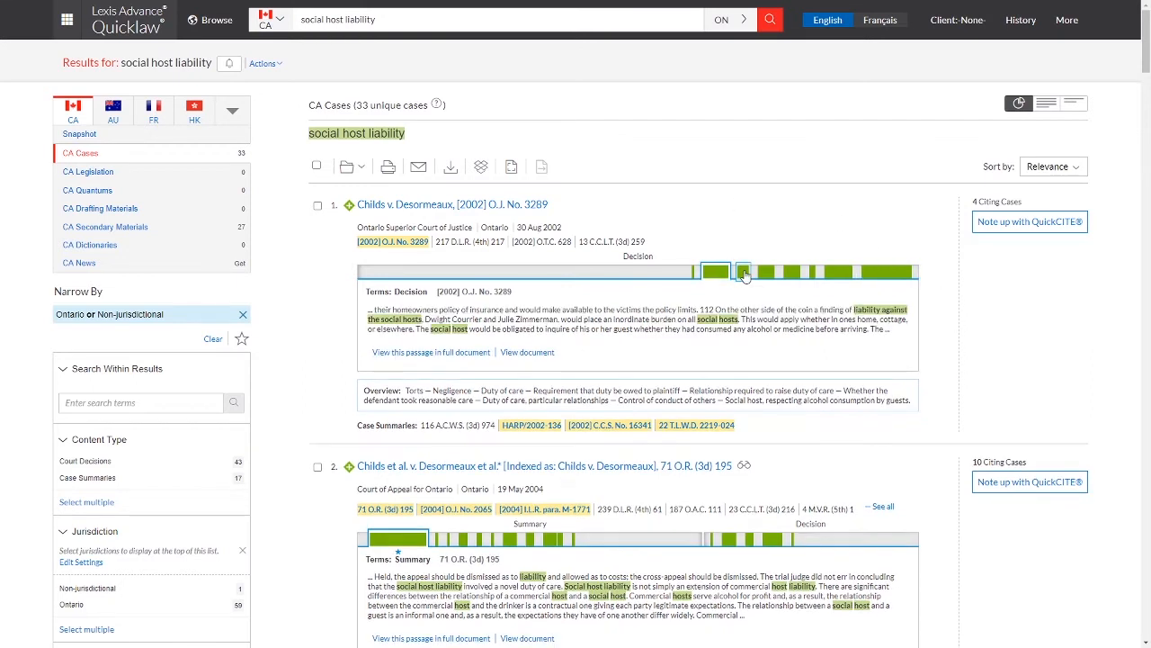
click(744, 270)
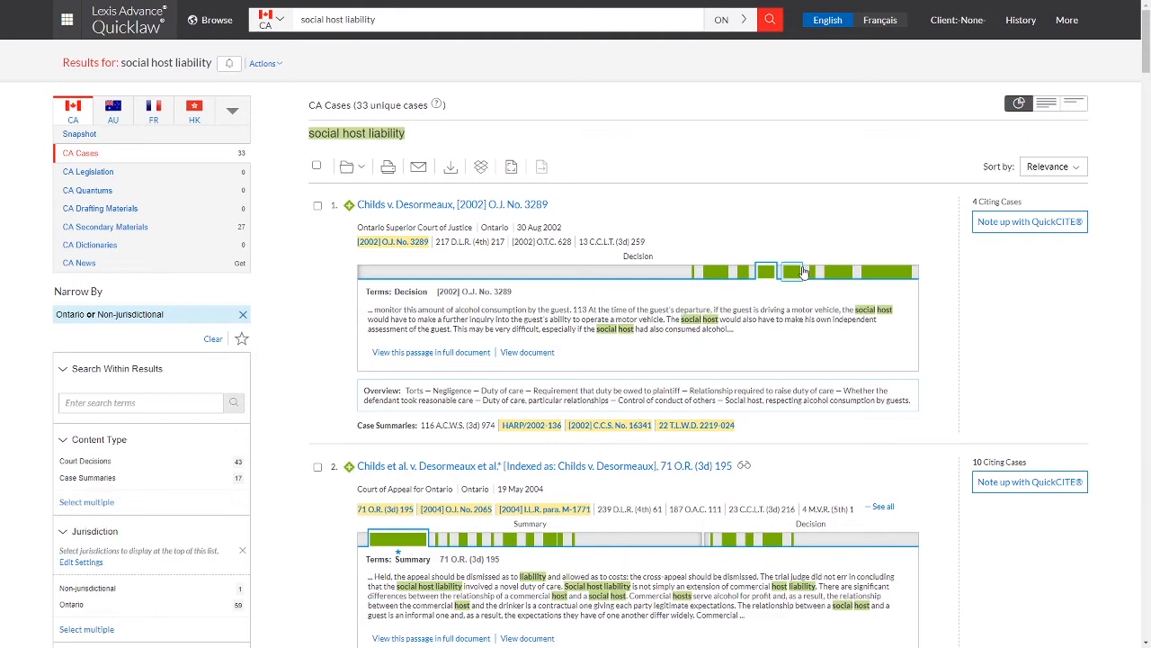
click(837, 269)
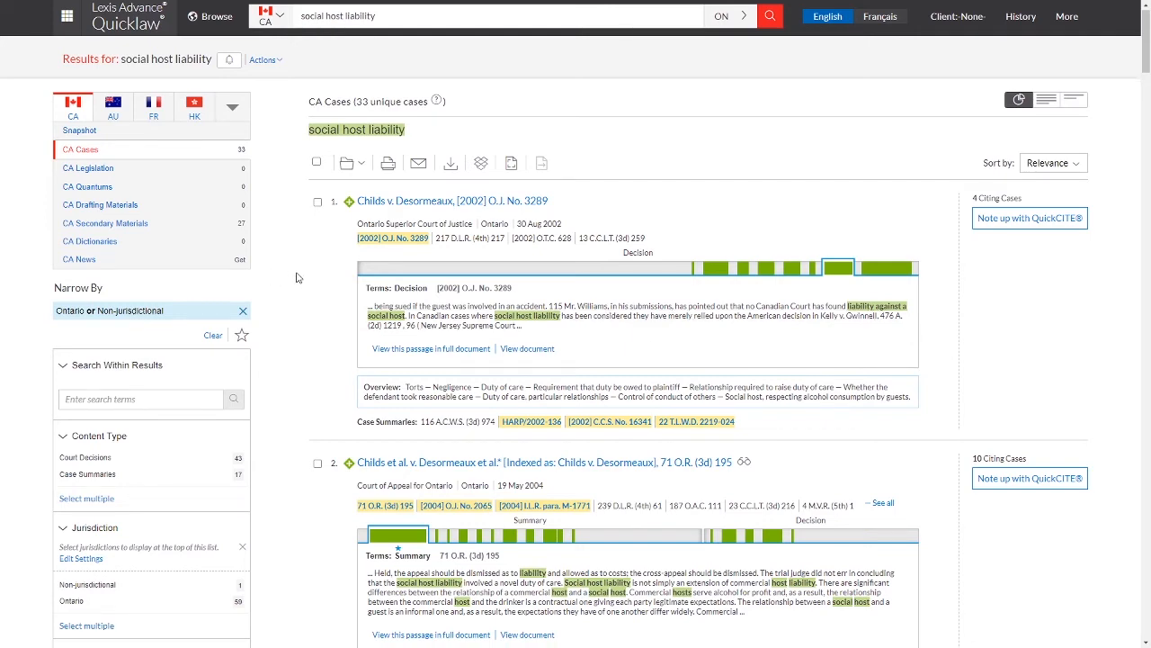
Step: Scroll down the Ontario results toward the Search Within Results box for adding 'party'
scroll(down, 3)
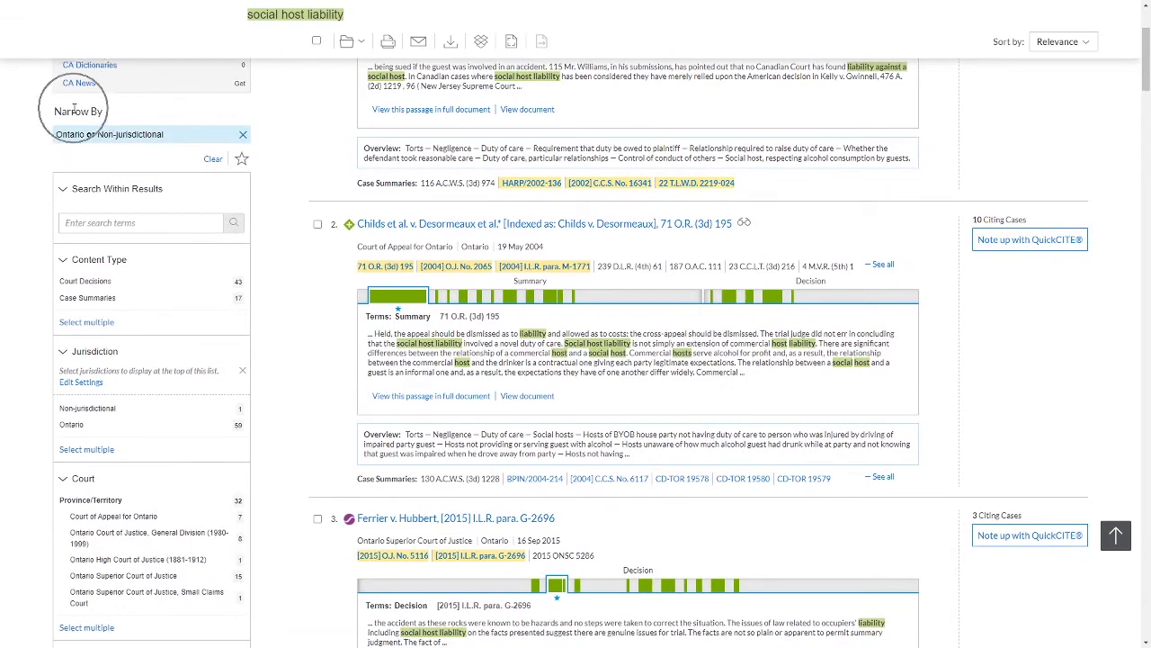
scroll(down, 3)
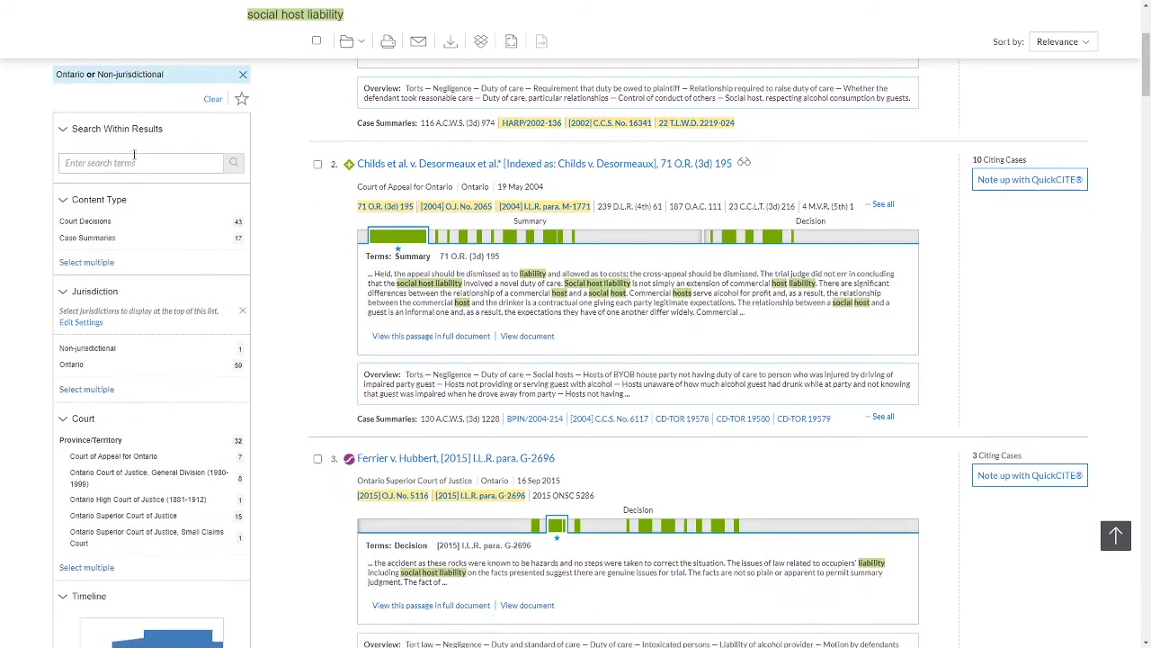
mouse_move(248, 133)
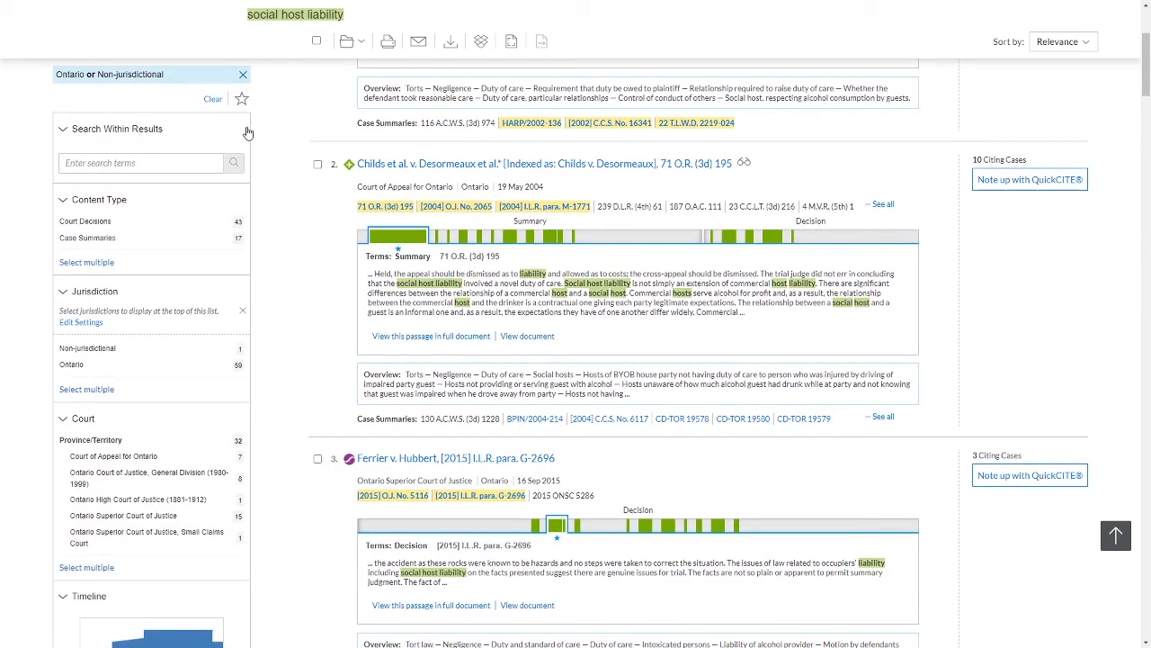
mouse_move(94, 199)
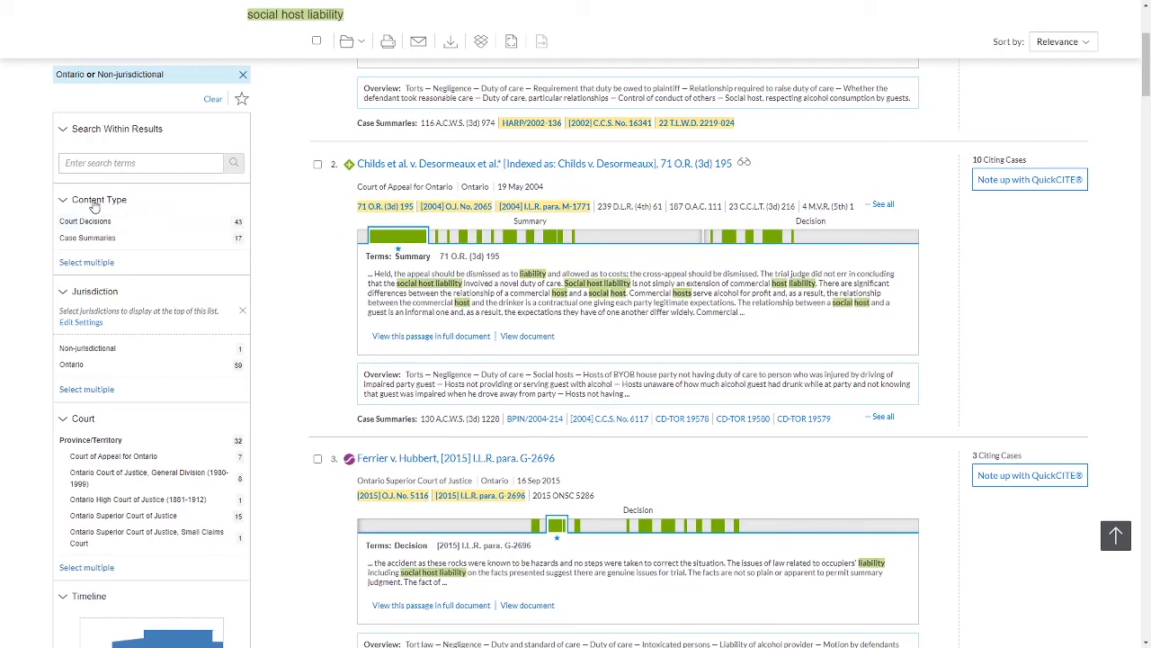
scroll(down, 3)
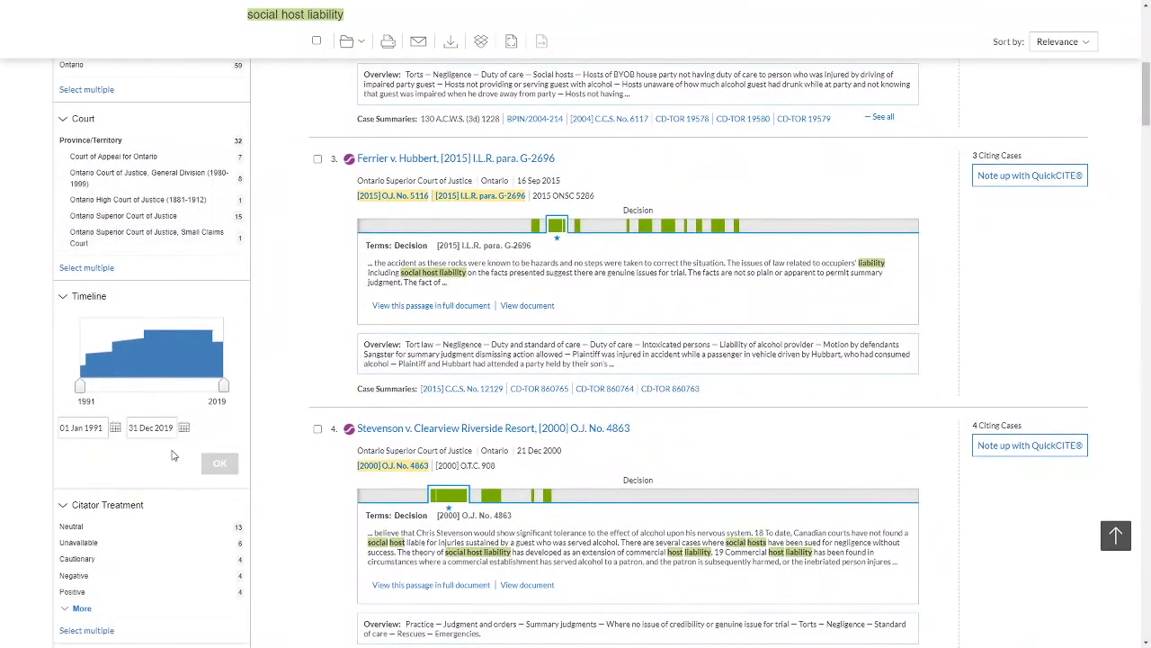
scroll(down, 3)
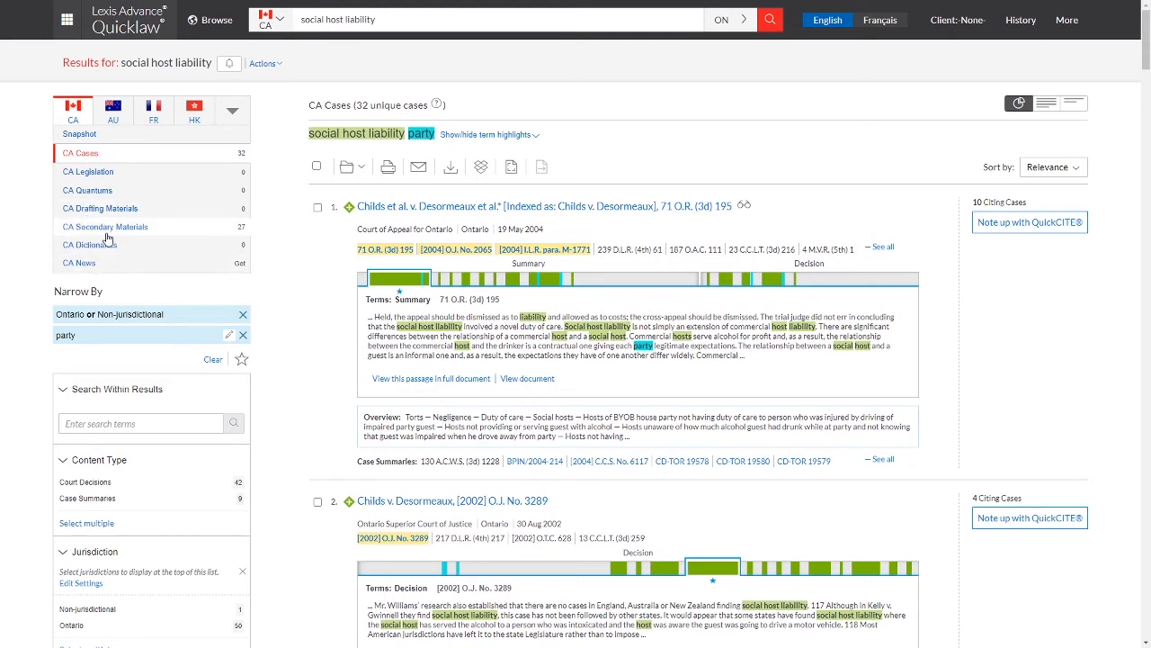
mouse_move(116, 234)
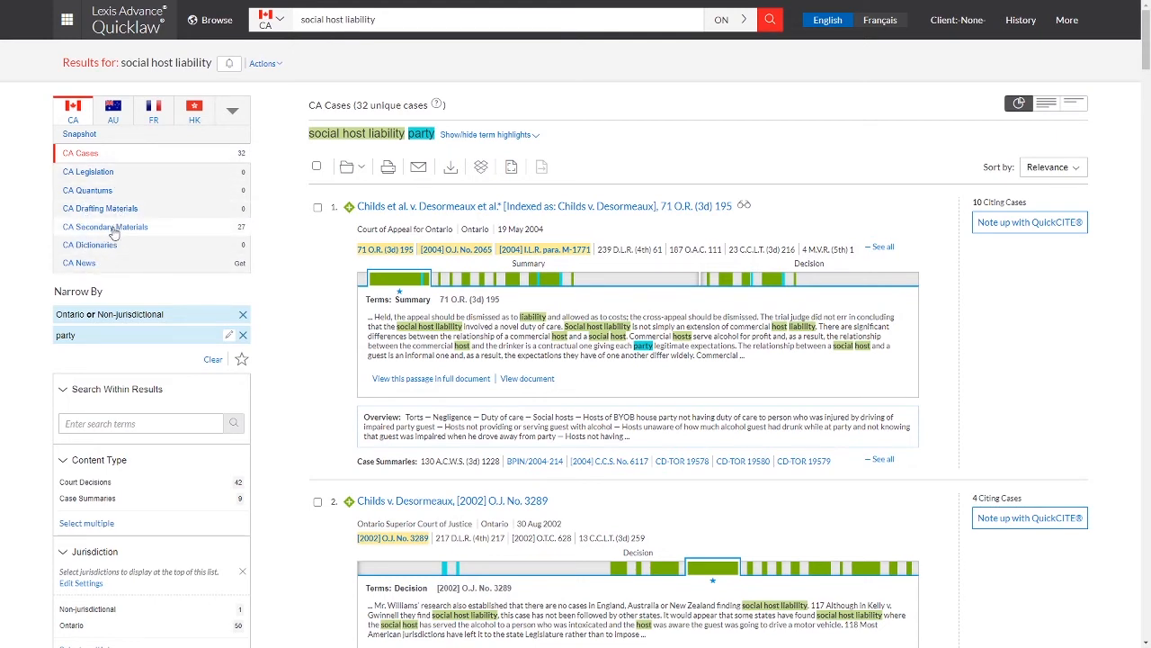
mouse_move(107, 162)
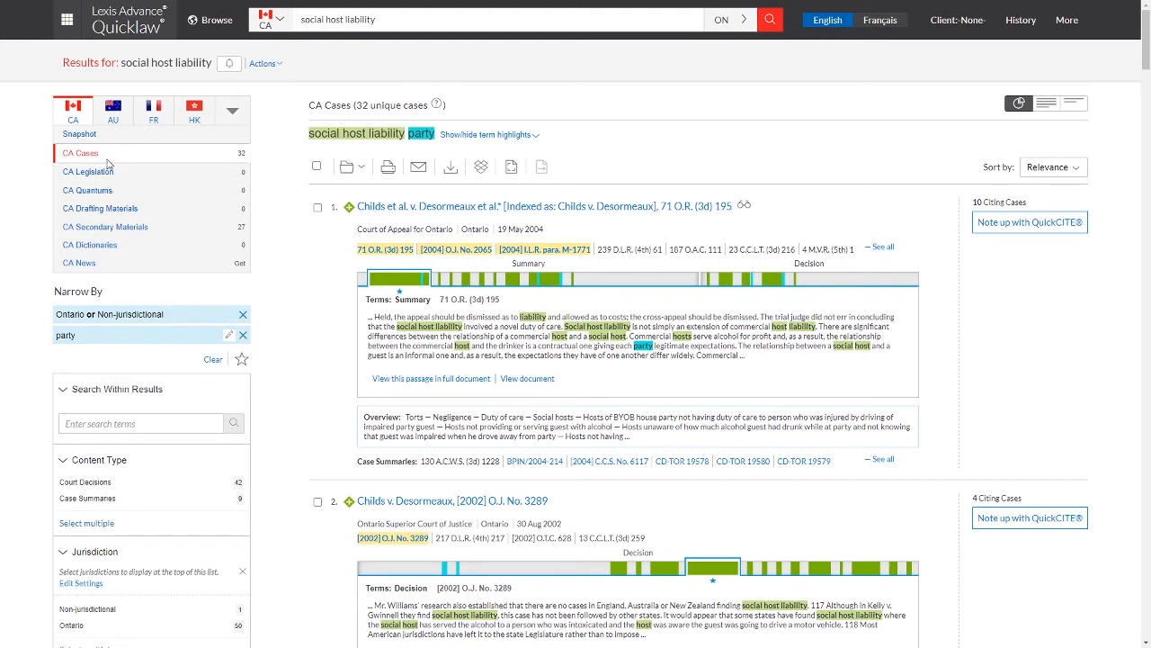
mouse_move(633, 140)
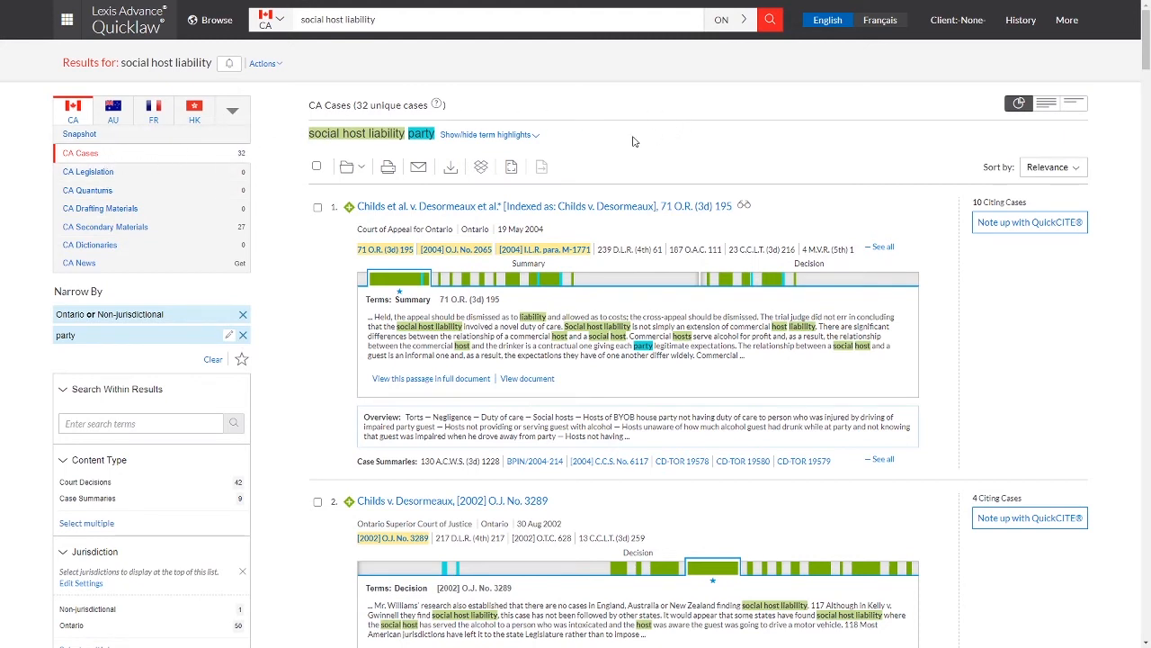
mouse_move(480, 166)
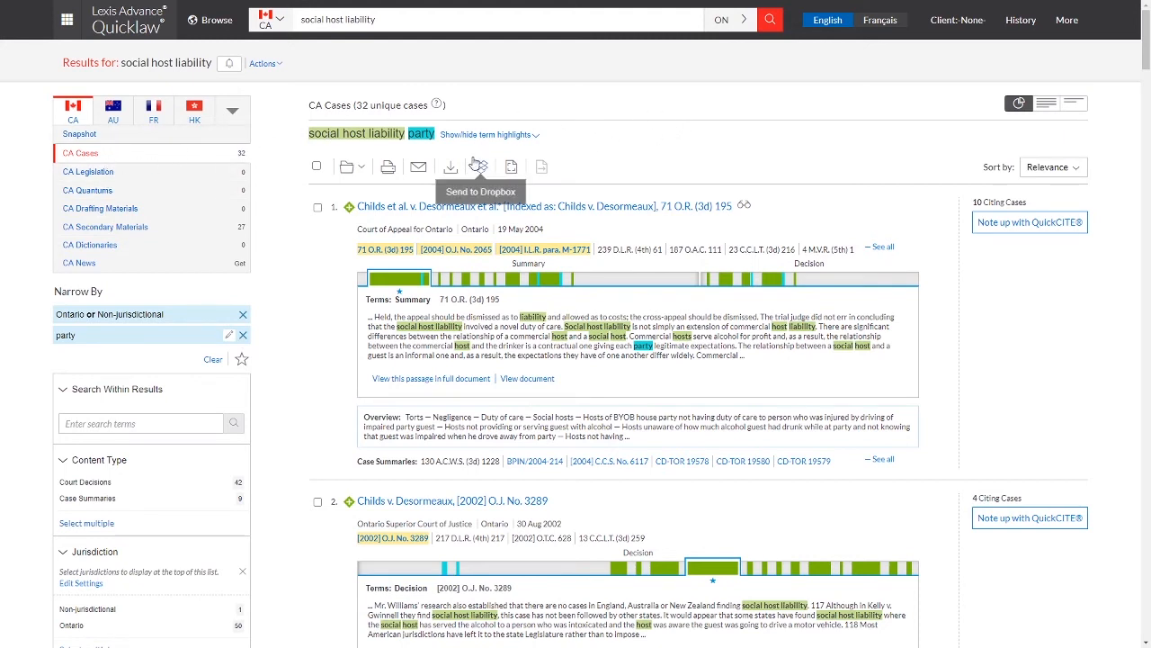
mouse_move(370, 256)
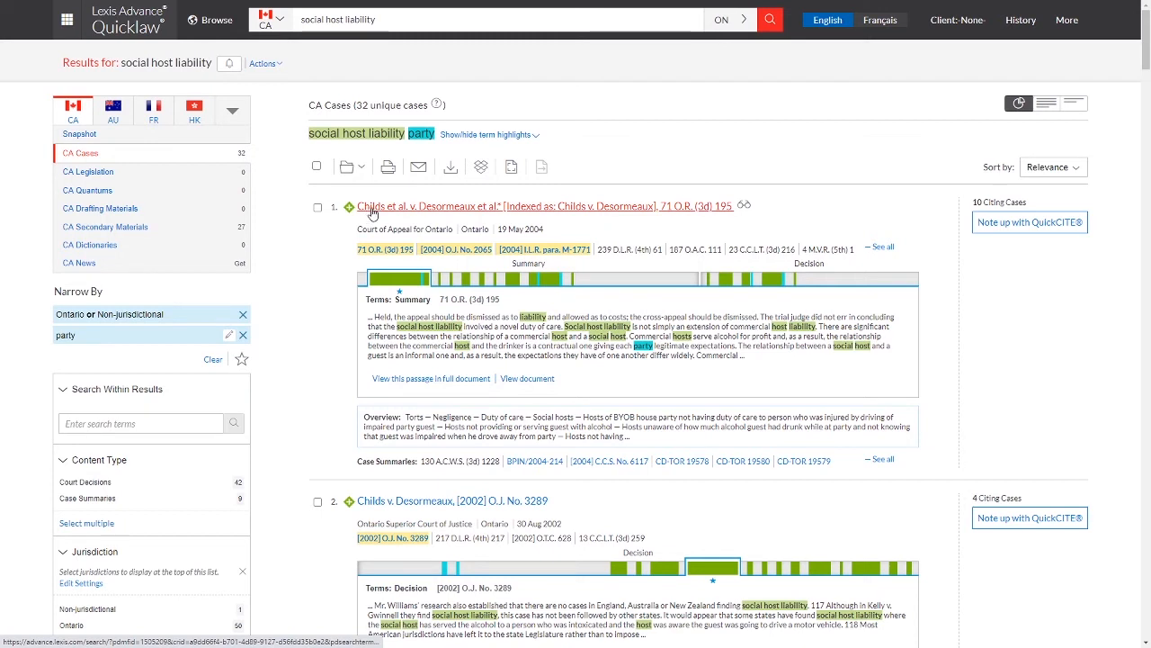
mouse_move(383, 194)
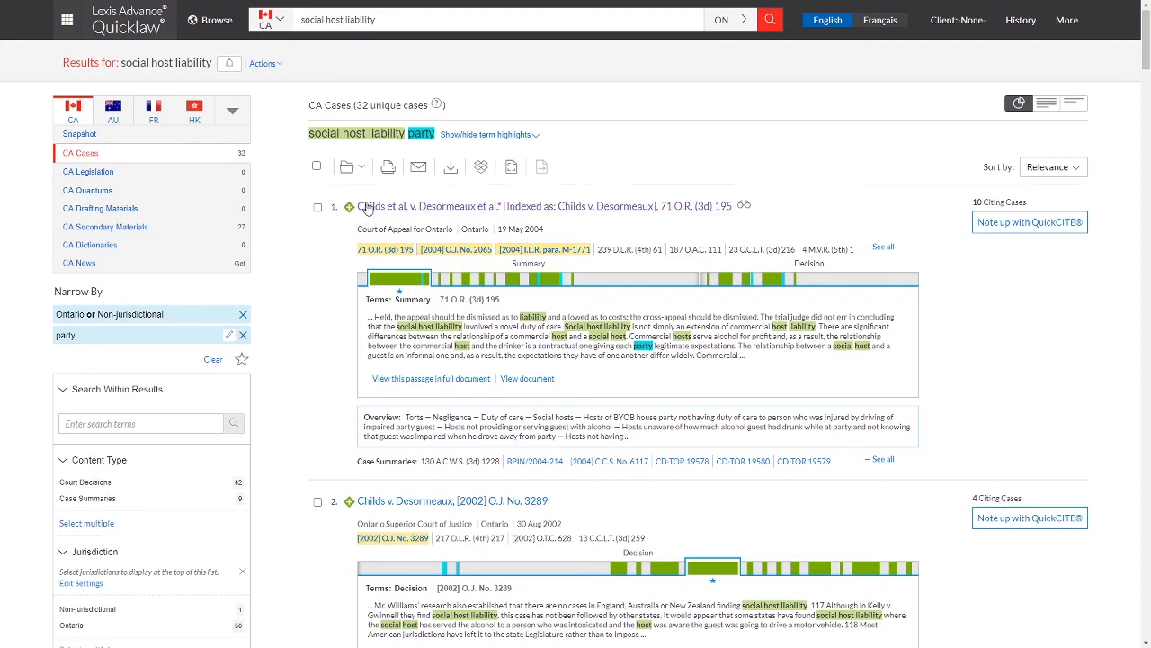
scroll(down, 3)
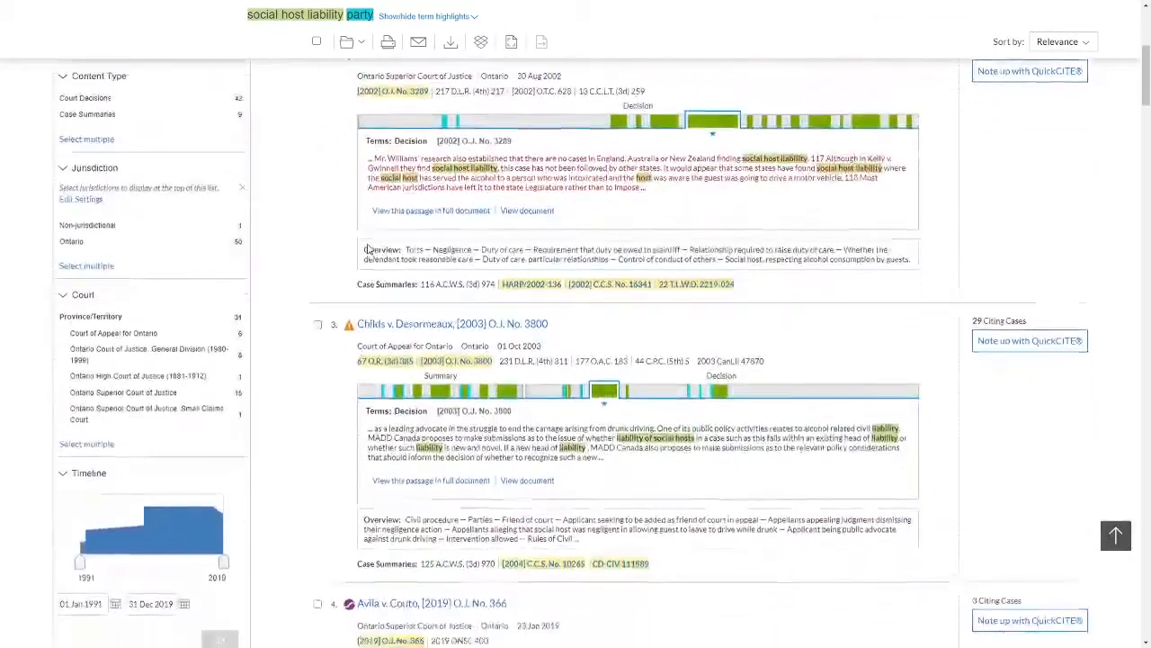
scroll(down, 3)
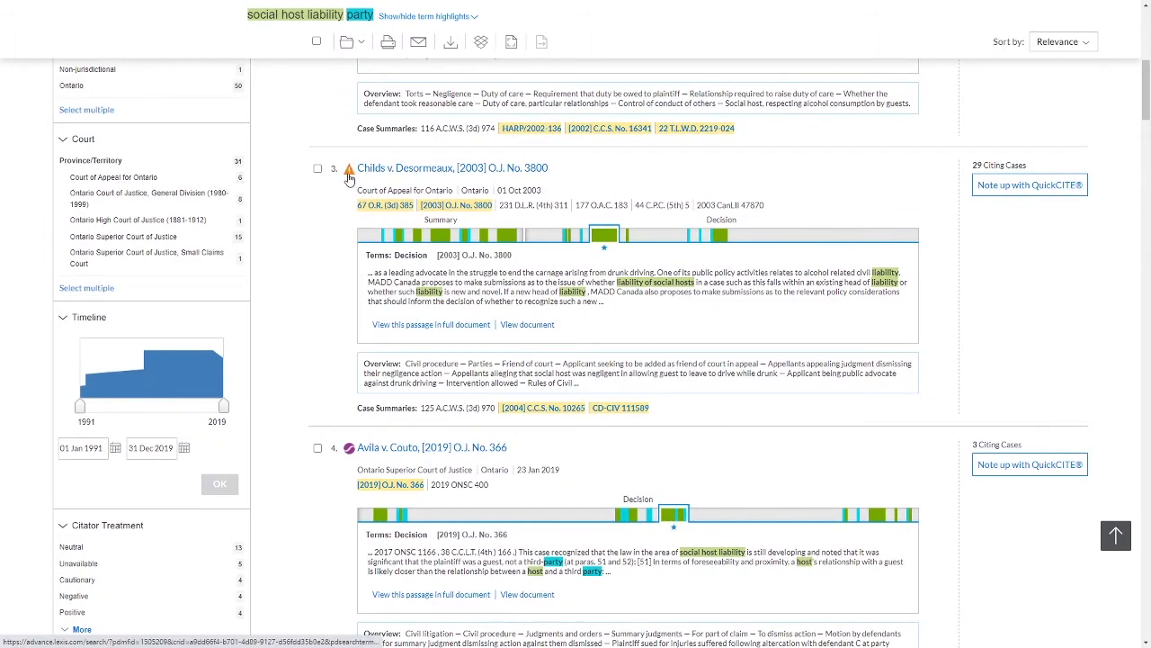
scroll(down, 3)
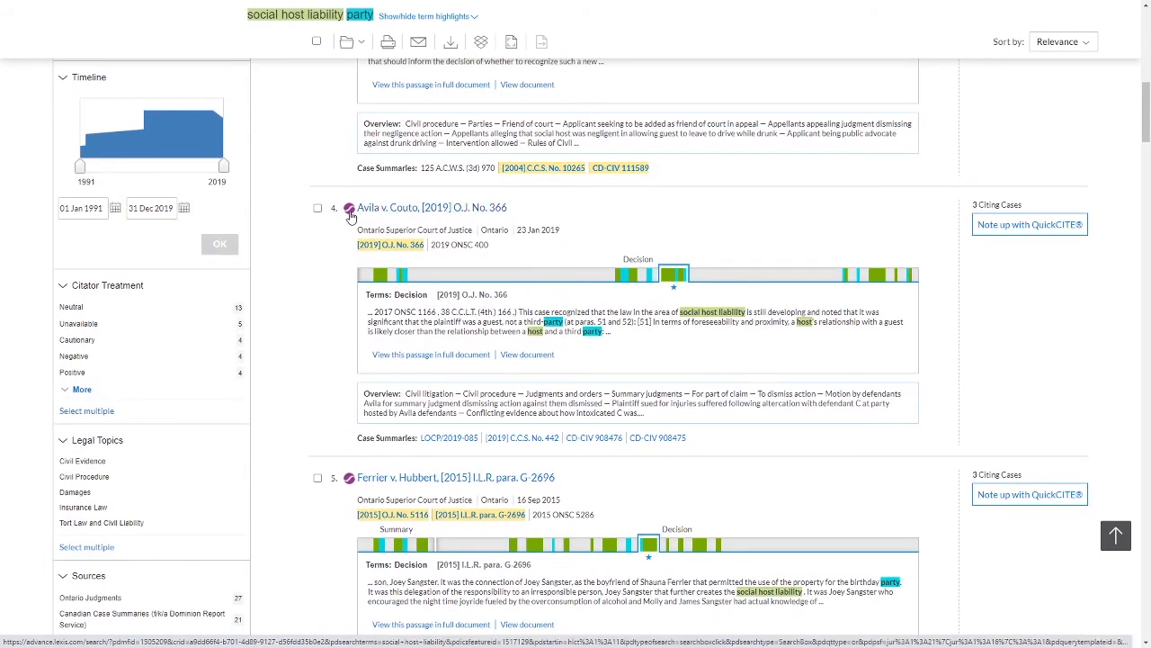
mouse_move(349, 211)
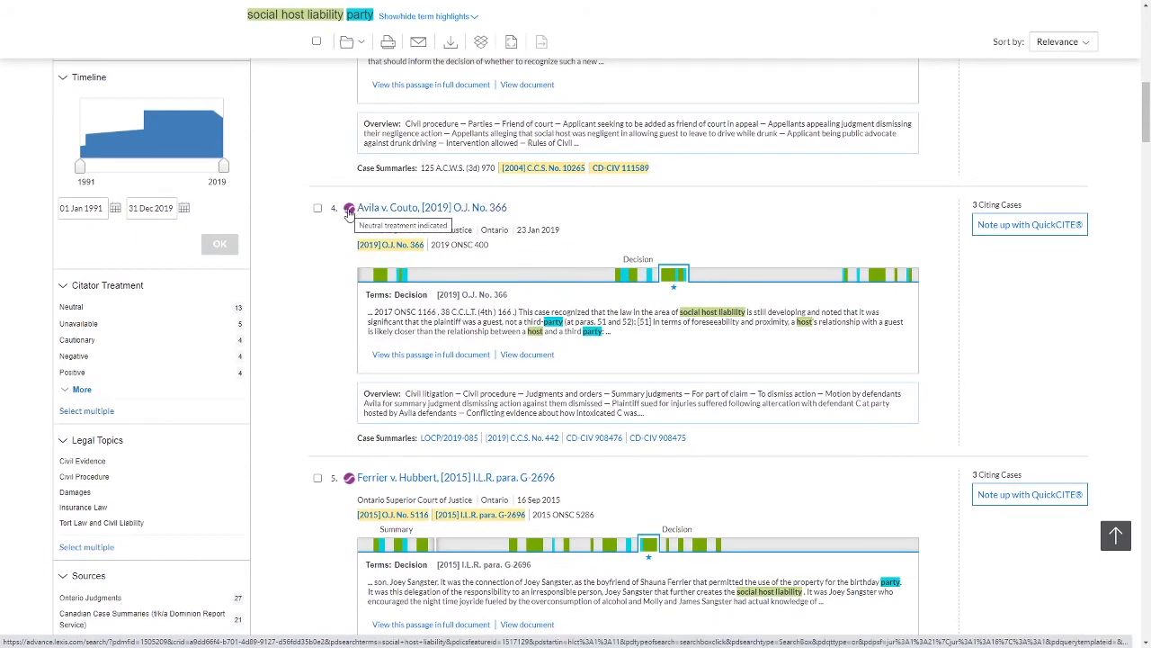
mouse_move(349, 222)
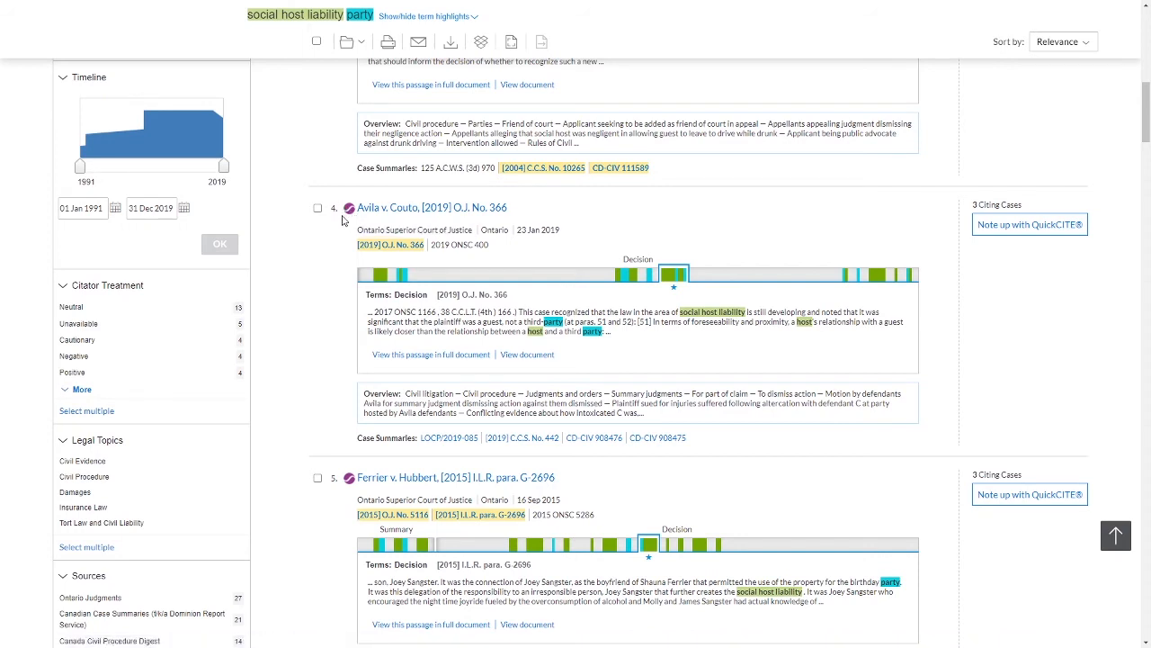
mouse_move(459, 225)
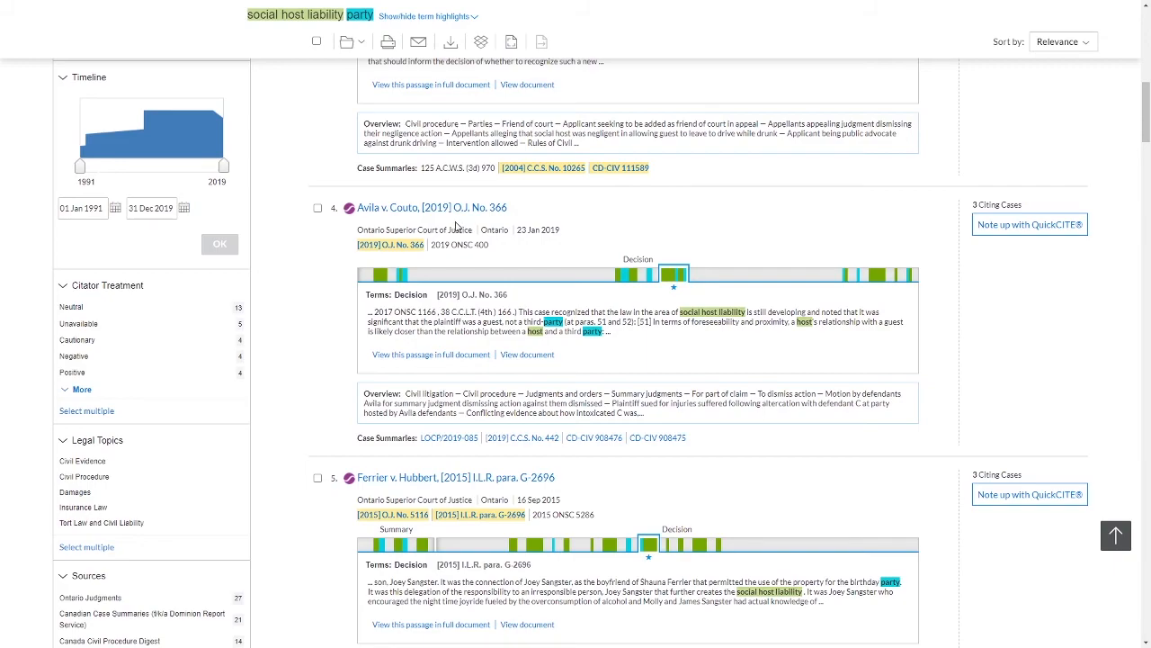
mouse_move(447, 230)
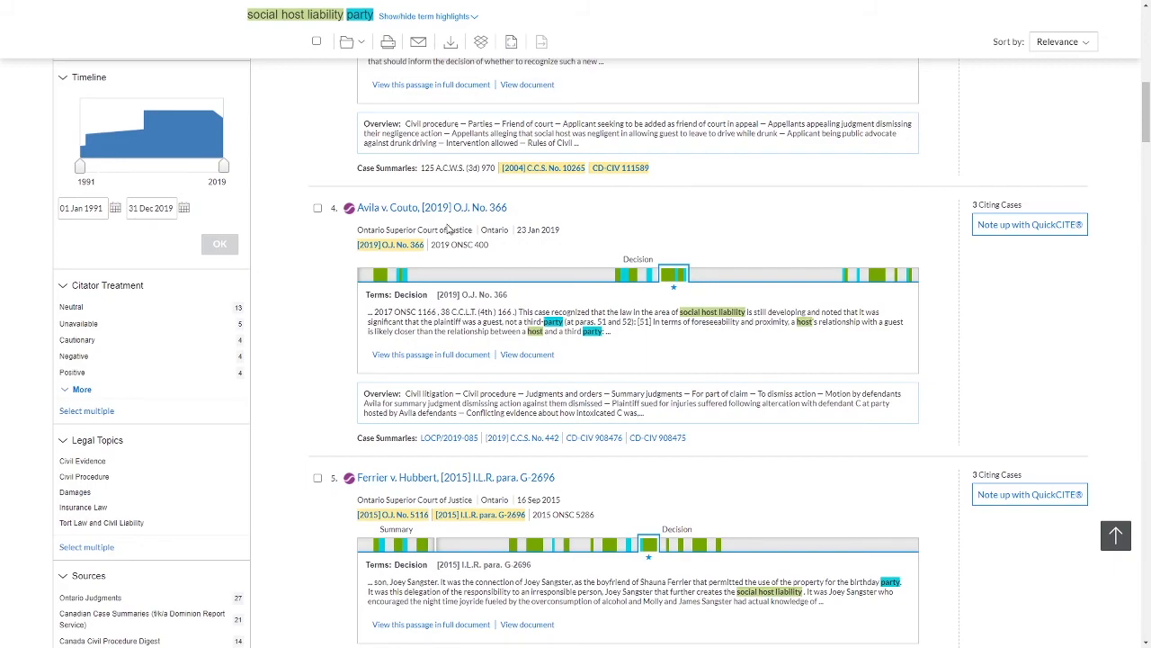
scroll(down, 3)
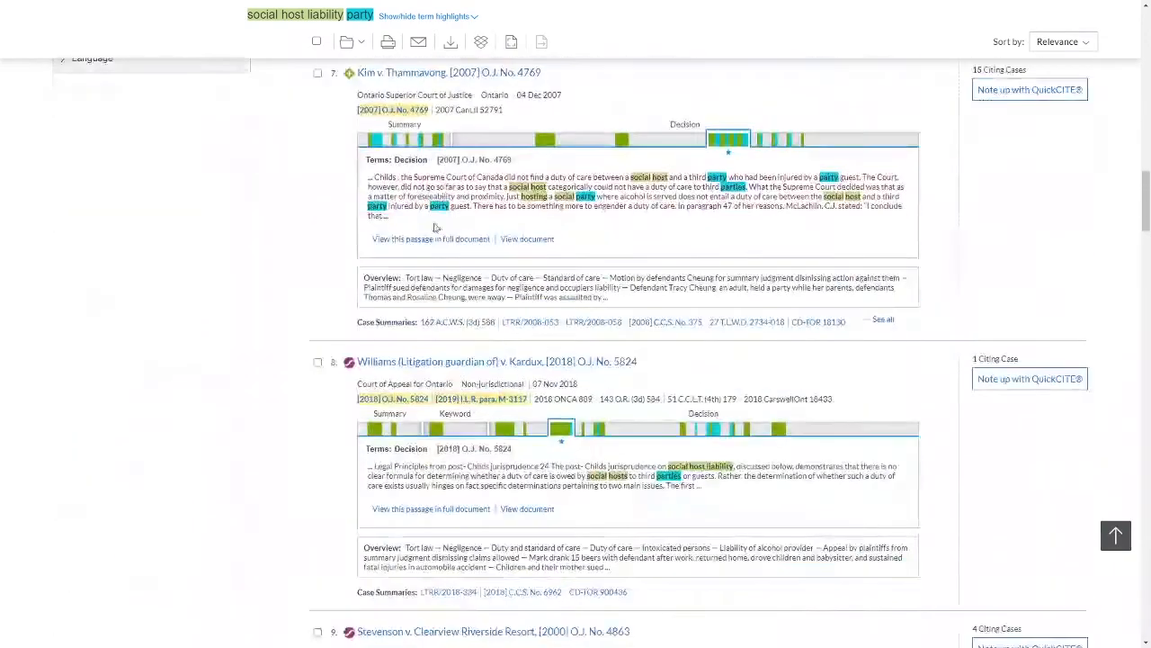
scroll(down, 3)
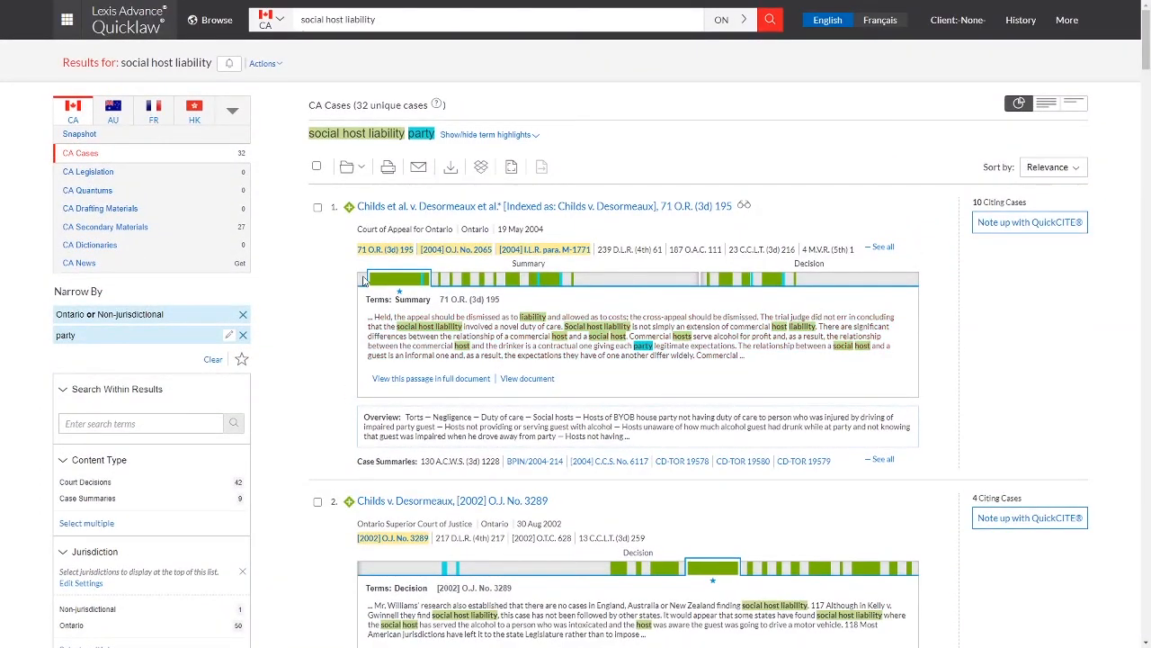
mouse_move(320, 150)
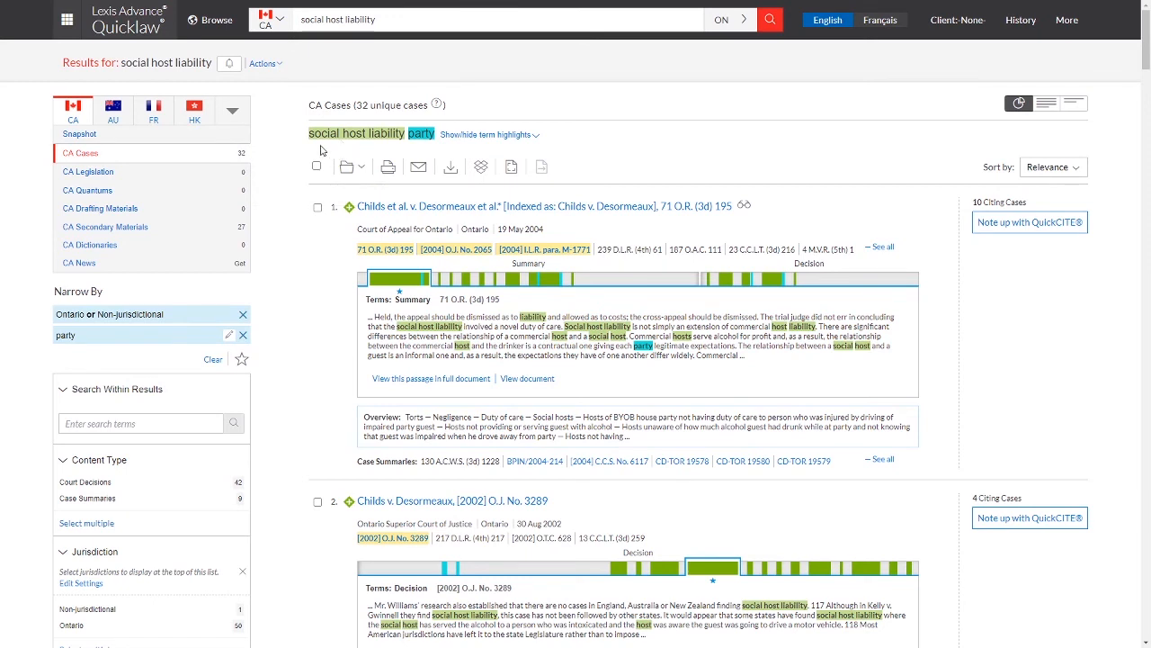
mouse_move(313, 146)
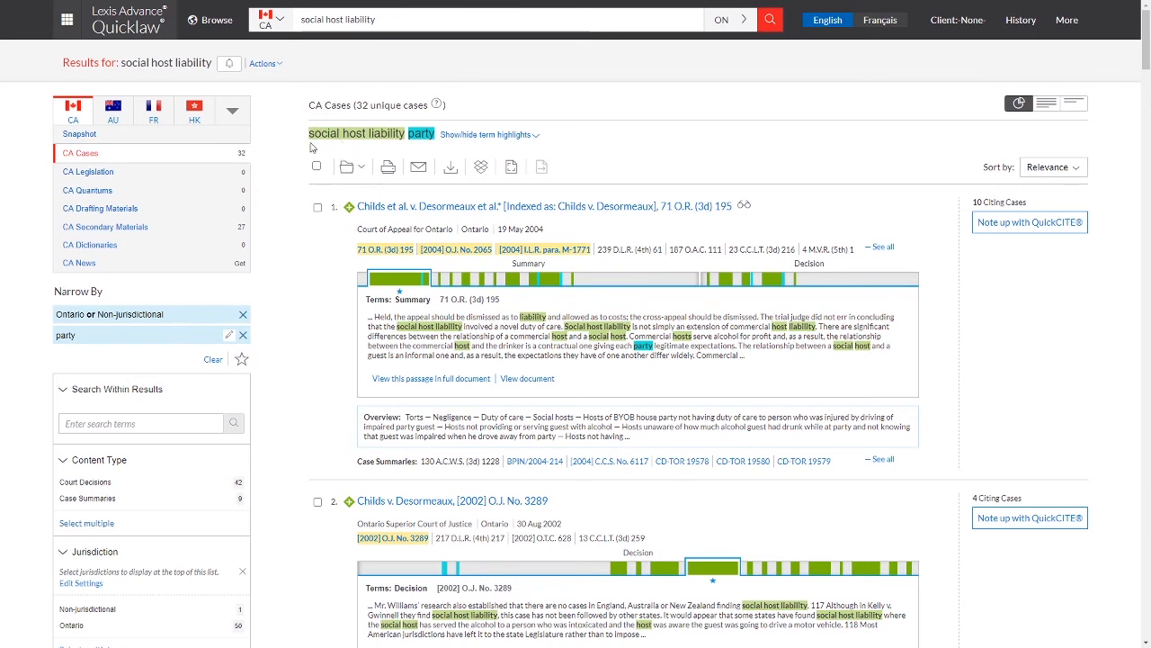
mouse_move(1000, 202)
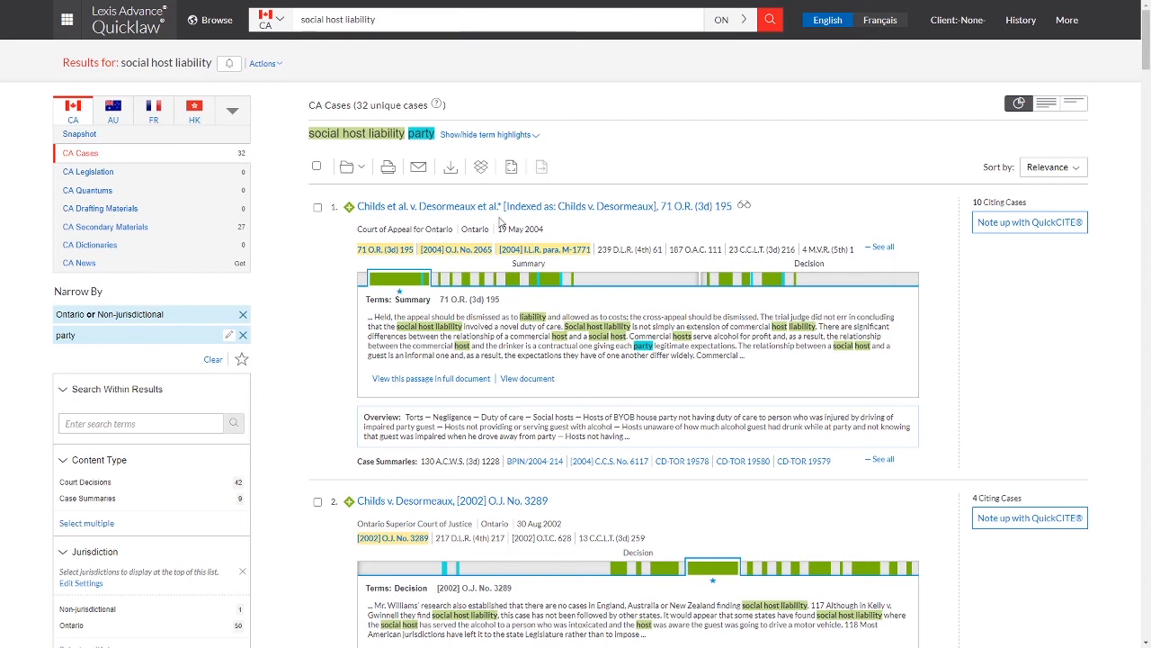
mouse_move(1008, 202)
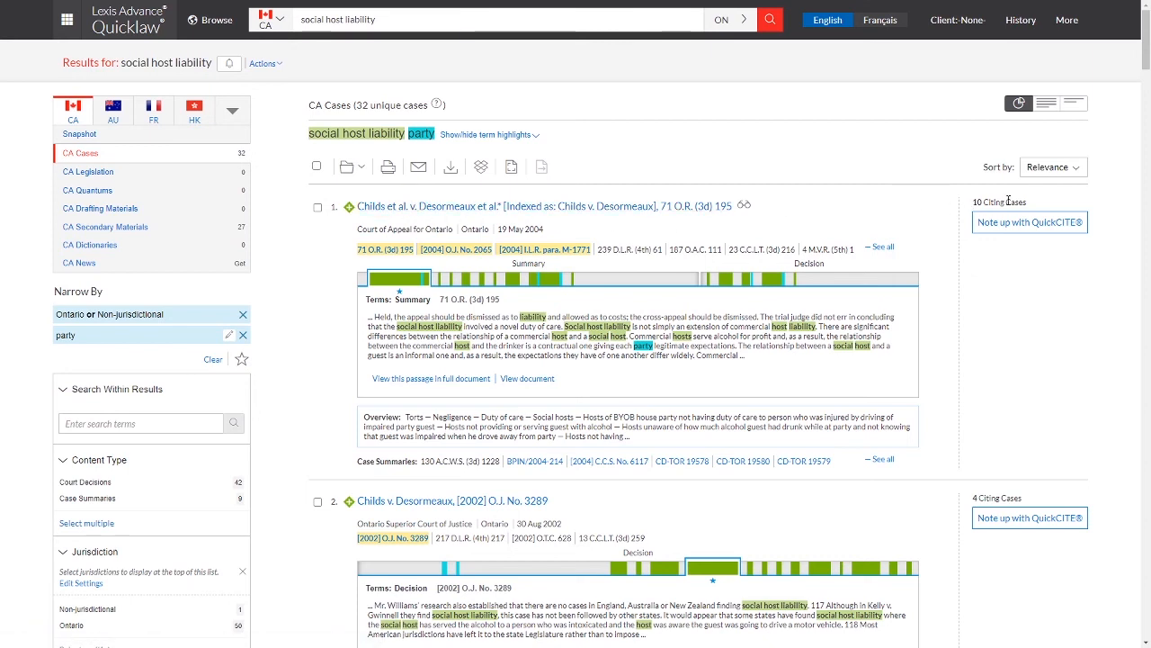
mouse_move(931, 204)
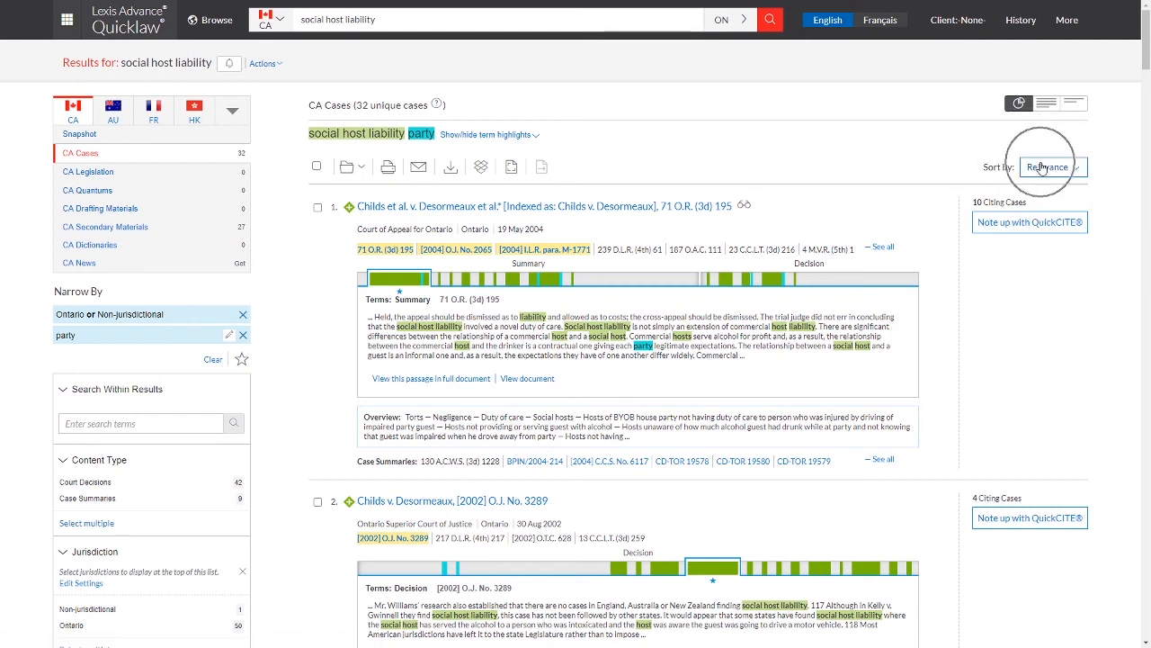
mouse_move(975, 176)
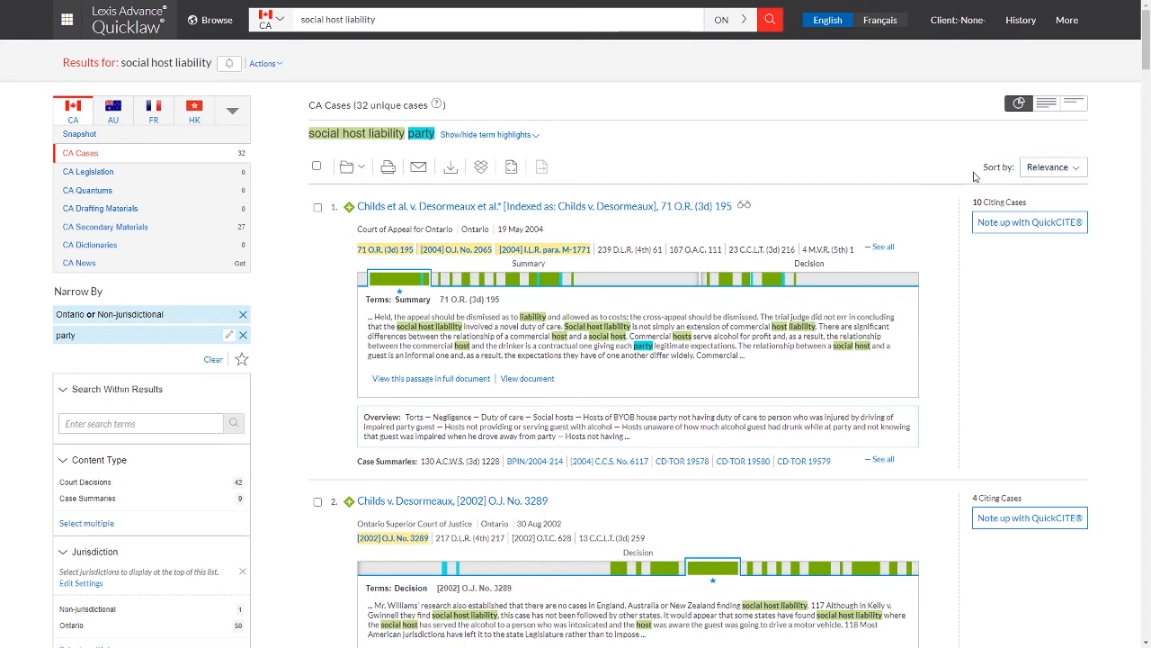
Step: Show the Sort by choices (date, court, cite frequency) for the 32-case list, currently Relevance
click(1054, 167)
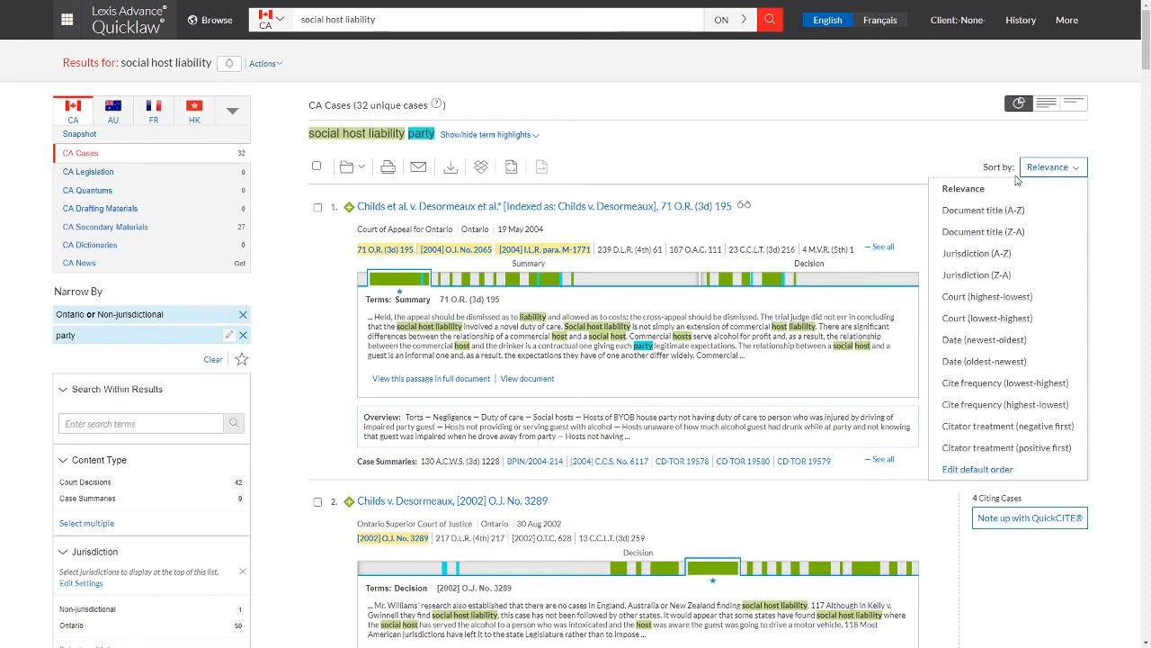
mouse_move(977, 252)
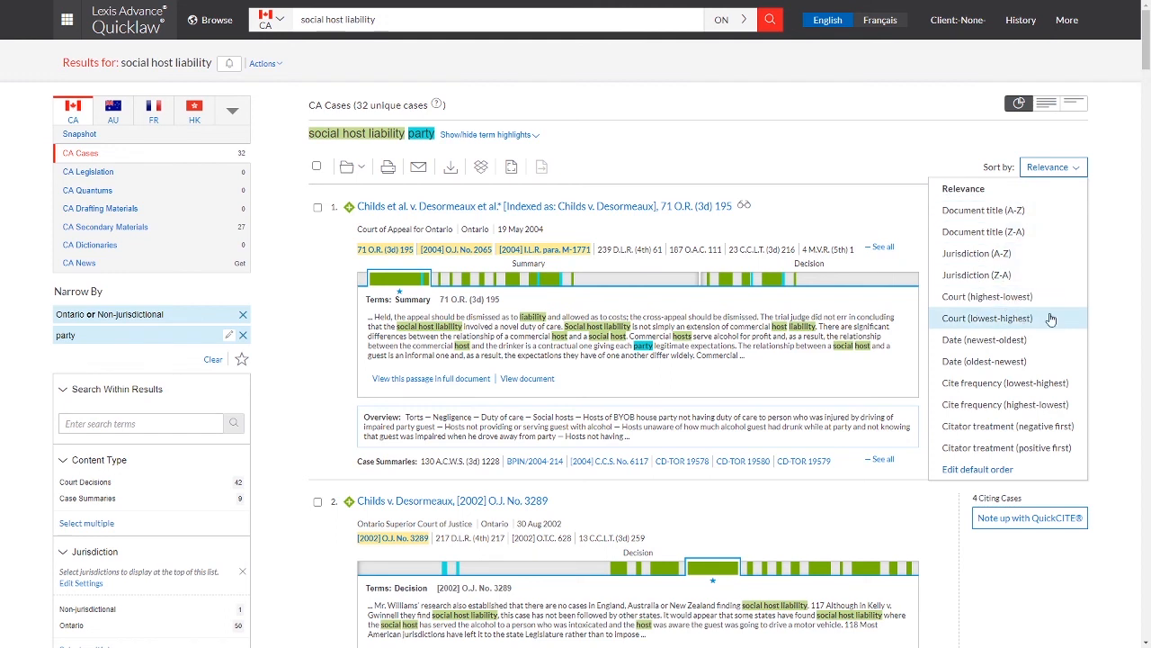
mouse_move(1011, 381)
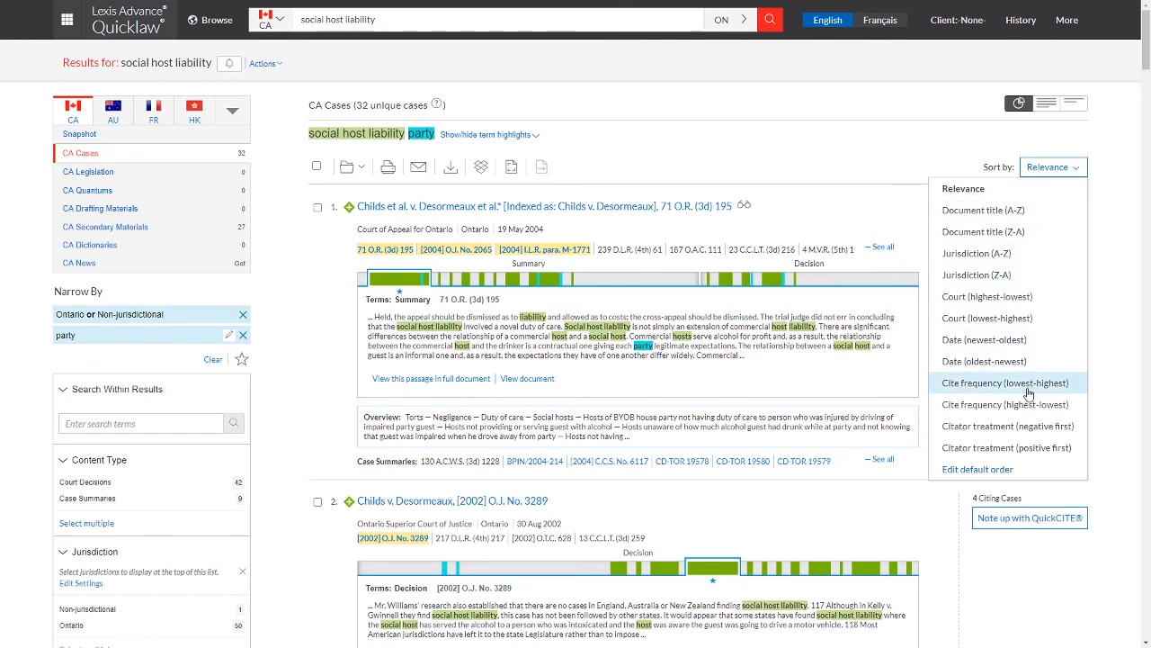
mouse_move(711, 58)
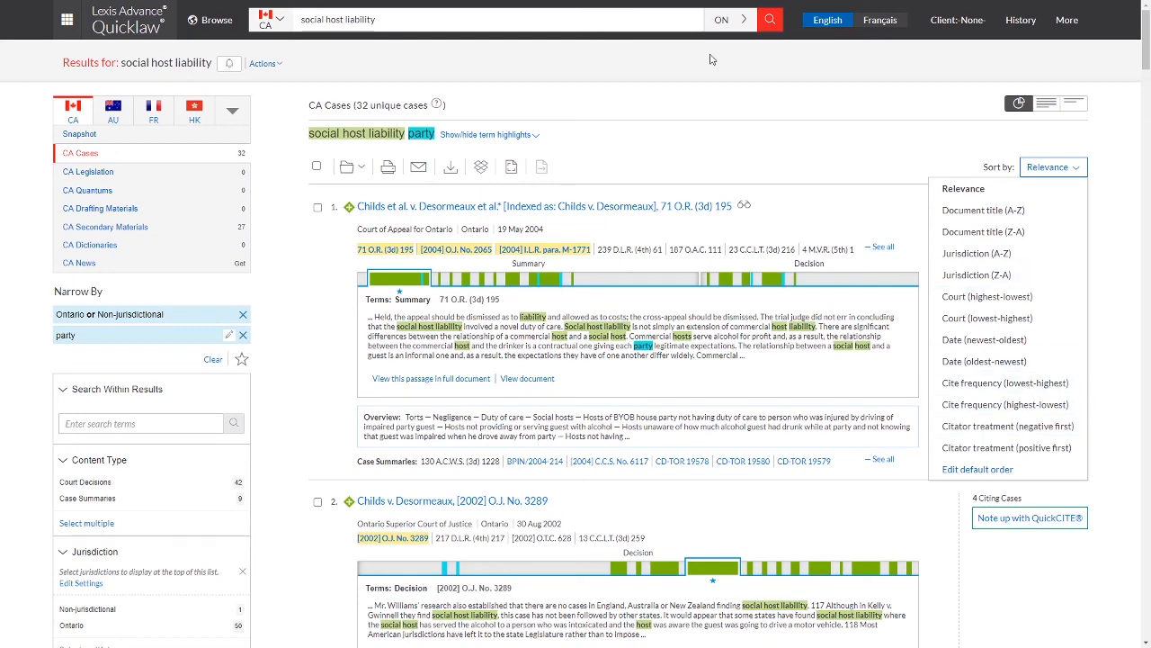